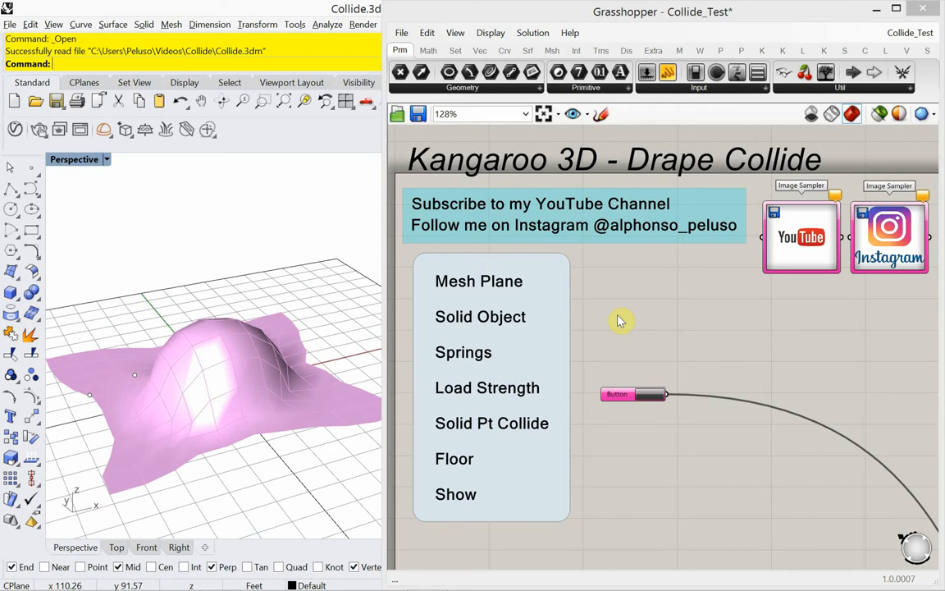
Step: Subscribe to the YouTube channel and turn on its notification bell
{"action": "left_click", "coordinate": [646, 394]}
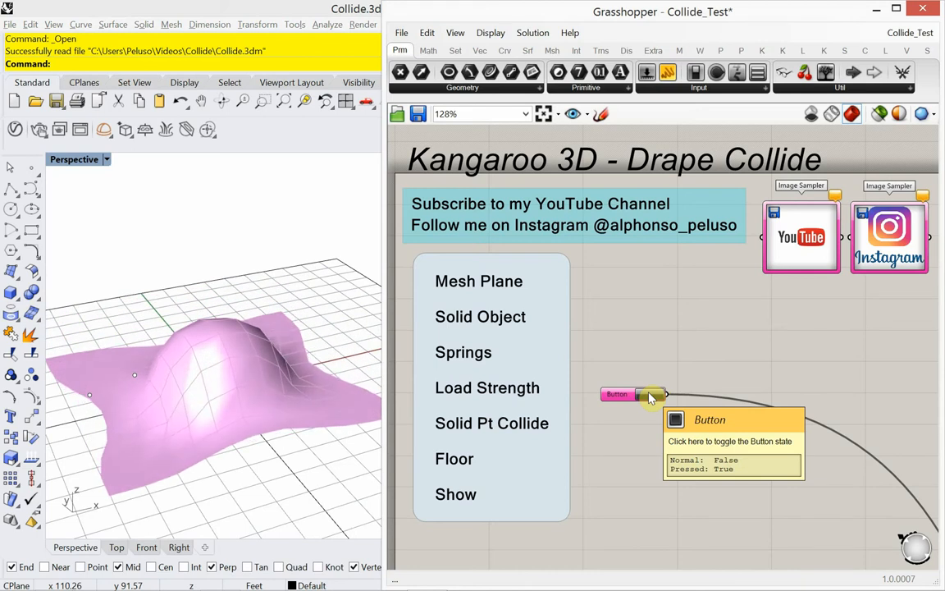
{"action": "left_click", "coordinate": [617, 394]}
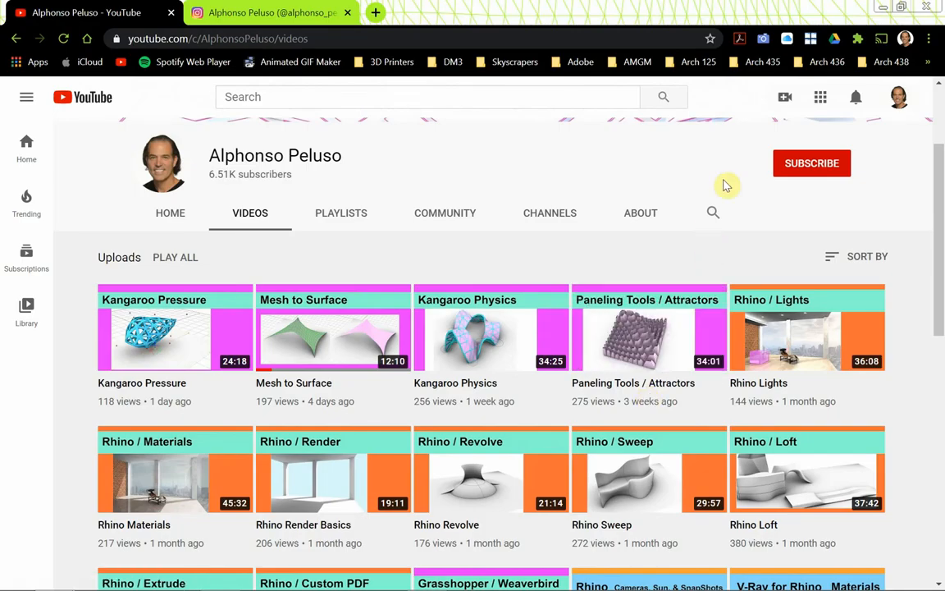
{"action": "mouse_move", "coordinate": [808, 194]}
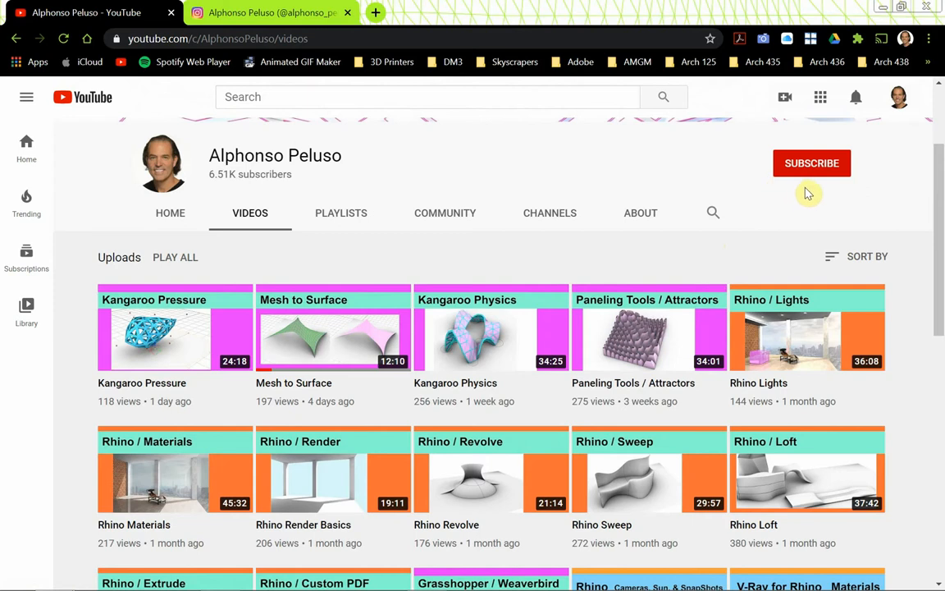
{"action": "mouse_move", "coordinate": [797, 172]}
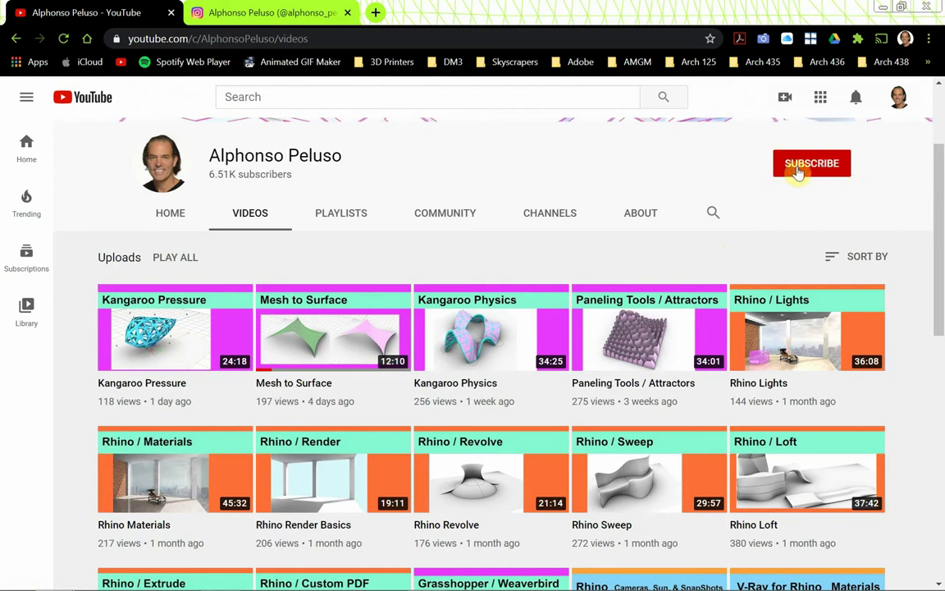
{"action": "left_click", "coordinate": [810, 164]}
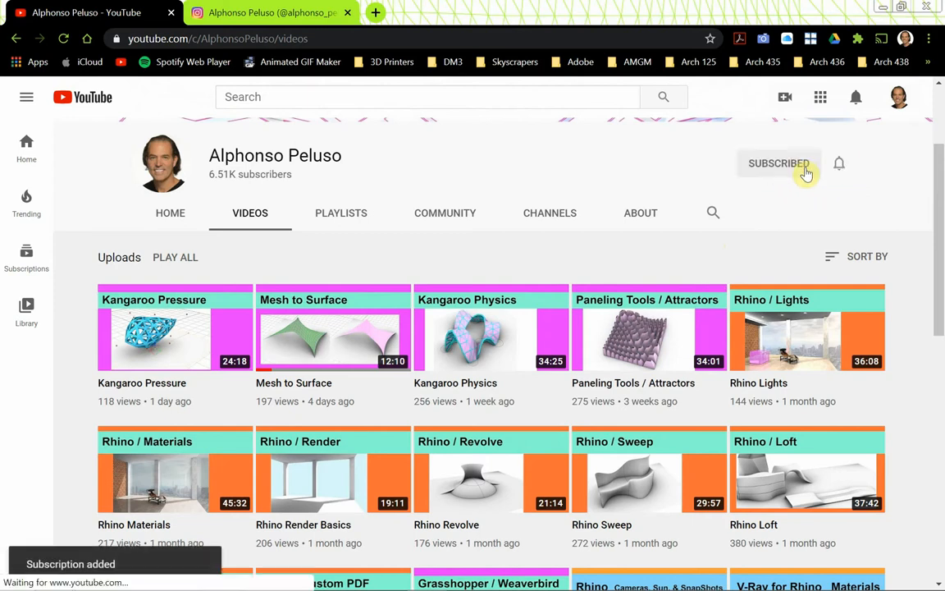
{"action": "left_click", "coordinate": [839, 163]}
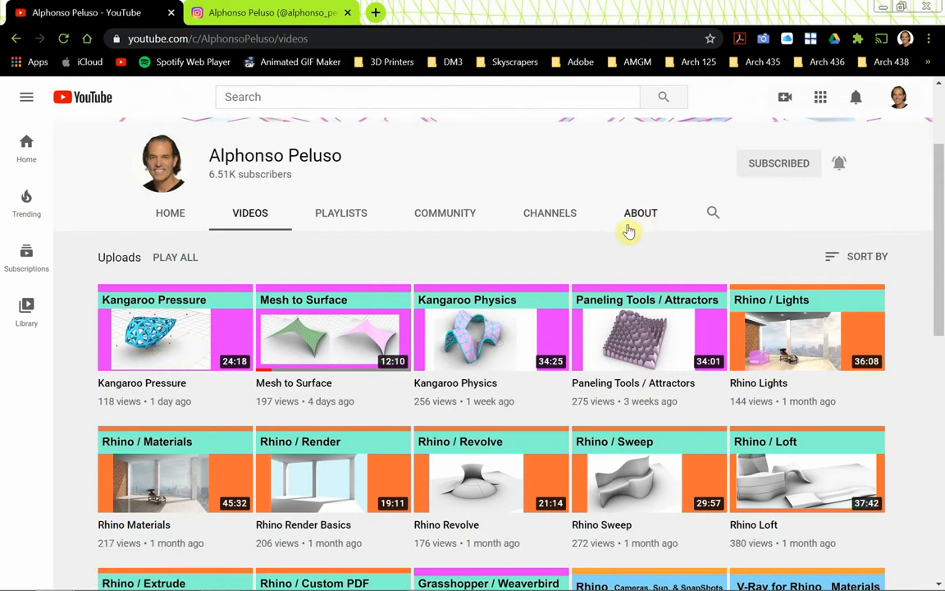
{"action": "mouse_move", "coordinate": [585, 210]}
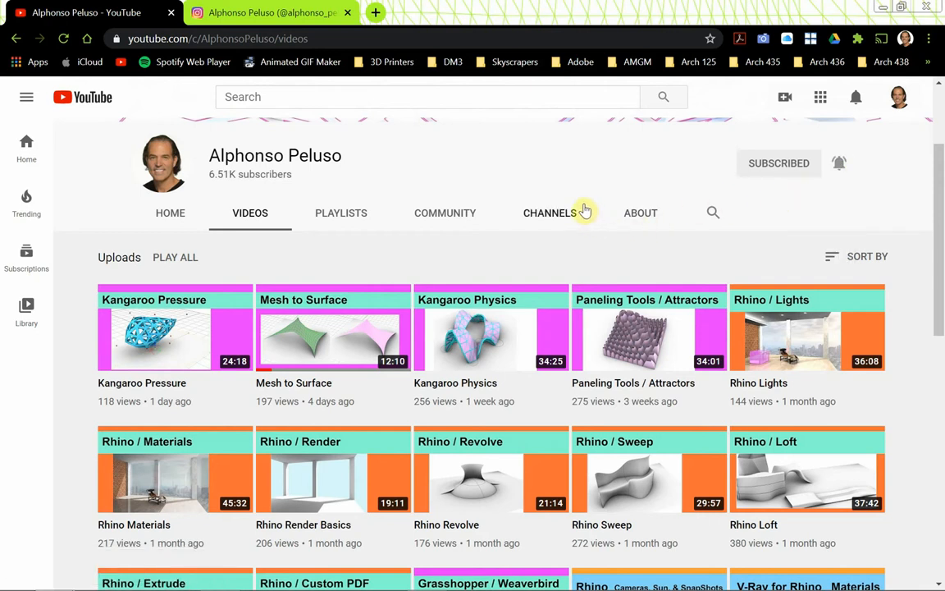
{"action": "mouse_move", "coordinate": [540, 286]}
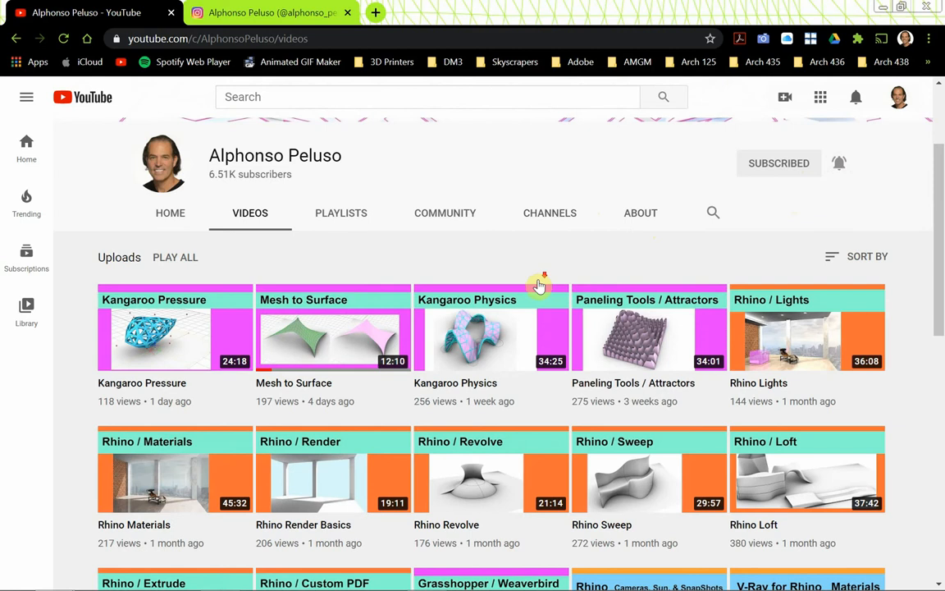
Step: Browse down through the channel's videos and return to the top of the page
{"action": "scroll", "scroll_direction": "down", "scroll_amount": 3}
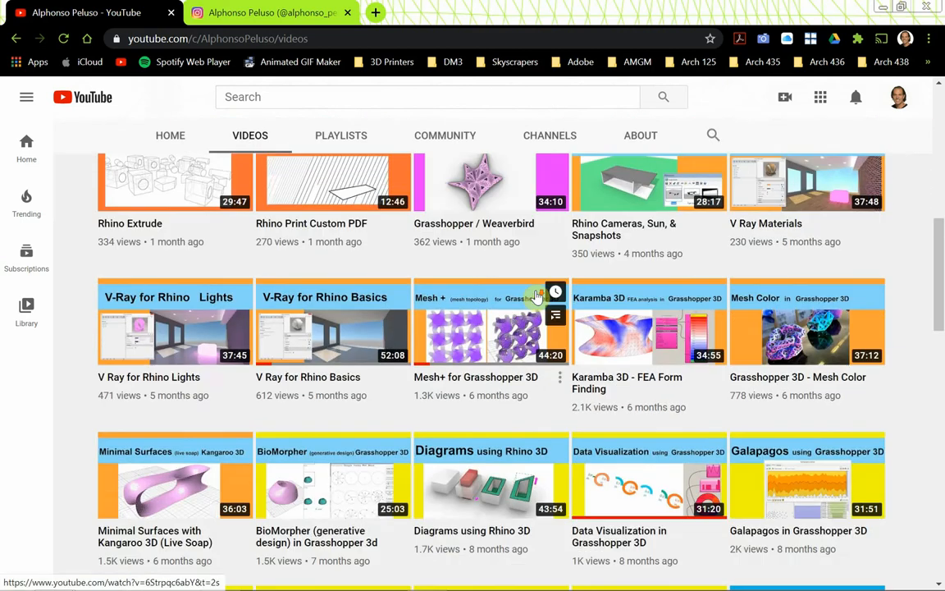
{"action": "scroll", "scroll_direction": "up", "scroll_amount": 3}
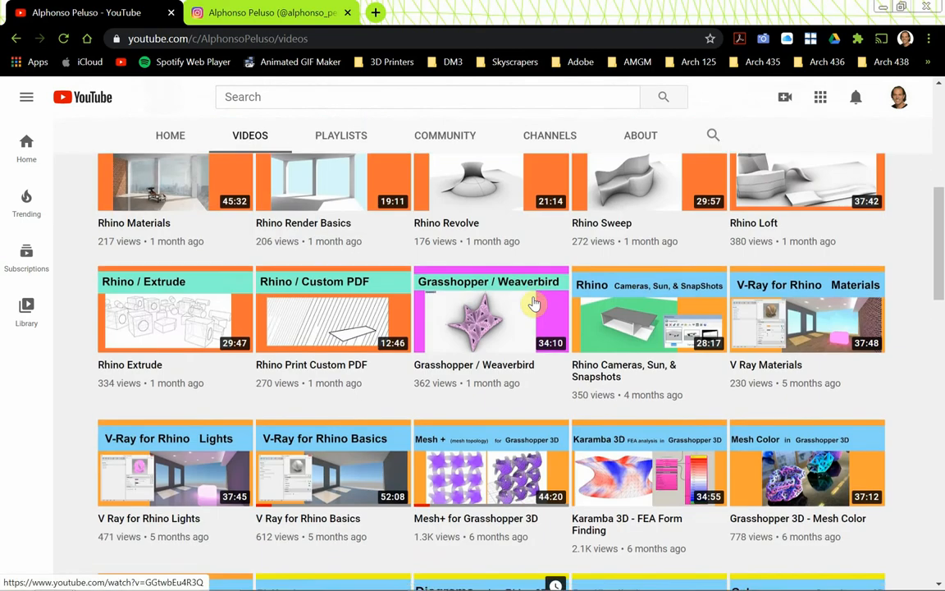
{"action": "scroll", "scroll_direction": "up", "scroll_amount": 3}
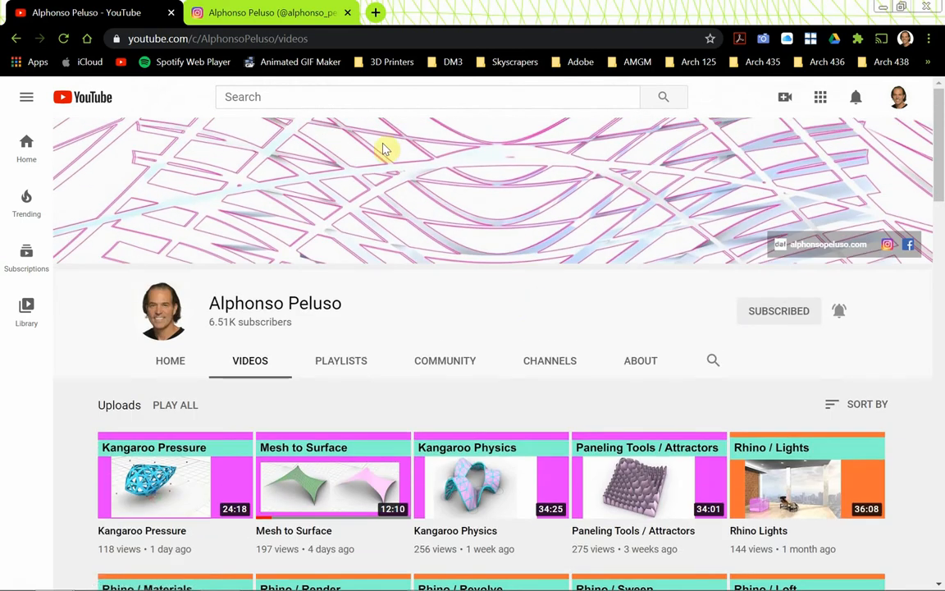
{"action": "mouse_move", "coordinate": [381, 125]}
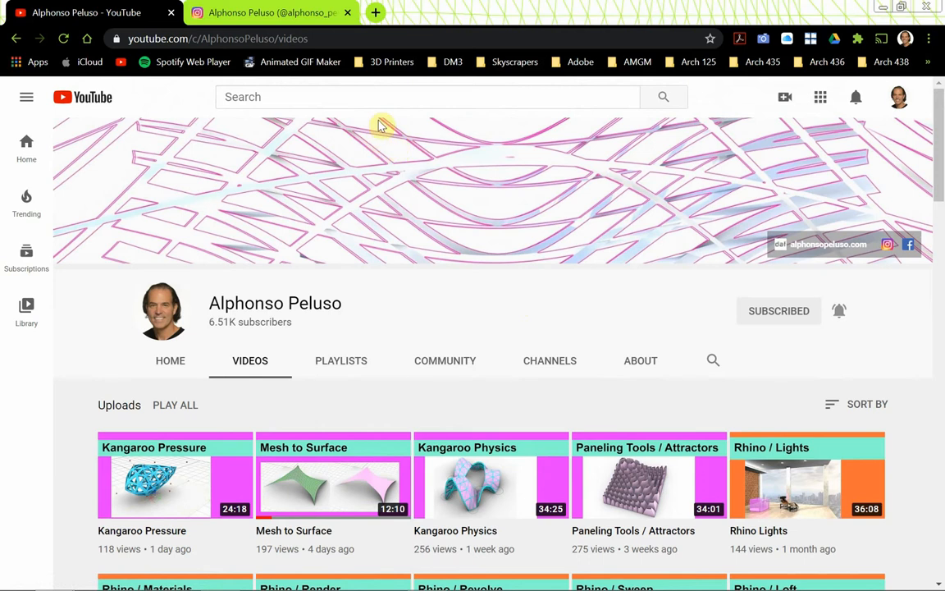
{"action": "left_click", "coordinate": [271, 13]}
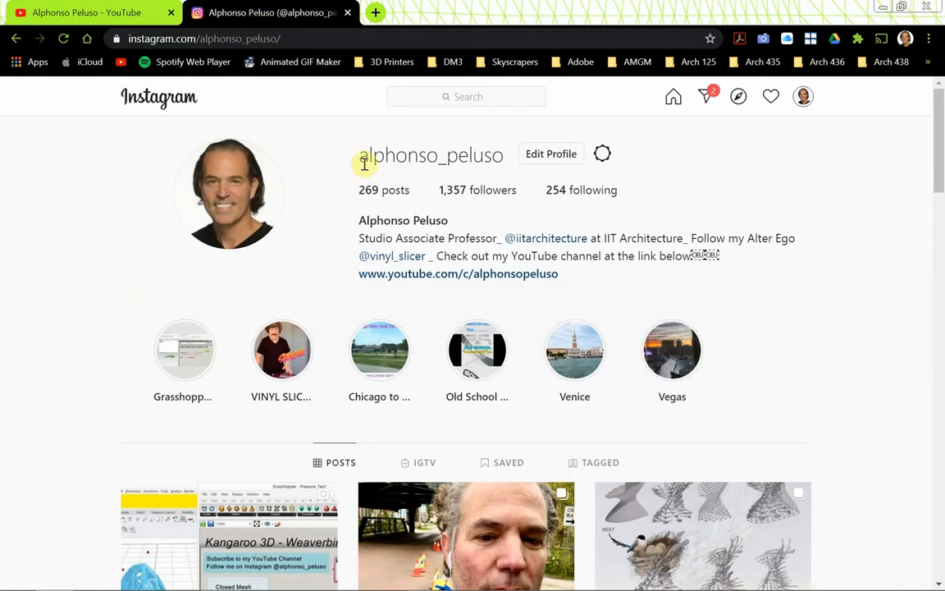
{"action": "mouse_move", "coordinate": [437, 180]}
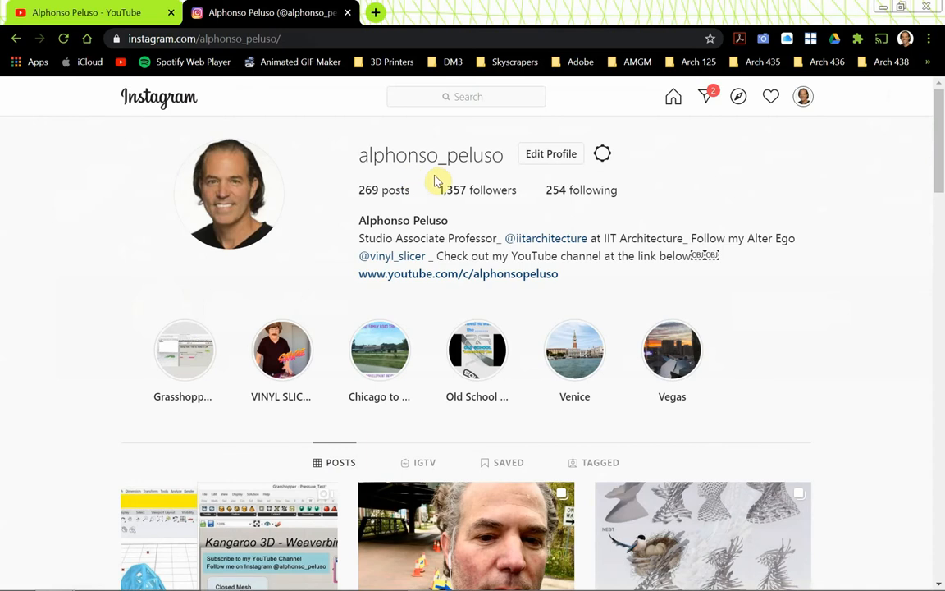
{"action": "mouse_move", "coordinate": [489, 178]}
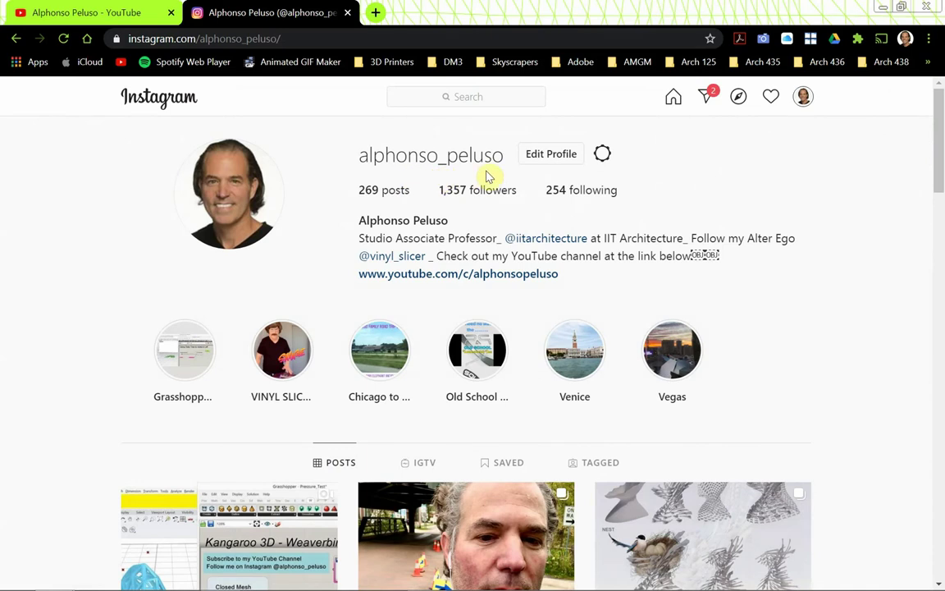
{"action": "scroll", "scroll_direction": "down", "scroll_amount": 3}
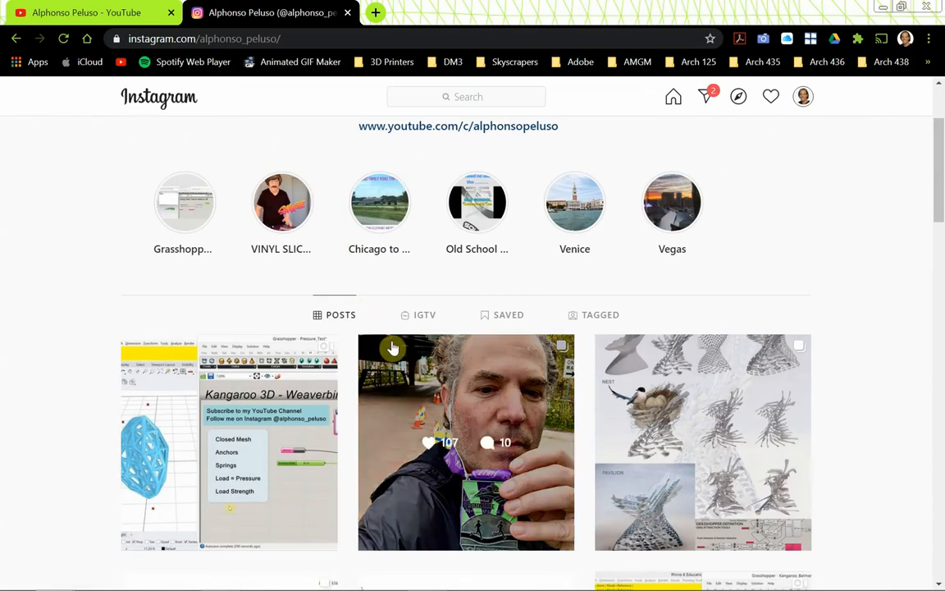
{"action": "mouse_move", "coordinate": [385, 355]}
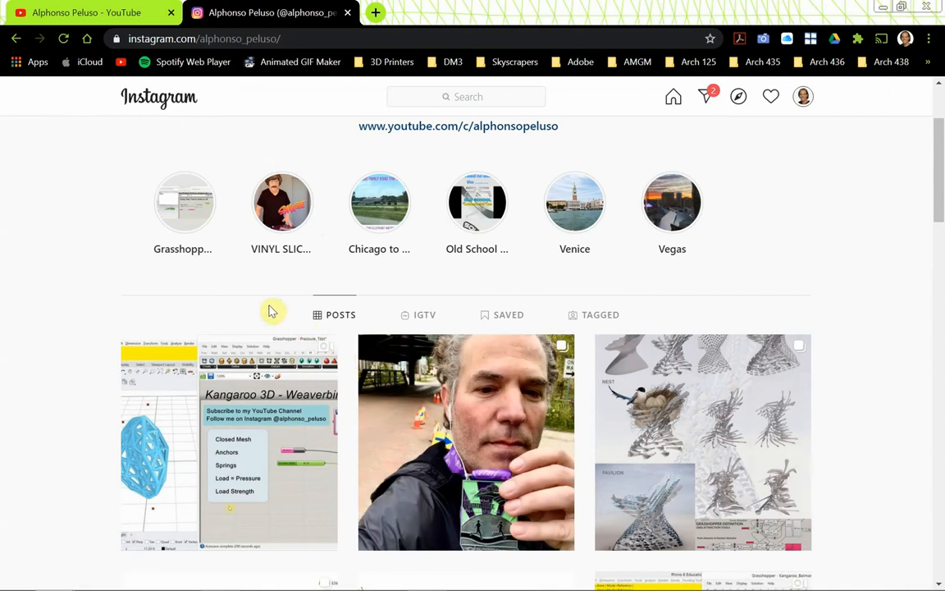
{"action": "scroll", "scroll_direction": "down", "scroll_amount": 3}
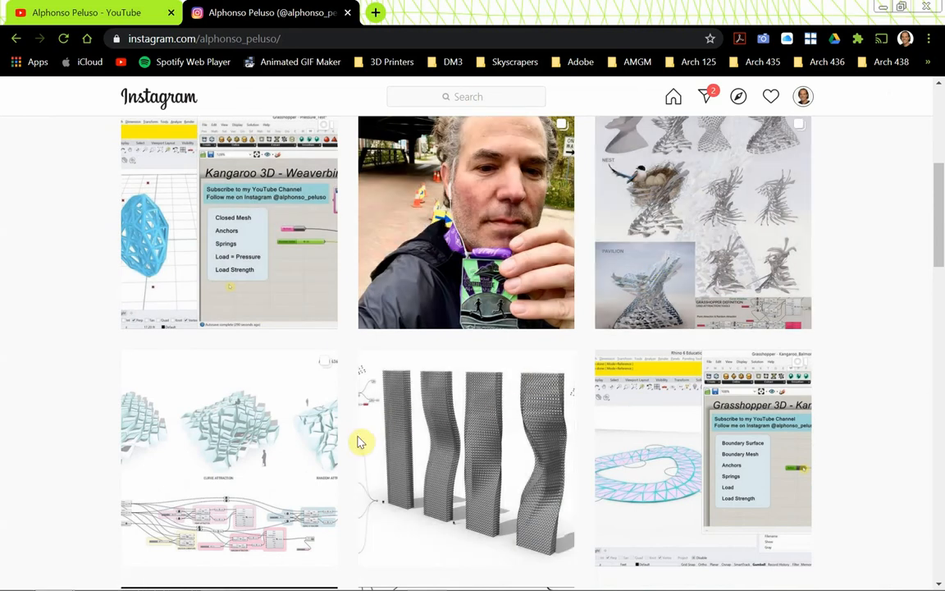
{"action": "scroll", "scroll_direction": "down", "scroll_amount": 3}
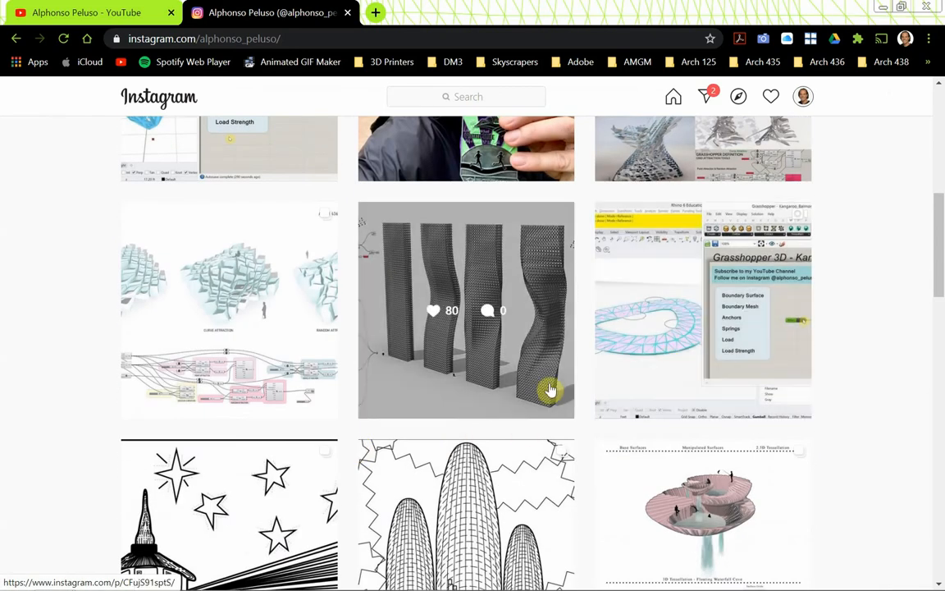
{"action": "scroll", "scroll_direction": "down", "scroll_amount": 3}
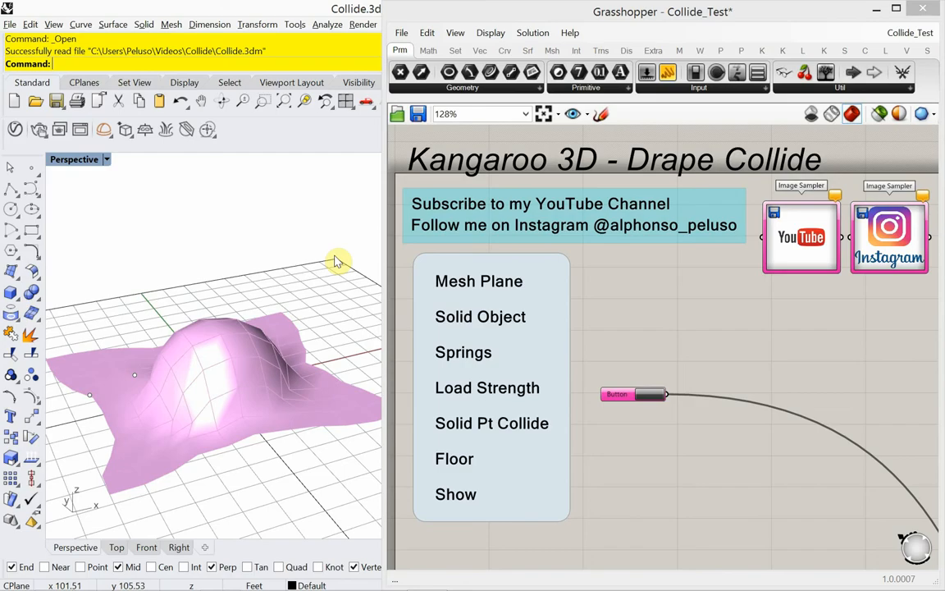
{"action": "mouse_move", "coordinate": [383, 261]}
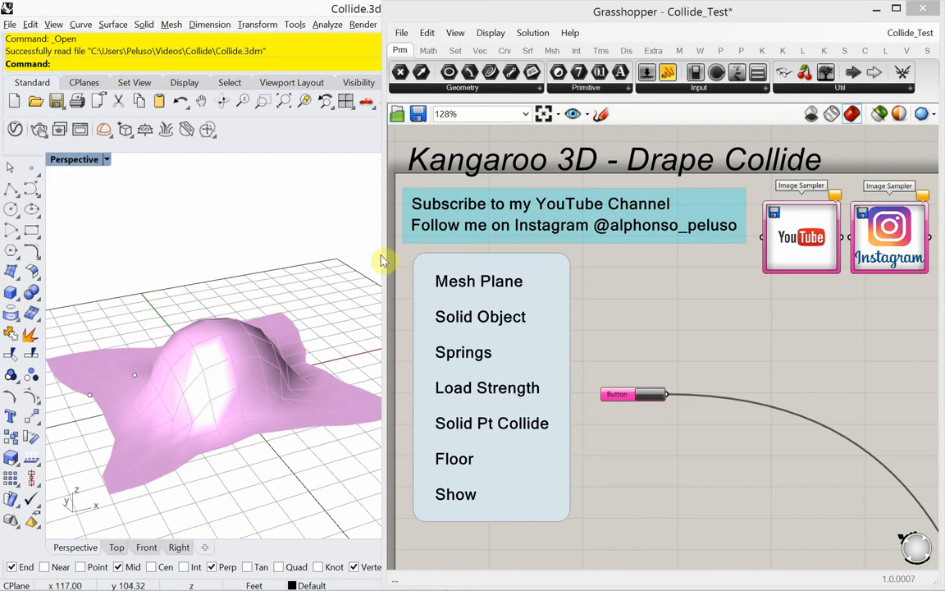
{"action": "mouse_move", "coordinate": [459, 286]}
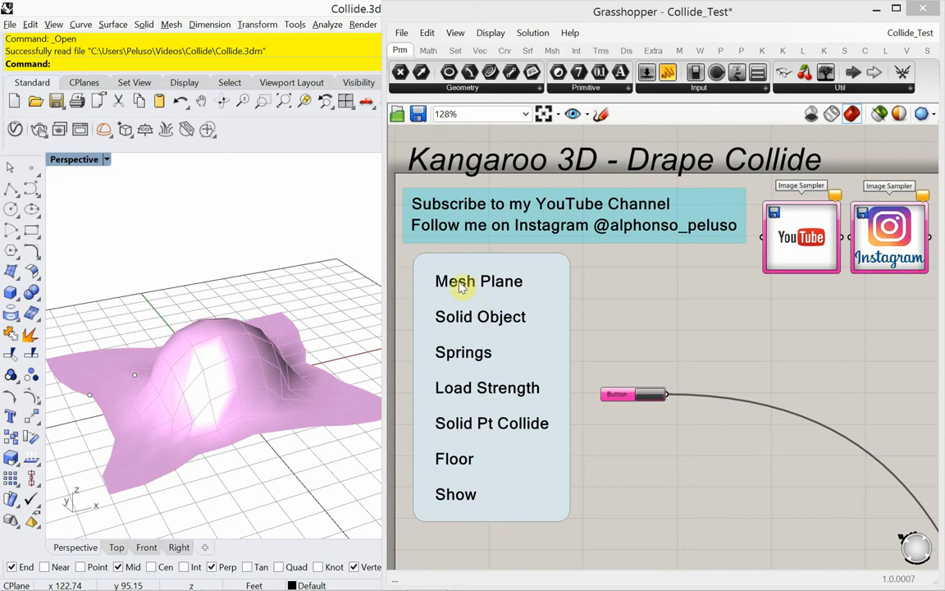
{"action": "mouse_move", "coordinate": [581, 312]}
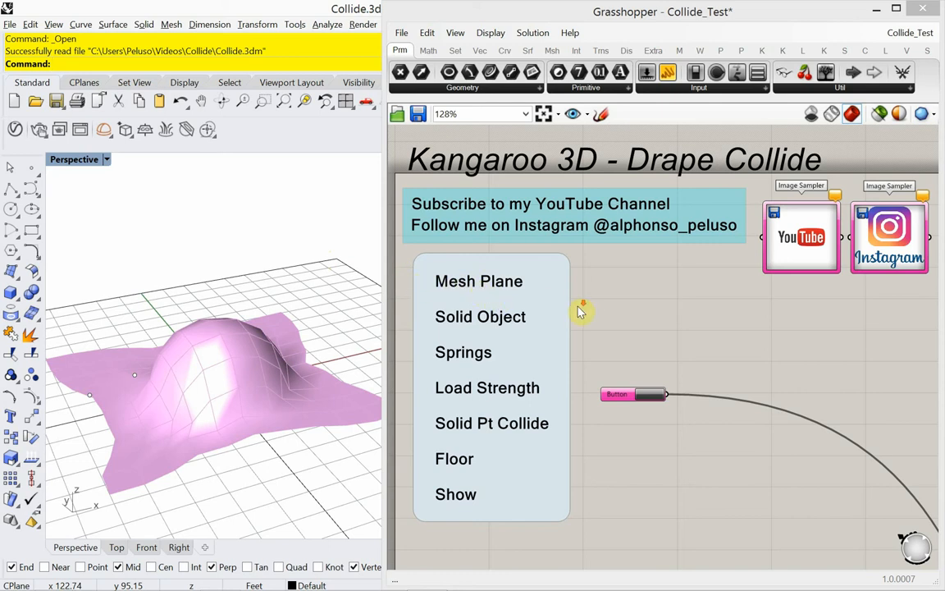
Step: Zoom out on the Grasshopper canvas to see the whole drape definition
{"action": "scroll", "scroll_direction": "down", "scroll_amount": 3}
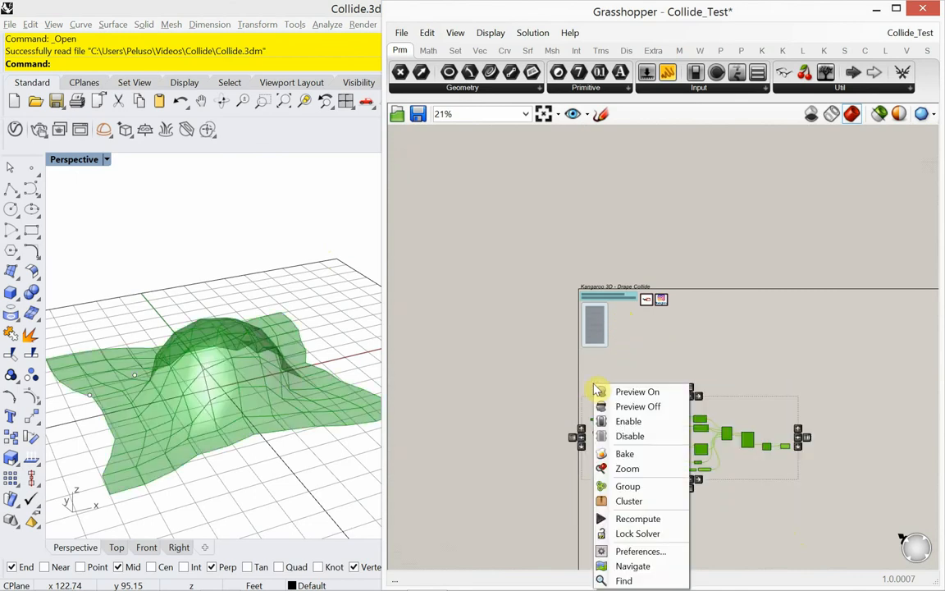
{"action": "mouse_move", "coordinate": [637, 518]}
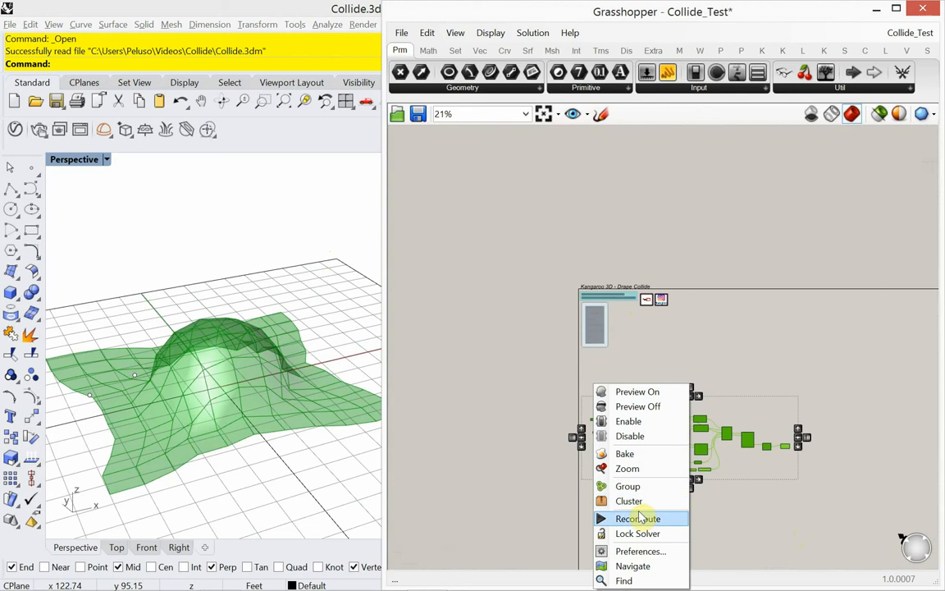
{"action": "mouse_move", "coordinate": [630, 501]}
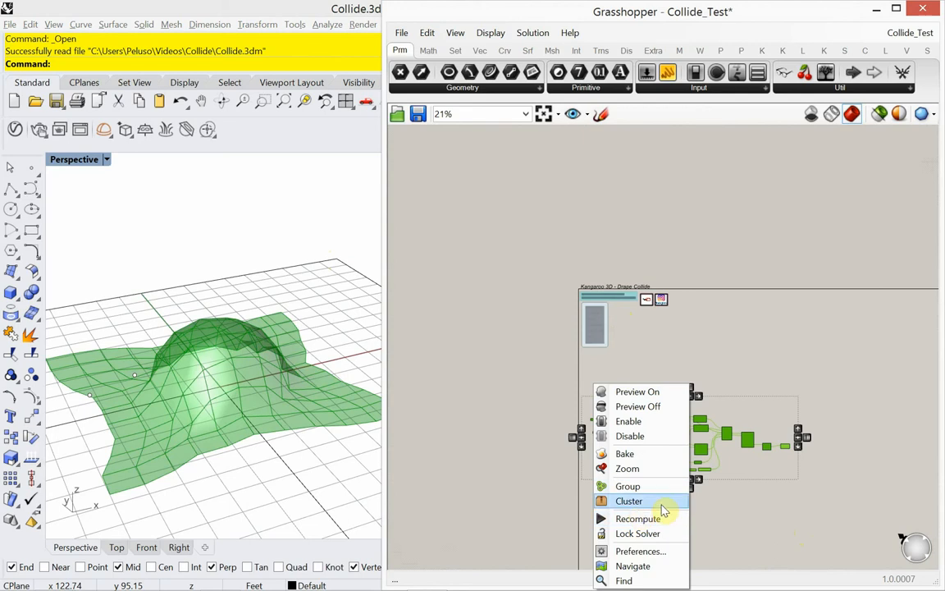
{"action": "mouse_move", "coordinate": [698, 519]}
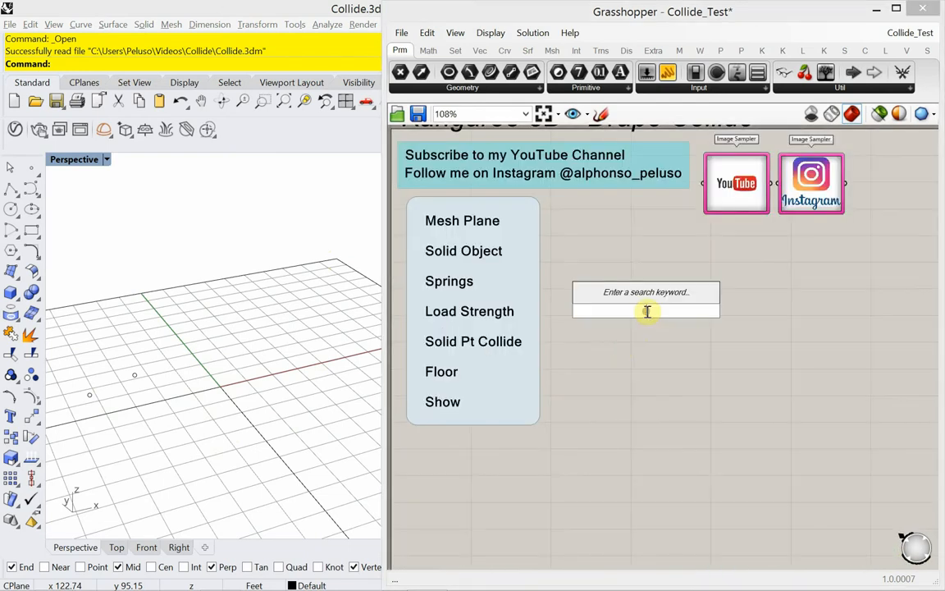
Step: Place a Mesh Plane component and a Rectangle component to feed it, sized by a 100 slider
{"action": "type", "text": "mesh"}
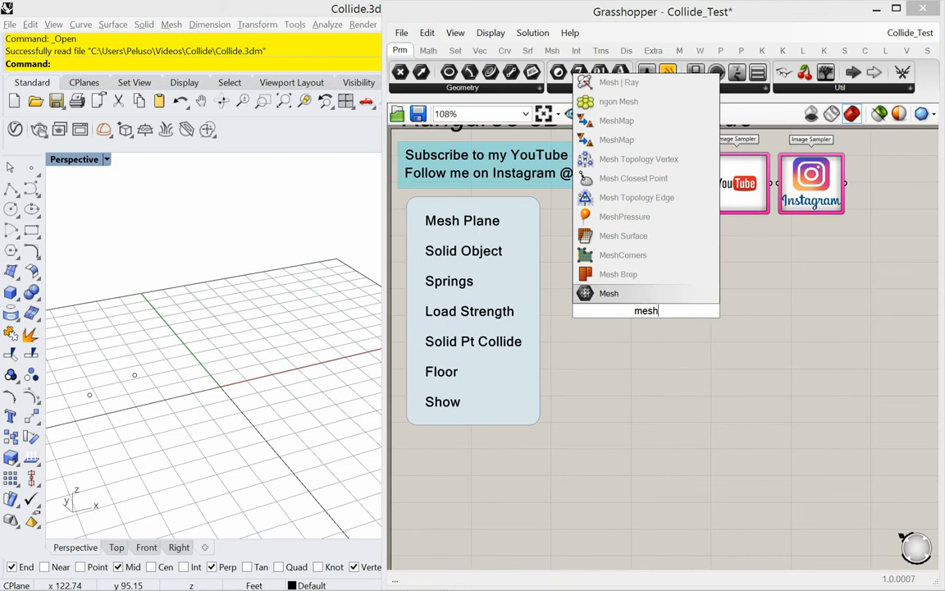
{"action": "type", "text": "pla"}
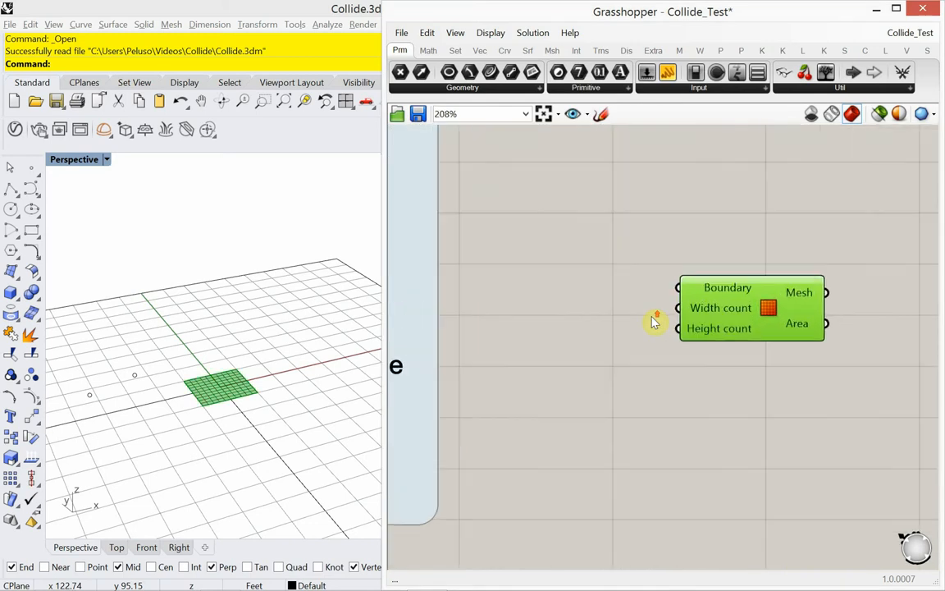
{"action": "mouse_move", "coordinate": [709, 302]}
{"action": "type", "text": "rect"}
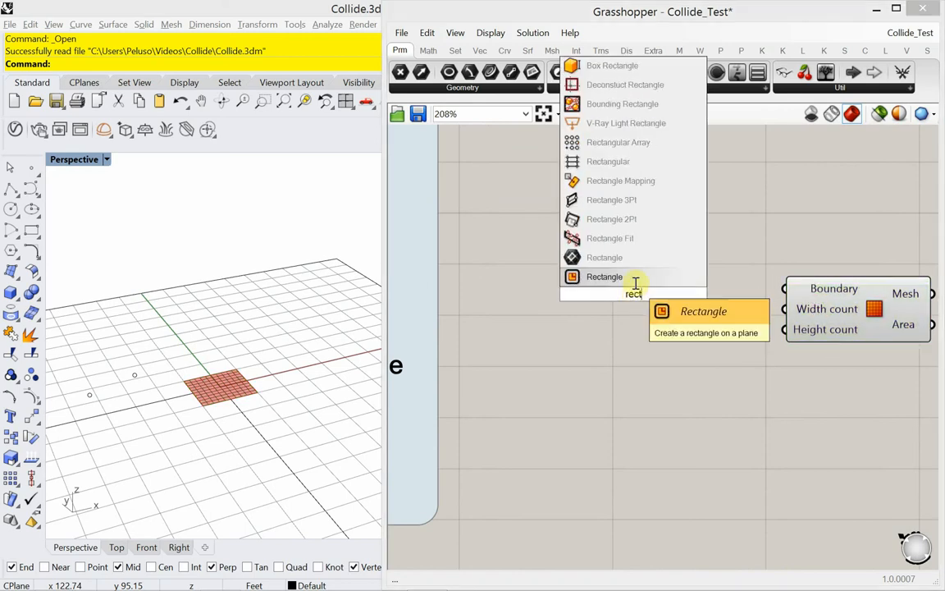
{"action": "left_click", "coordinate": [604, 276]}
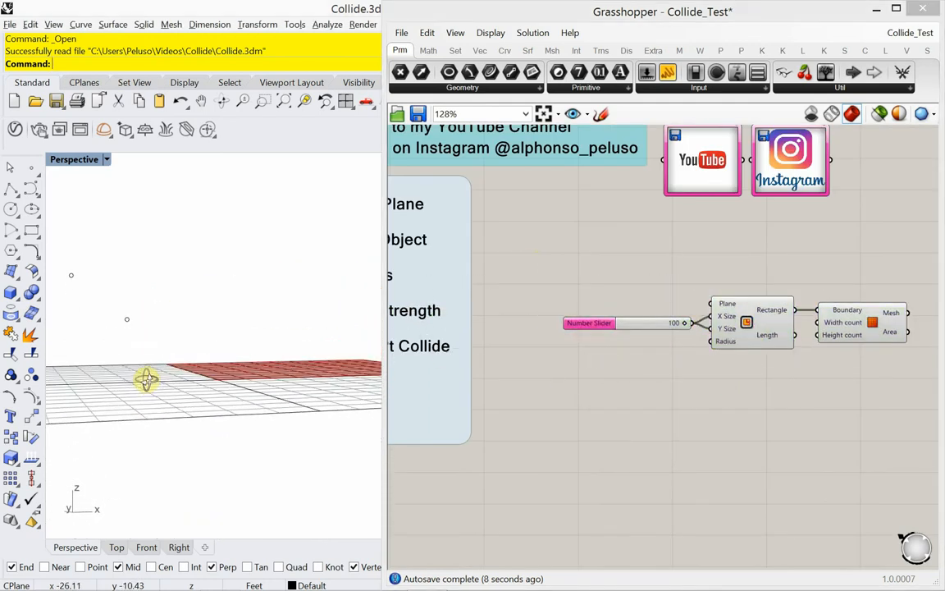
{"action": "mouse_move", "coordinate": [240, 282]}
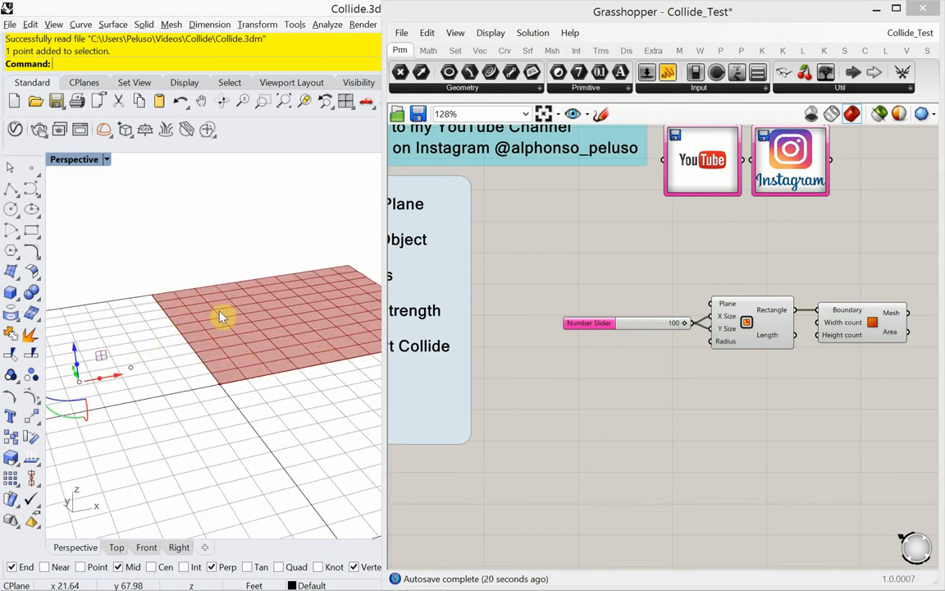
Step: Reference a Rhino point in a Point parameter and wire it to the Rectangle's Plane input
{"action": "double_click", "coordinate": [542, 369]}
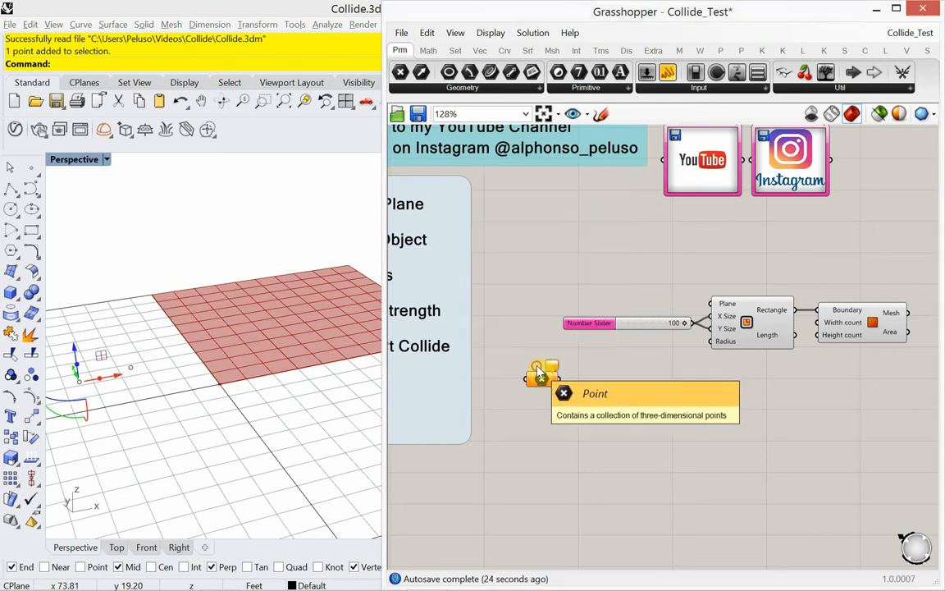
{"action": "right_click", "coordinate": [538, 374]}
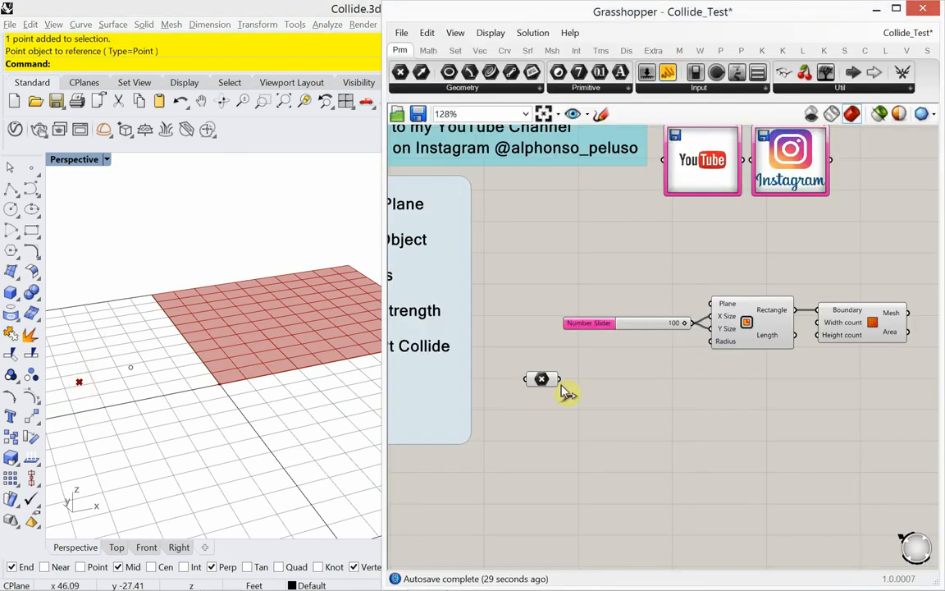
{"action": "left_click_drag", "start_coordinate": [556, 377], "coordinate": [711, 304]}
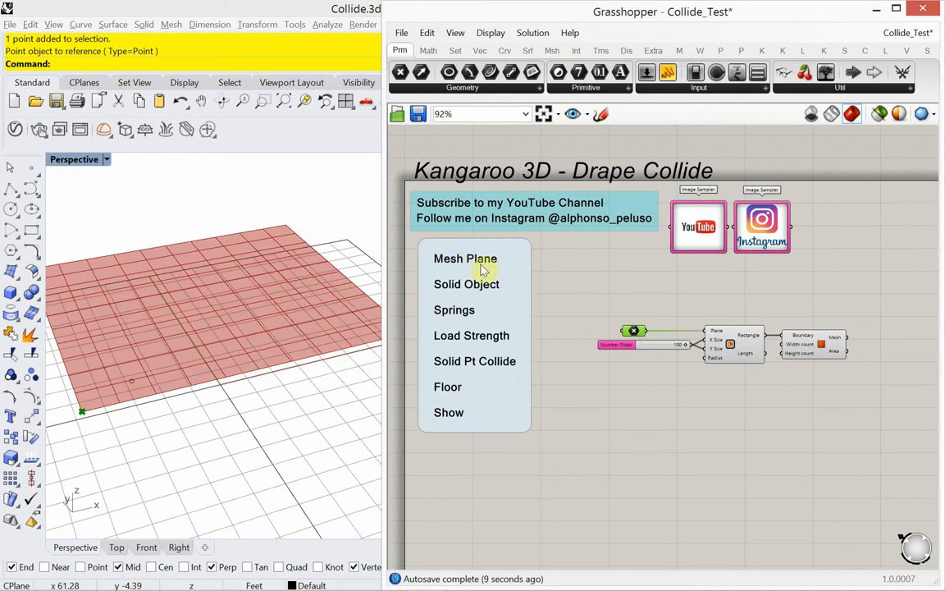
{"action": "mouse_move", "coordinate": [499, 289]}
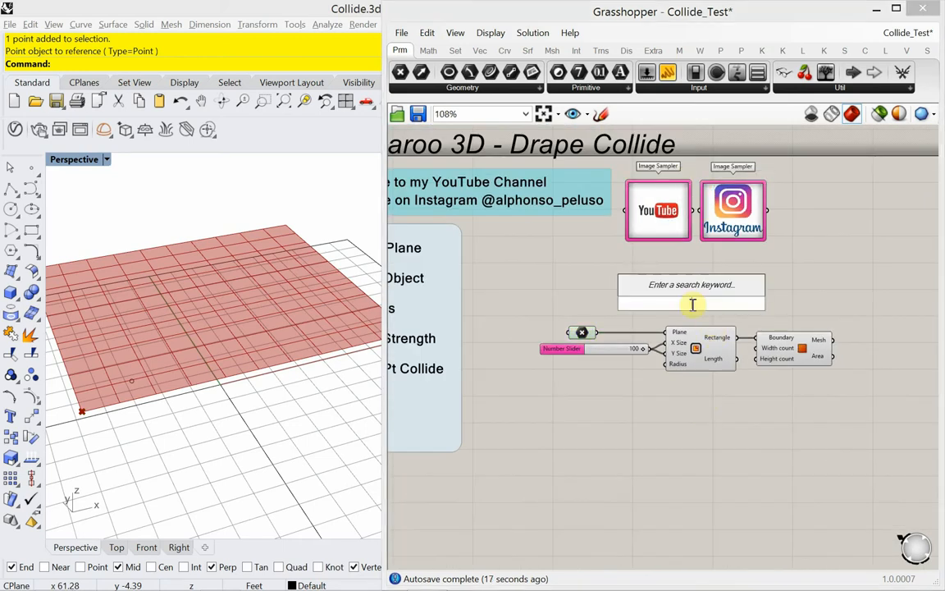
Step: Add a Scribble note reading 'Mesh Plane' above the mesh group
{"action": "type", "text": "scr"}
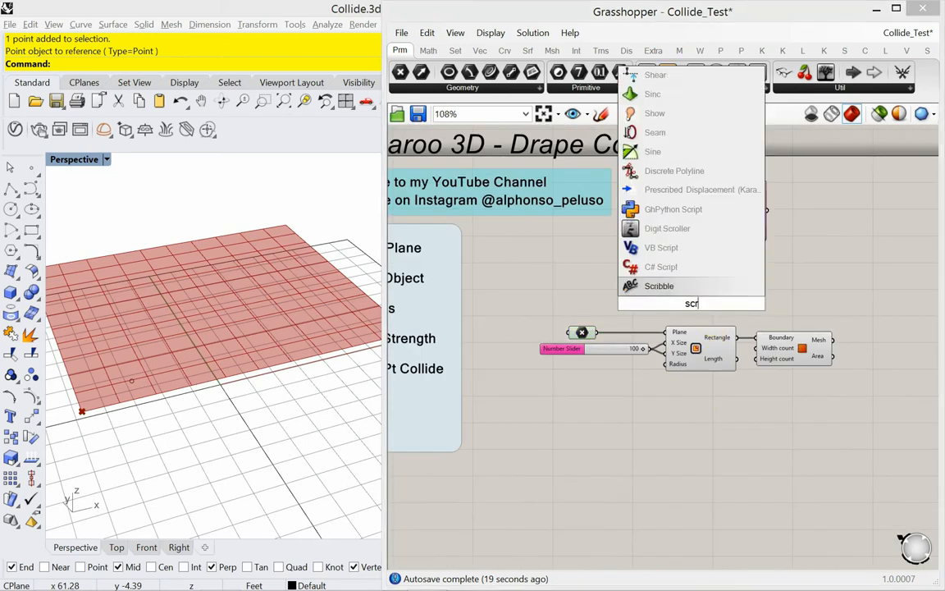
{"action": "type", "text": "o"}
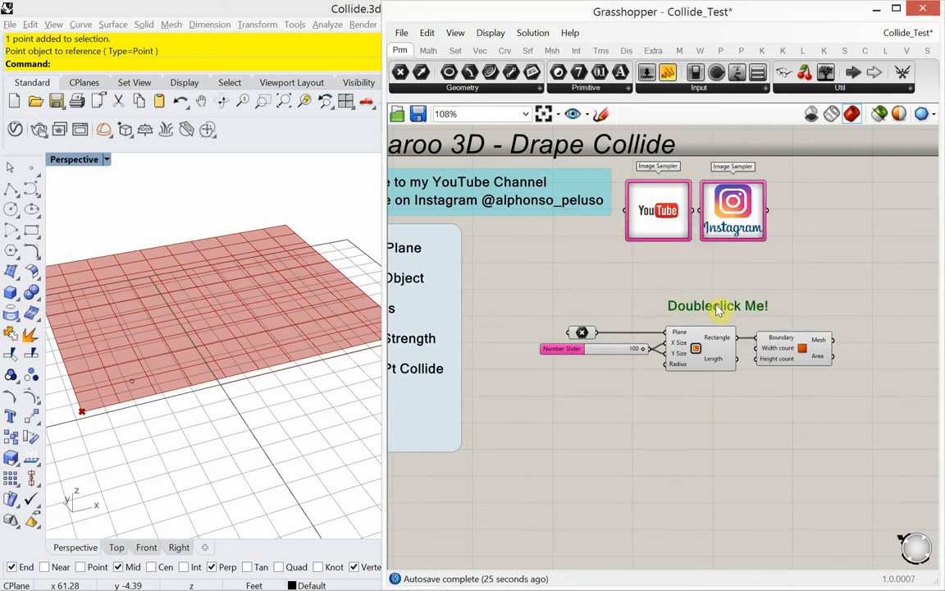
{"action": "double_click", "coordinate": [717, 305]}
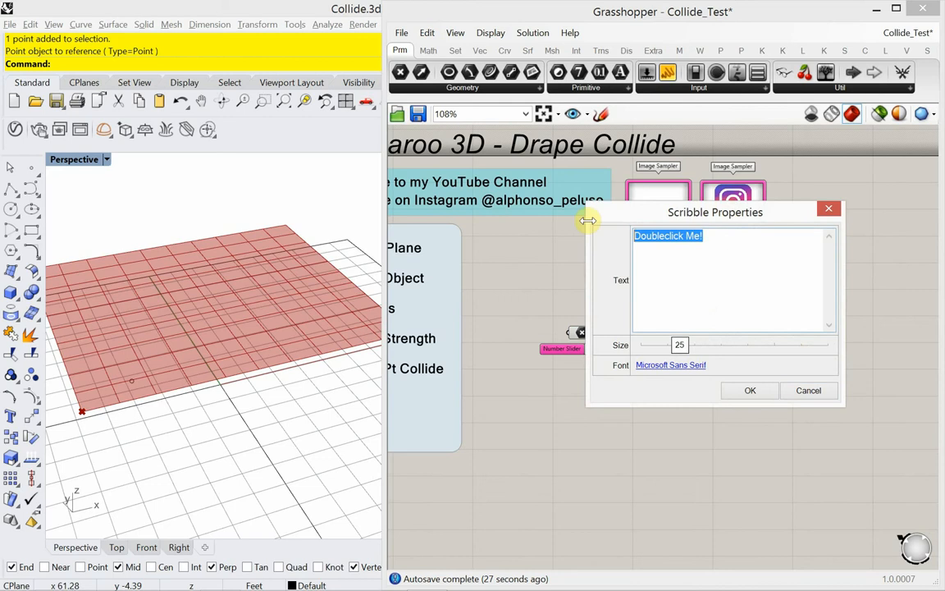
{"action": "type", "text": "Mesh P"}
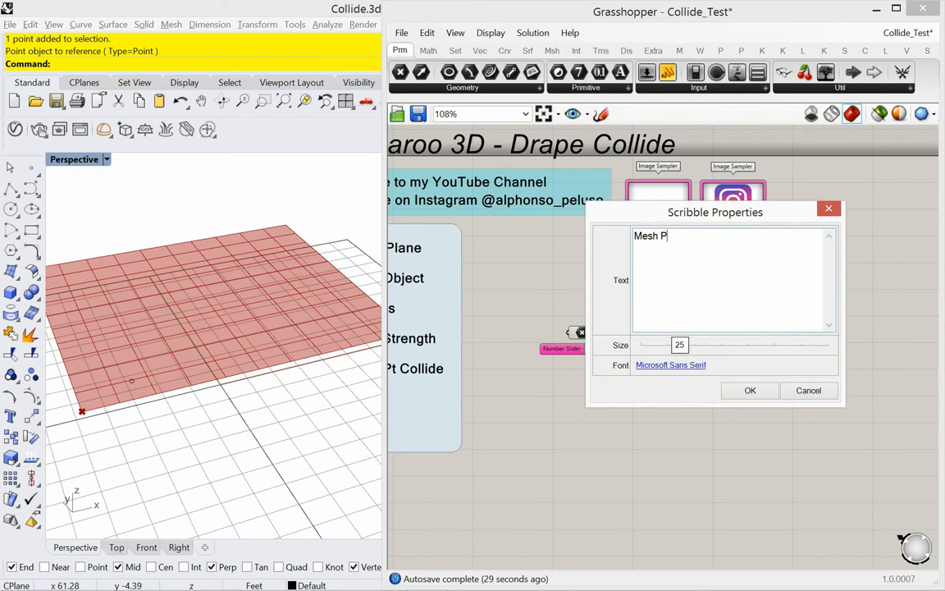
{"action": "type", "text": "lane"}
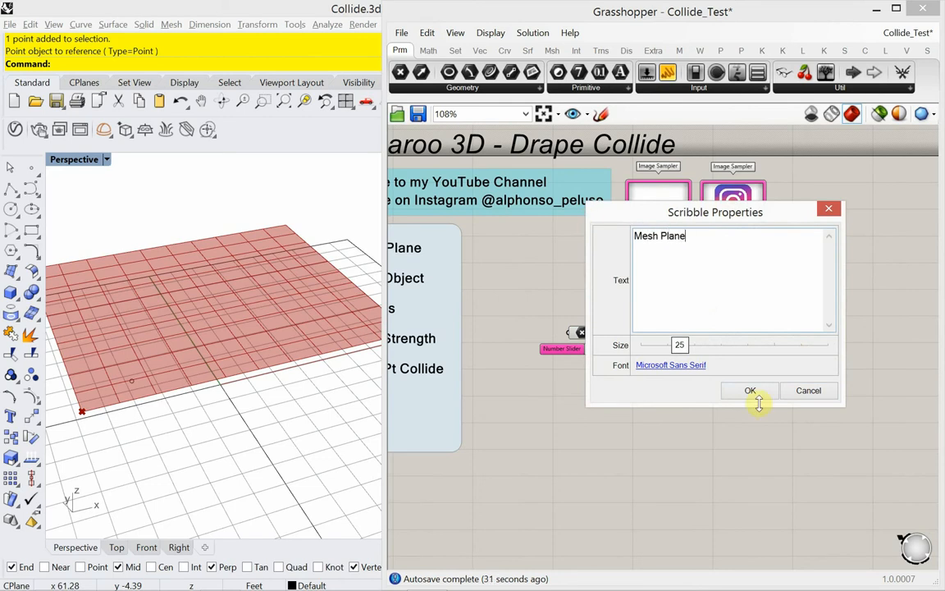
{"action": "left_click", "coordinate": [750, 391]}
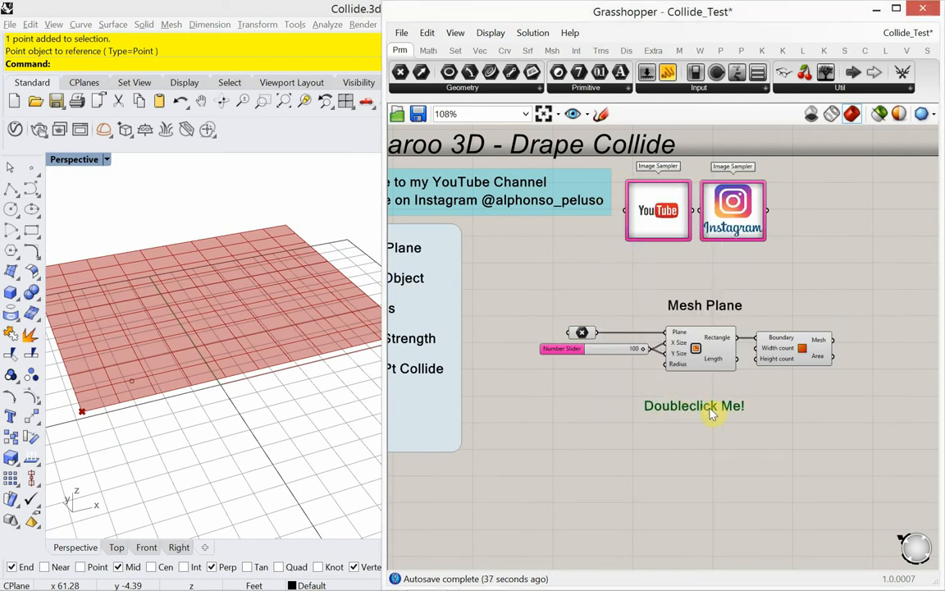
Step: Label the second group 'Solid Object' and wire a 25 slider to the Sphere's Radius
{"action": "double_click", "coordinate": [693, 405]}
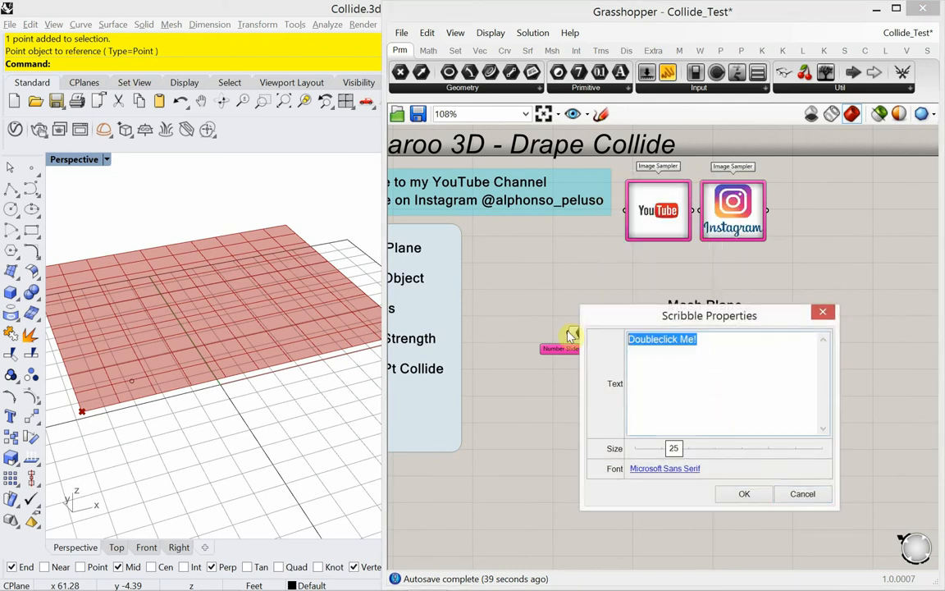
{"action": "type", "text": "Solid Objec"}
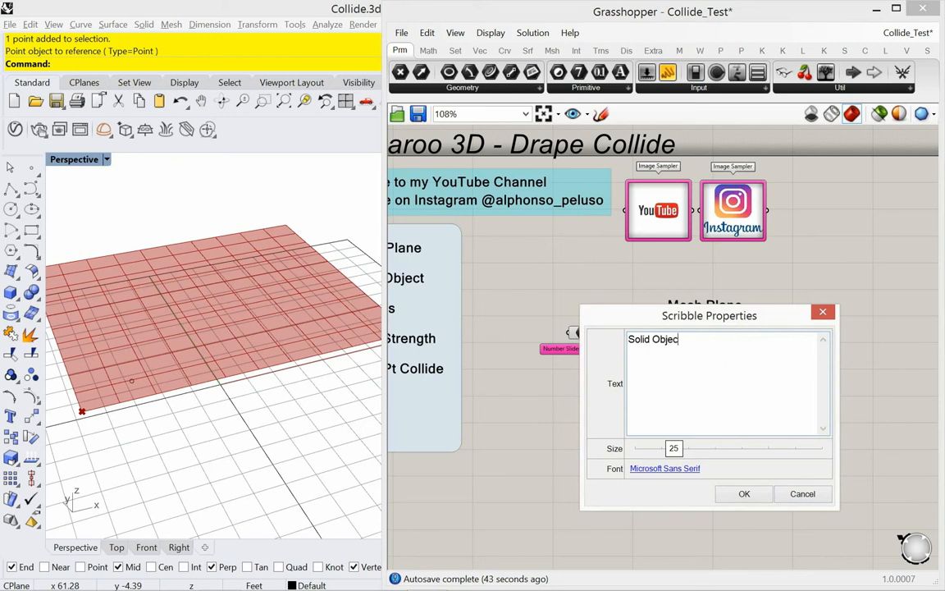
{"action": "left_click", "coordinate": [743, 495]}
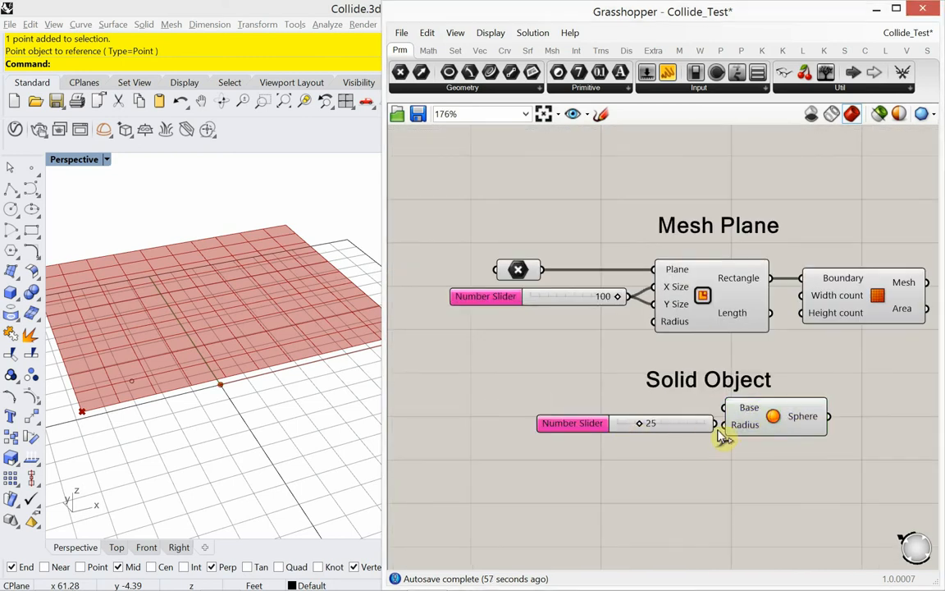
{"action": "left_click_drag", "start_coordinate": [722, 423], "coordinate": [656, 423]}
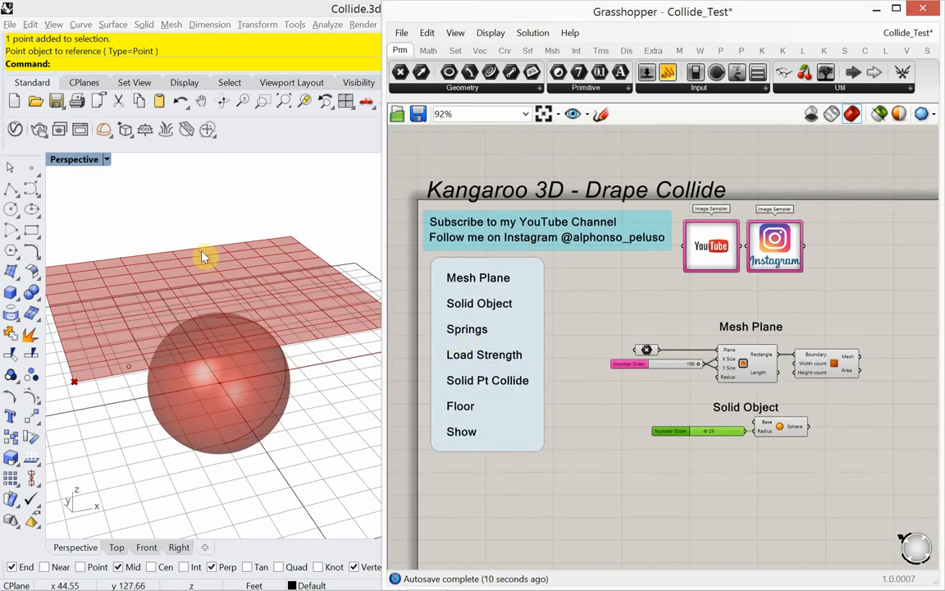
{"action": "mouse_move", "coordinate": [226, 272]}
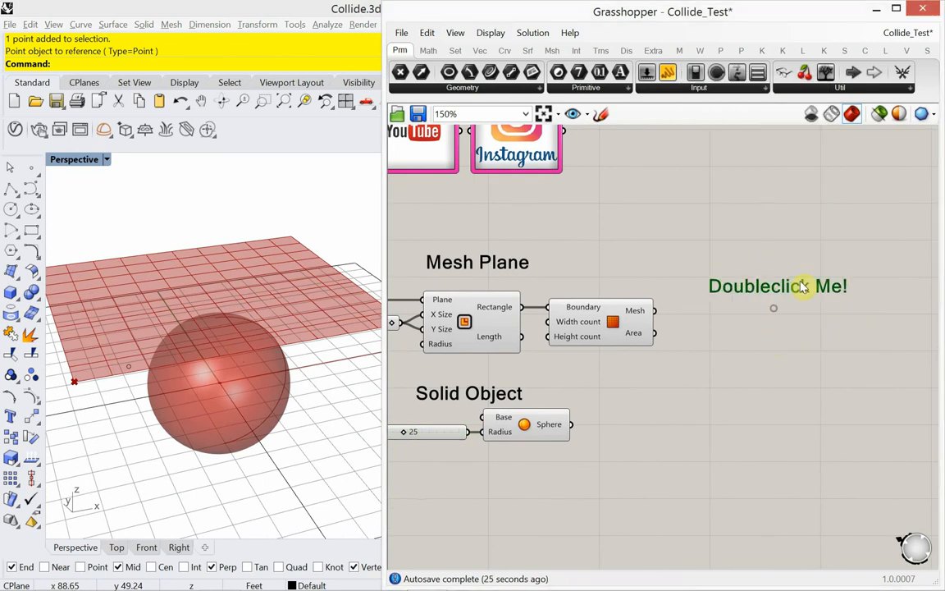
Step: Add a Scribble note reading 'Springs' for the new goal group
{"action": "double_click", "coordinate": [778, 285]}
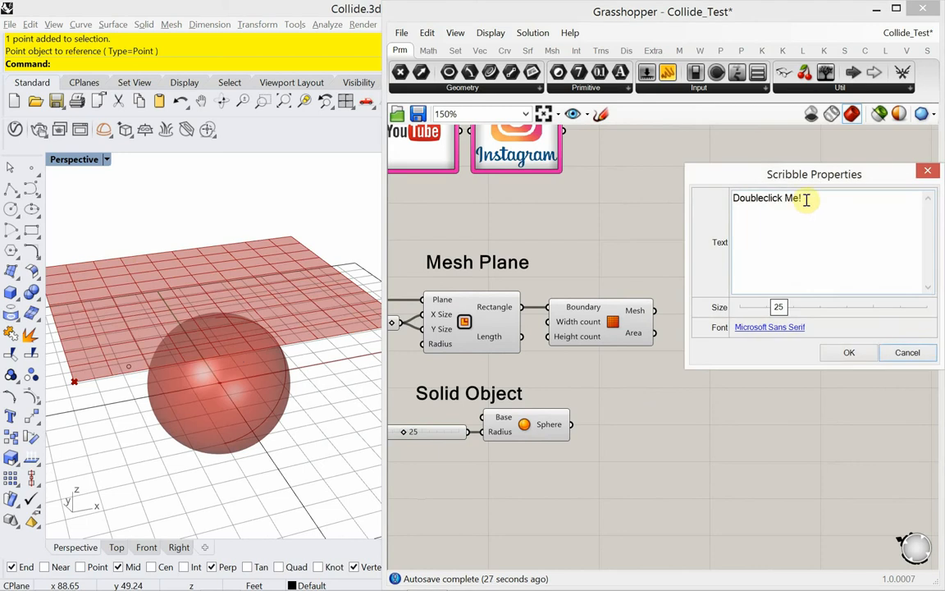
{"action": "type", "text": "Springs"}
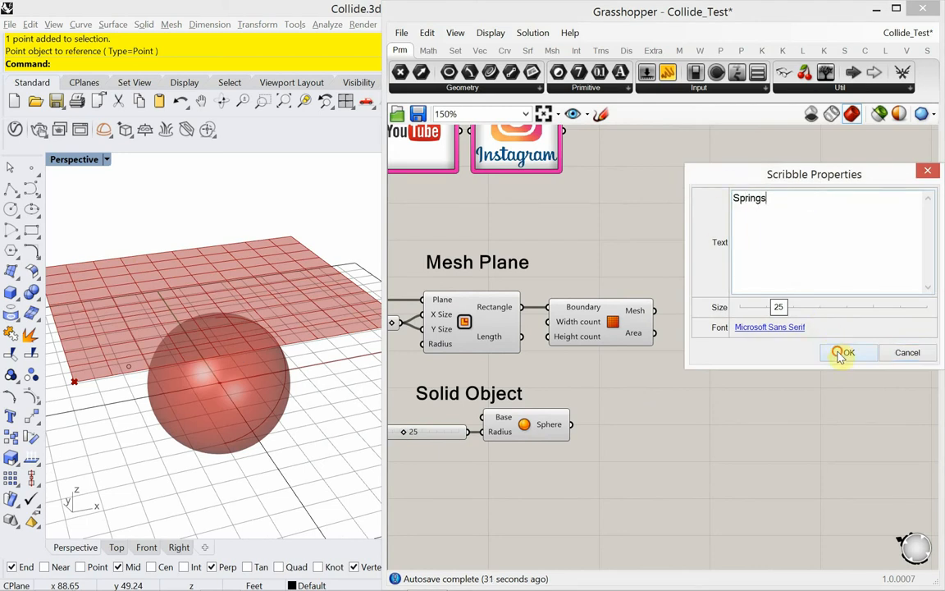
{"action": "left_click", "coordinate": [850, 352]}
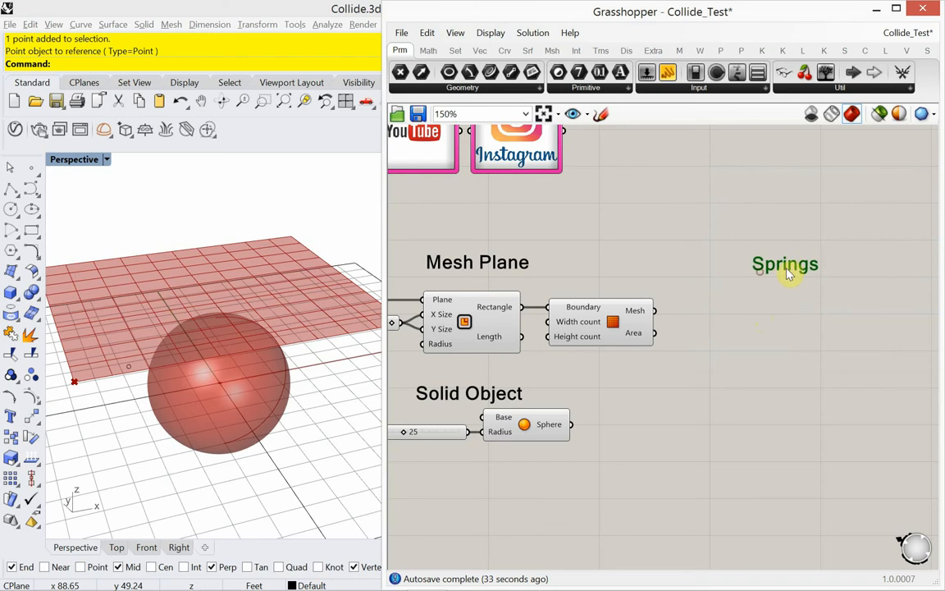
Step: Place a Mesh Edges component and a Kangaroo Spring goal to take its edges
{"action": "left_click", "coordinate": [696, 72]}
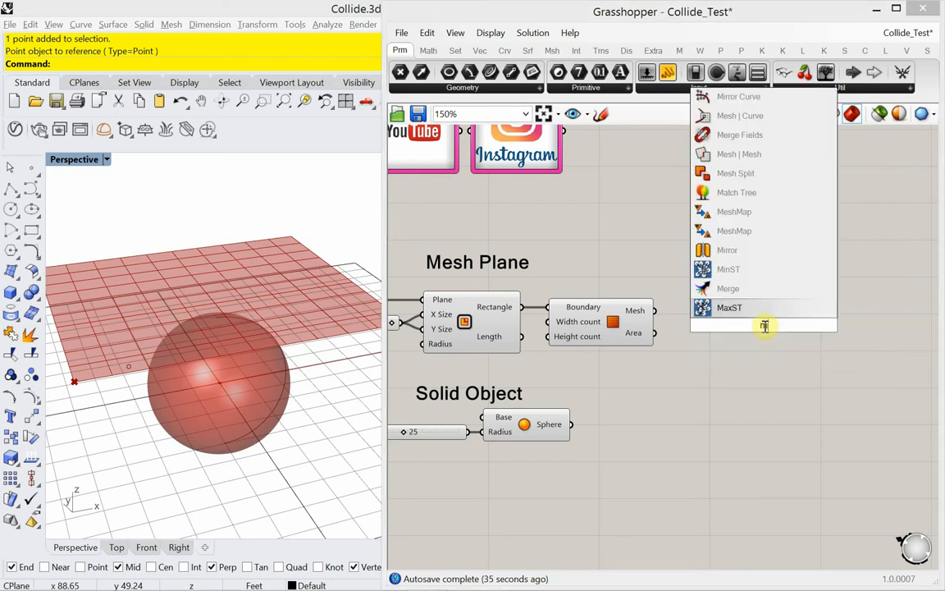
{"action": "type", "text": "mesh ed"}
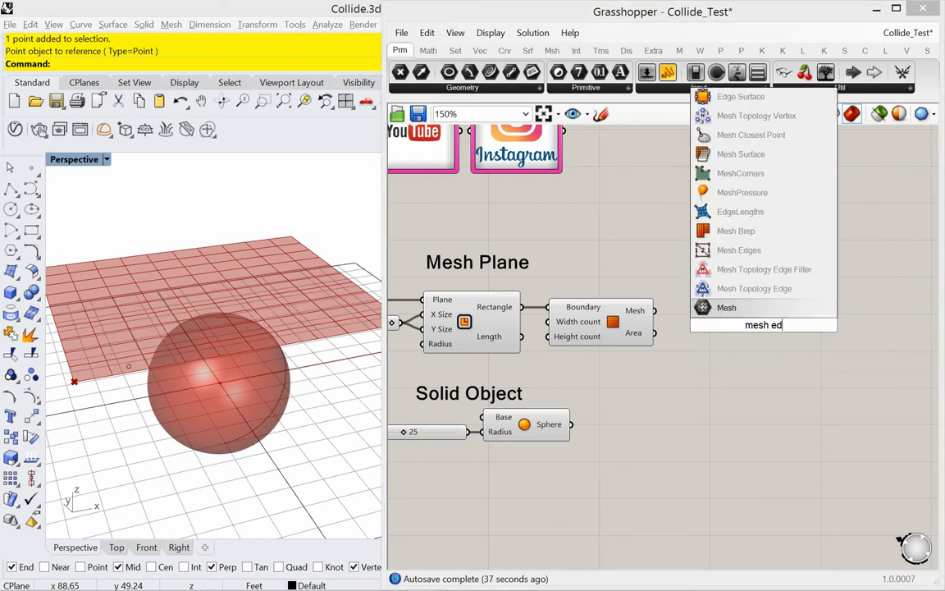
{"action": "left_click", "coordinate": [739, 249]}
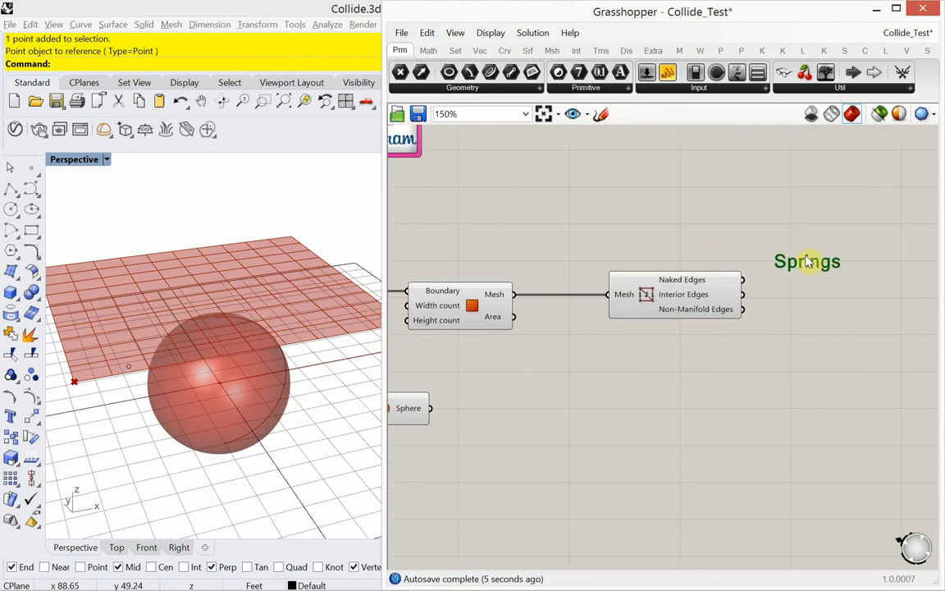
{"action": "left_click", "coordinate": [764, 50]}
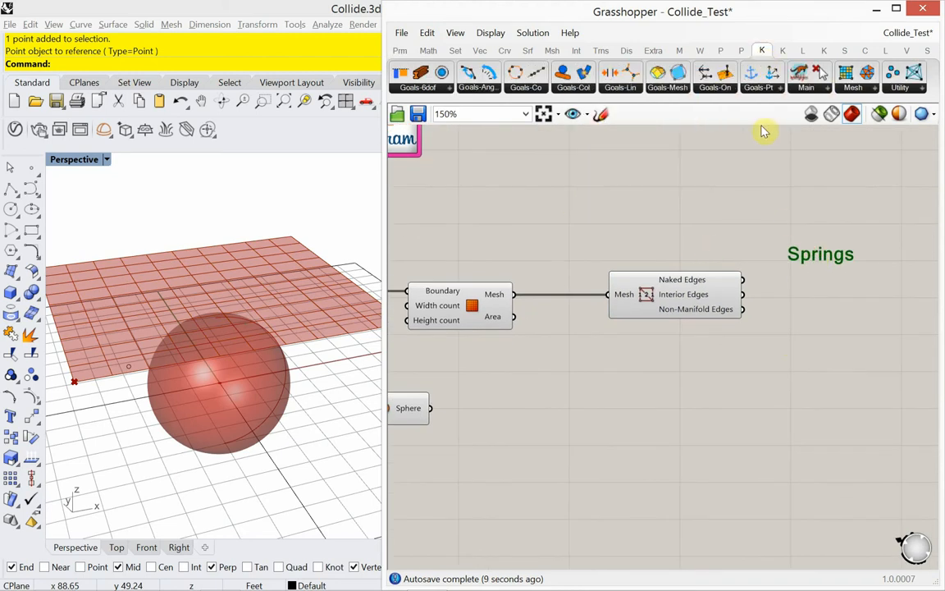
{"action": "left_click", "coordinate": [619, 74]}
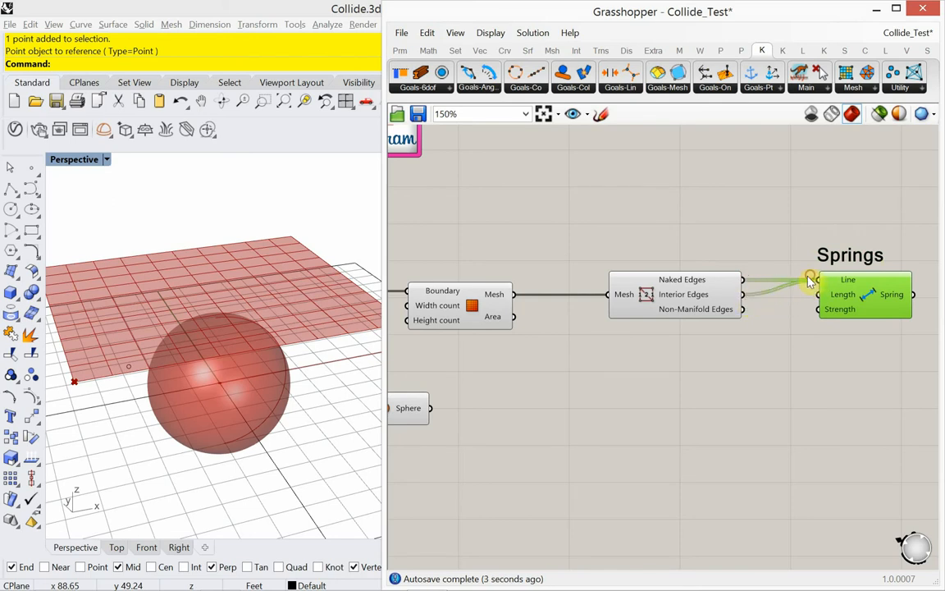
{"action": "mouse_move", "coordinate": [643, 287]}
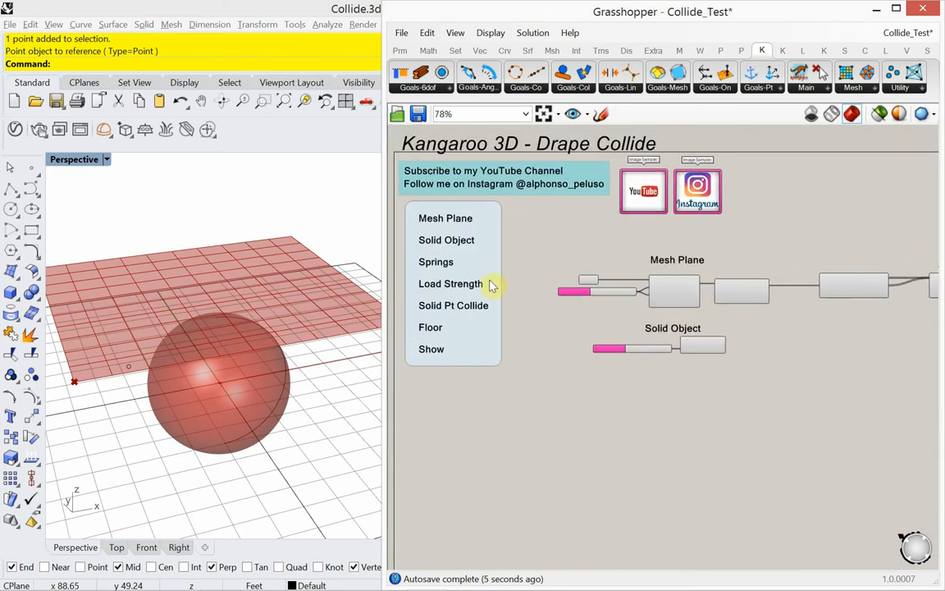
{"action": "mouse_move", "coordinate": [636, 349]}
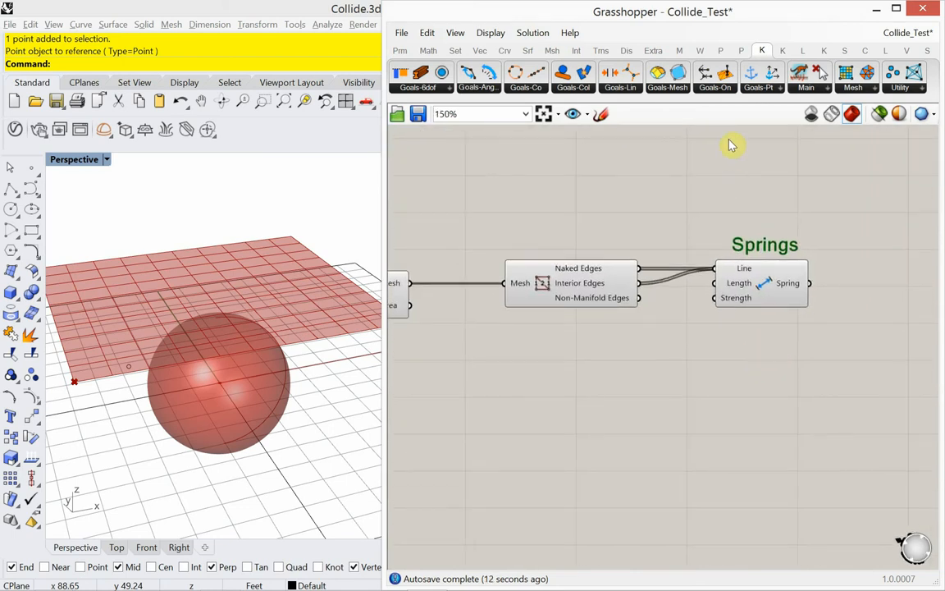
{"action": "mouse_move", "coordinate": [742, 125]}
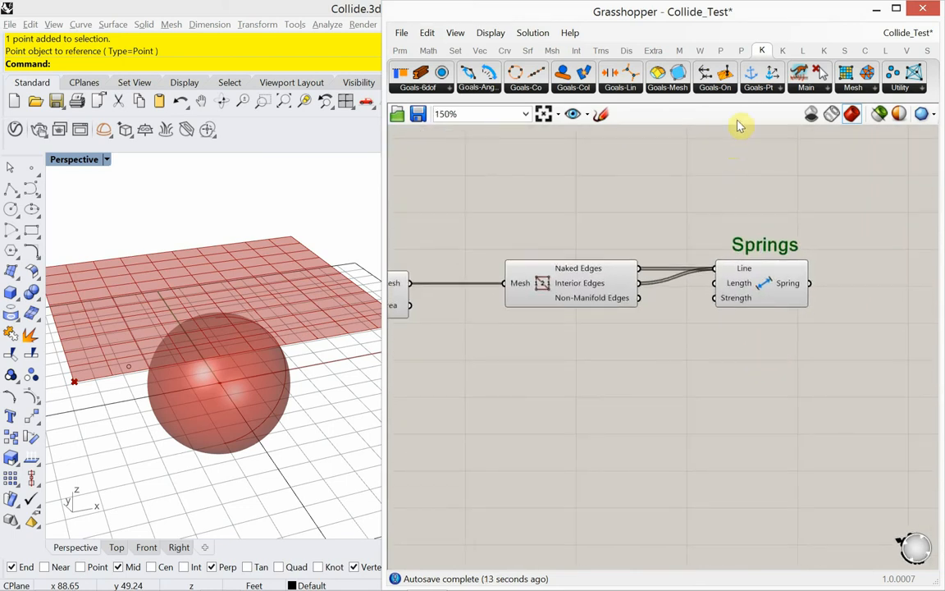
Step: Add a Kangaroo Load goal and a Deconstruct Mesh component feeding its points
{"action": "left_click", "coordinate": [767, 72]}
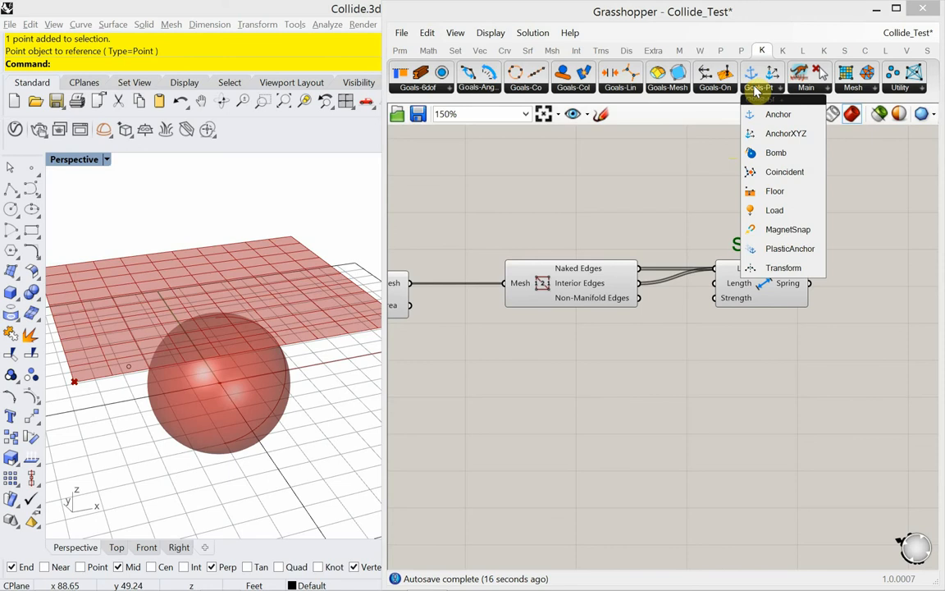
{"action": "mouse_move", "coordinate": [775, 210]}
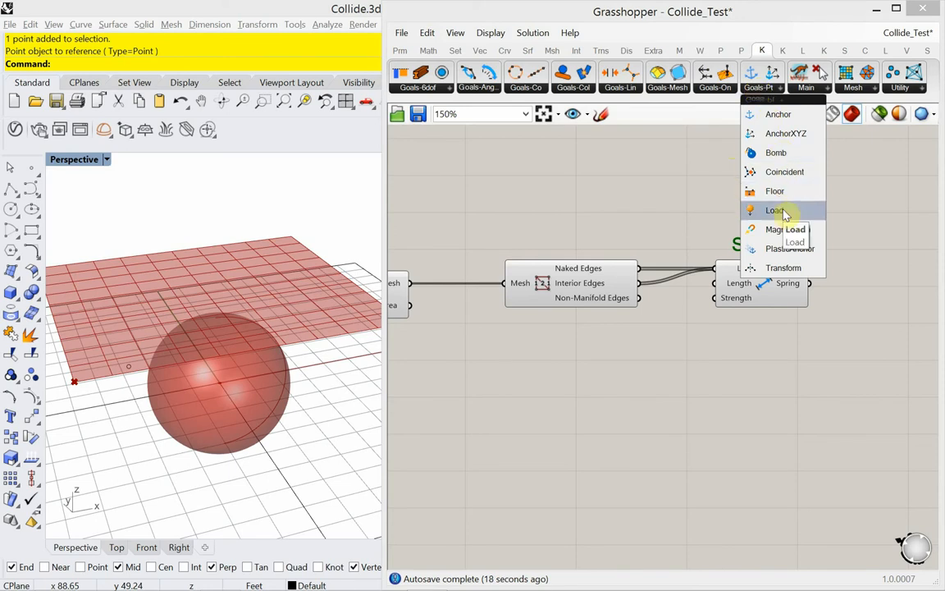
{"action": "left_click", "coordinate": [775, 210]}
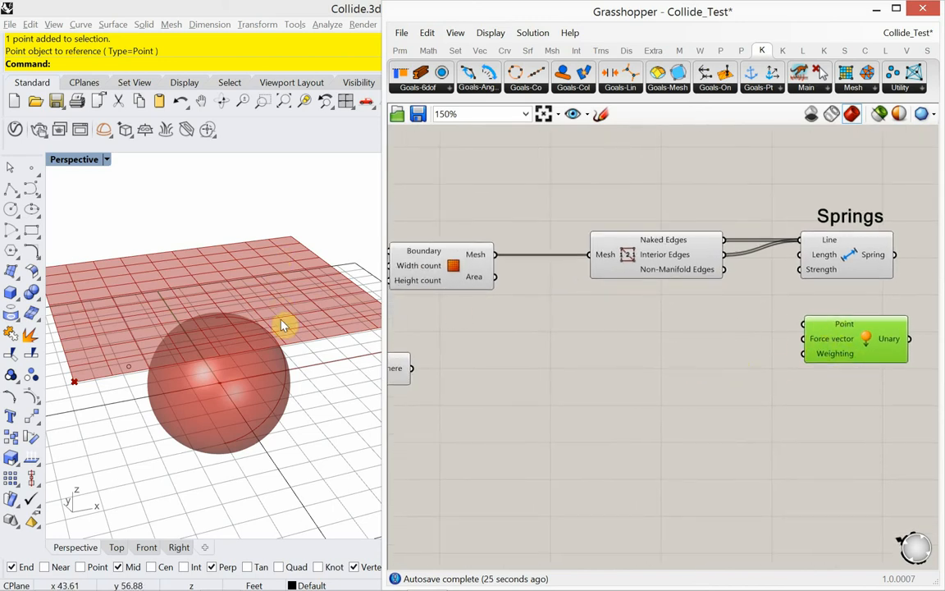
{"action": "mouse_move", "coordinate": [310, 357]}
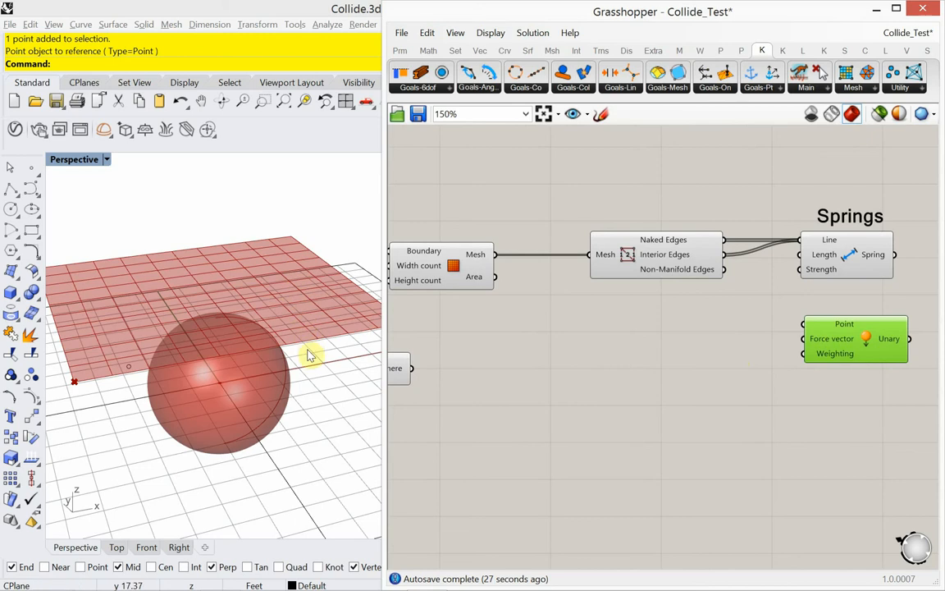
{"action": "mouse_move", "coordinate": [298, 246]}
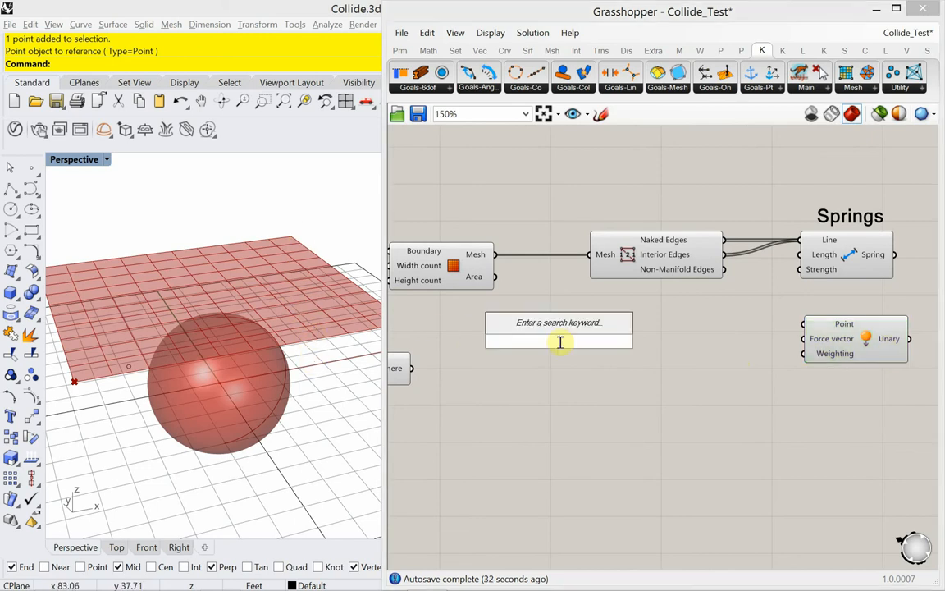
{"action": "type", "text": "deconst"}
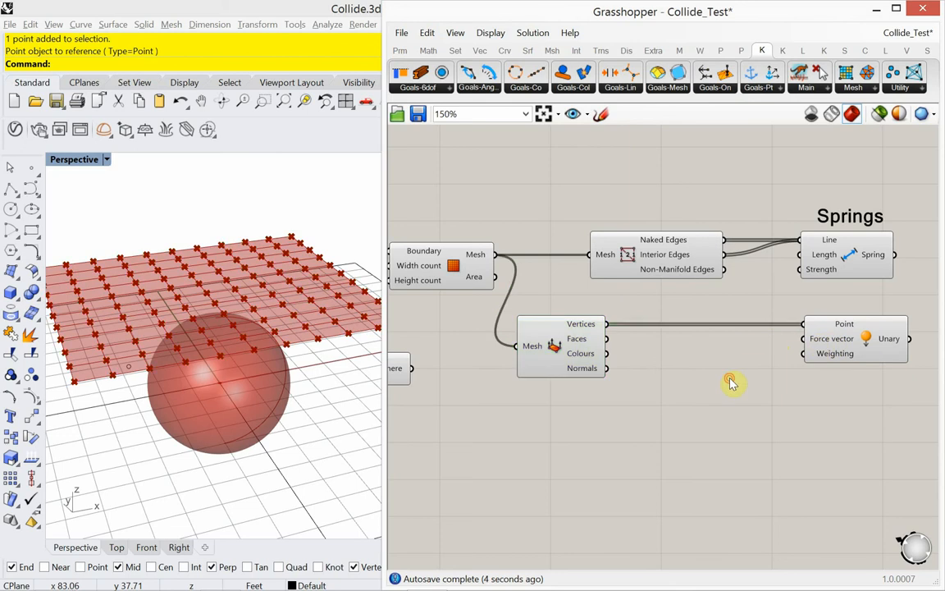
{"action": "left_click", "coordinate": [732, 384]}
{"action": "type", "text": "Load"}
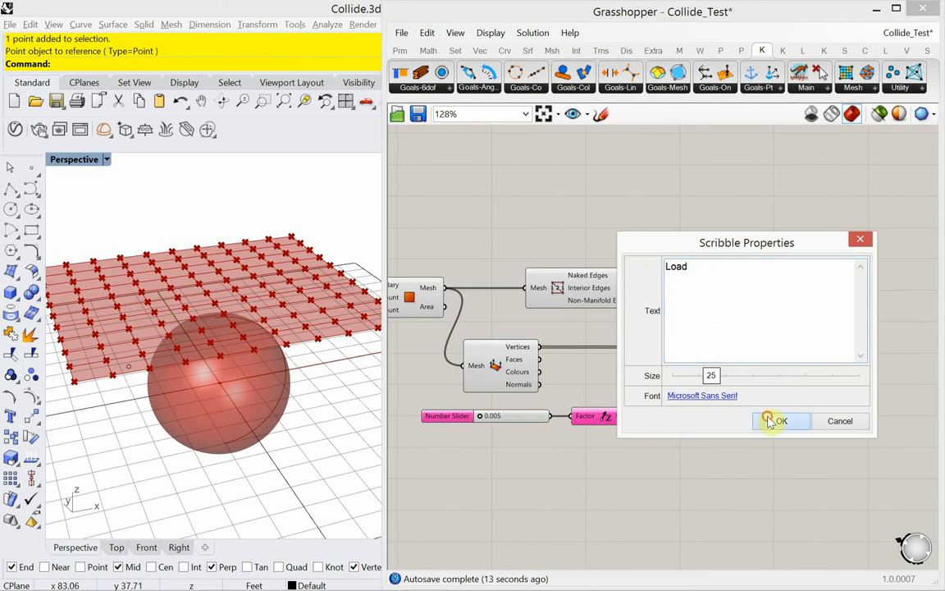
Step: Add a SolidPointCollide goal and feed the mesh vertices into its Points input
{"action": "left_click", "coordinate": [781, 421]}
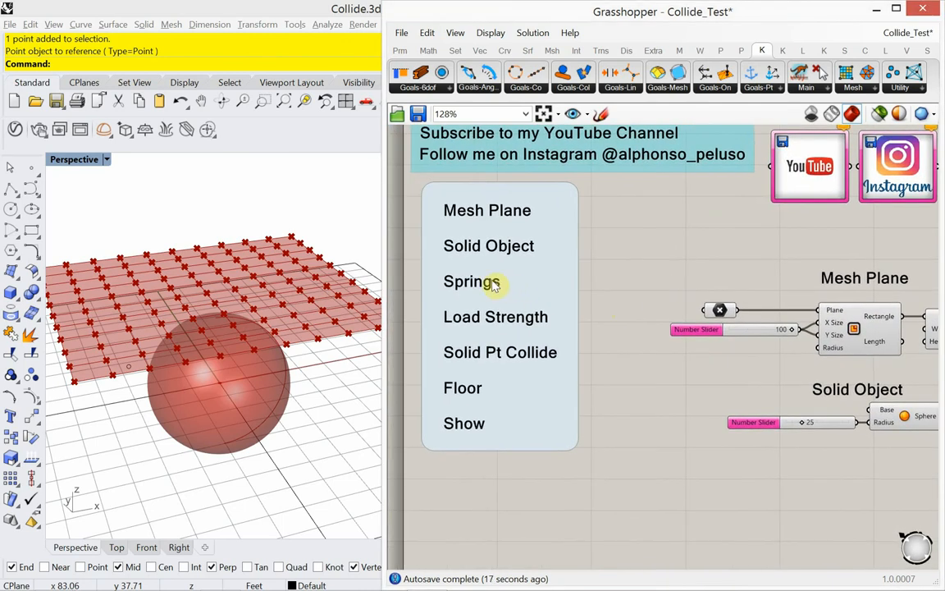
{"action": "mouse_move", "coordinate": [505, 328]}
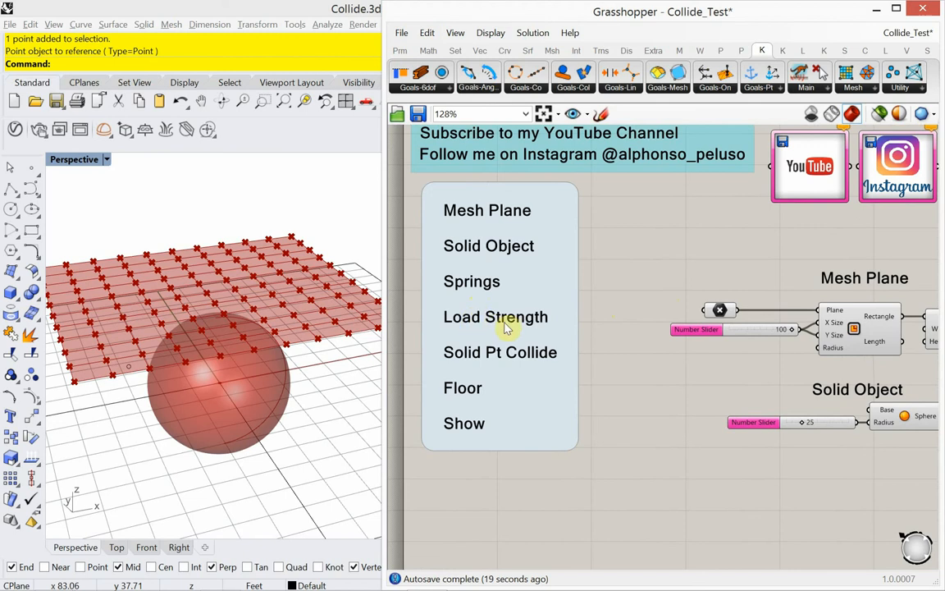
{"action": "mouse_move", "coordinate": [499, 368]}
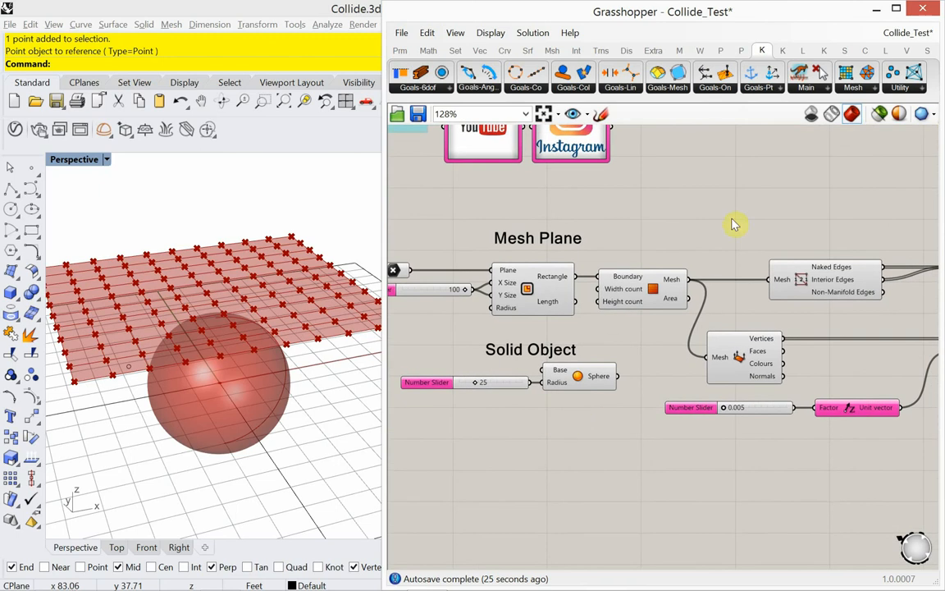
{"action": "mouse_move", "coordinate": [575, 91]}
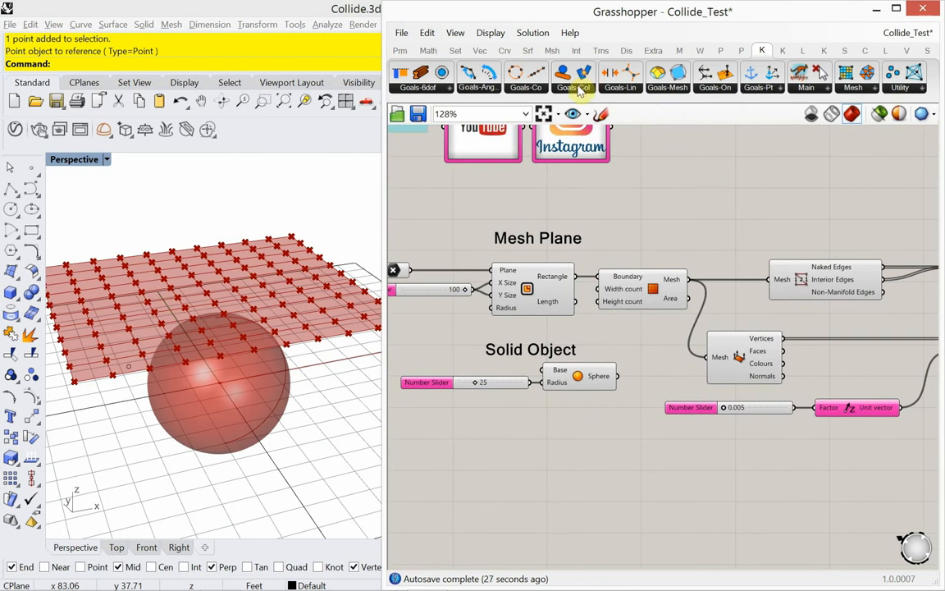
{"action": "left_click", "coordinate": [571, 74]}
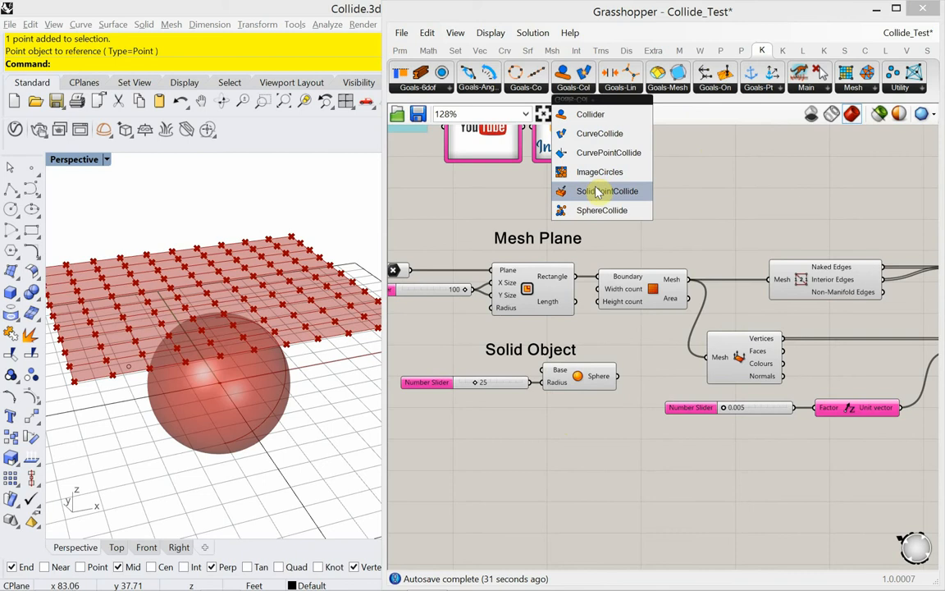
{"action": "left_click", "coordinate": [601, 191]}
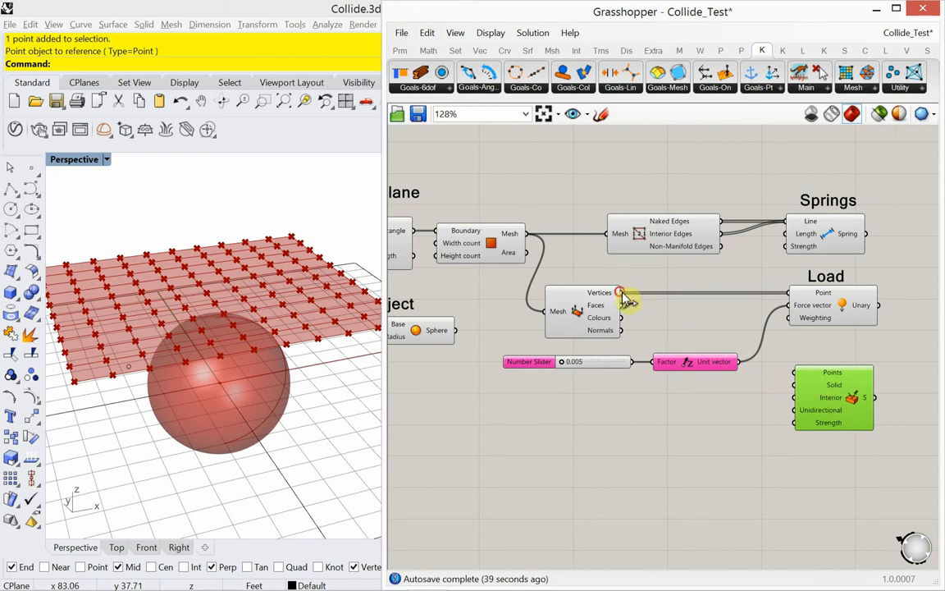
{"action": "left_click_drag", "start_coordinate": [620, 292], "coordinate": [795, 371]}
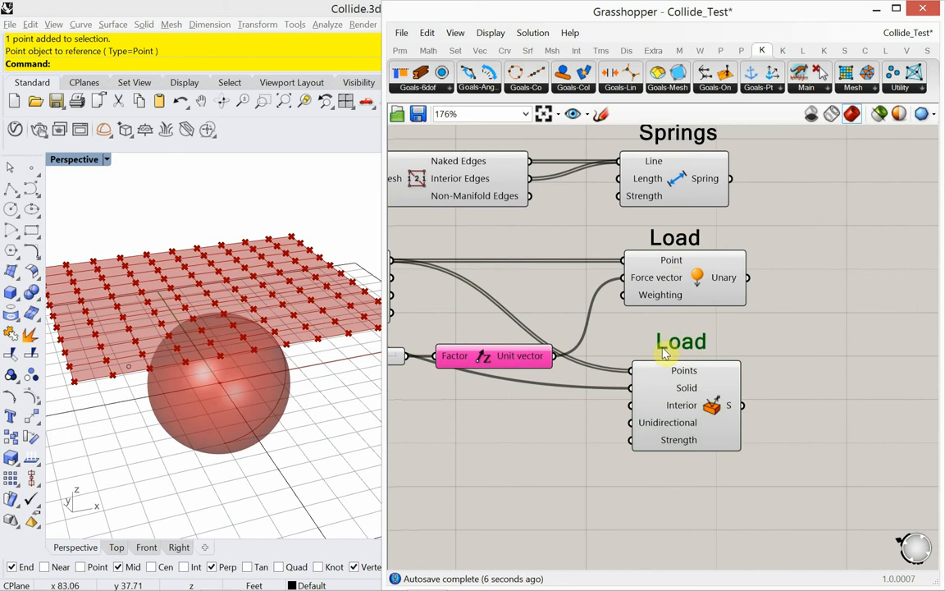
Step: Rename the copied scribble to 'Solid Point Colide'
{"action": "double_click", "coordinate": [679, 341]}
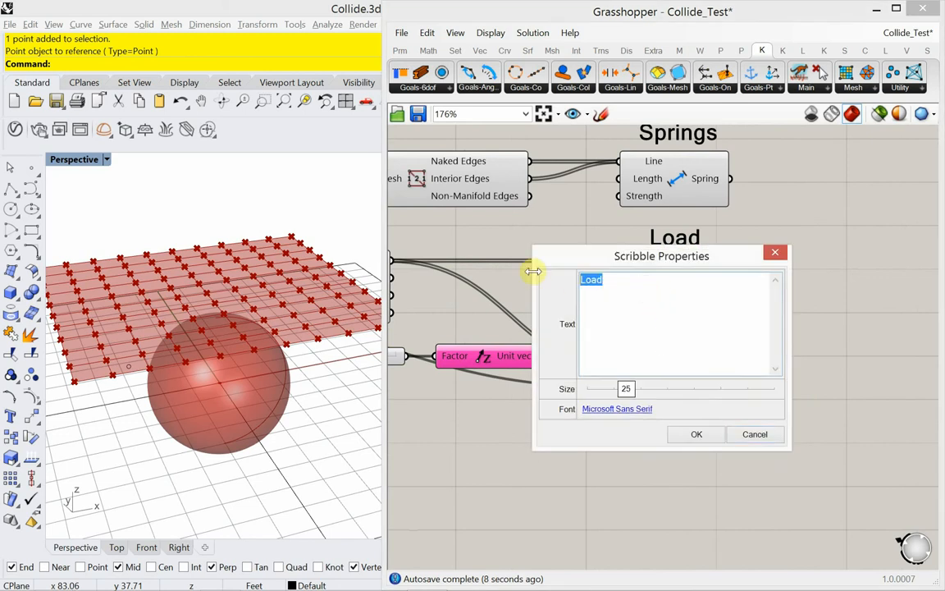
{"action": "type", "text": "Solid P"}
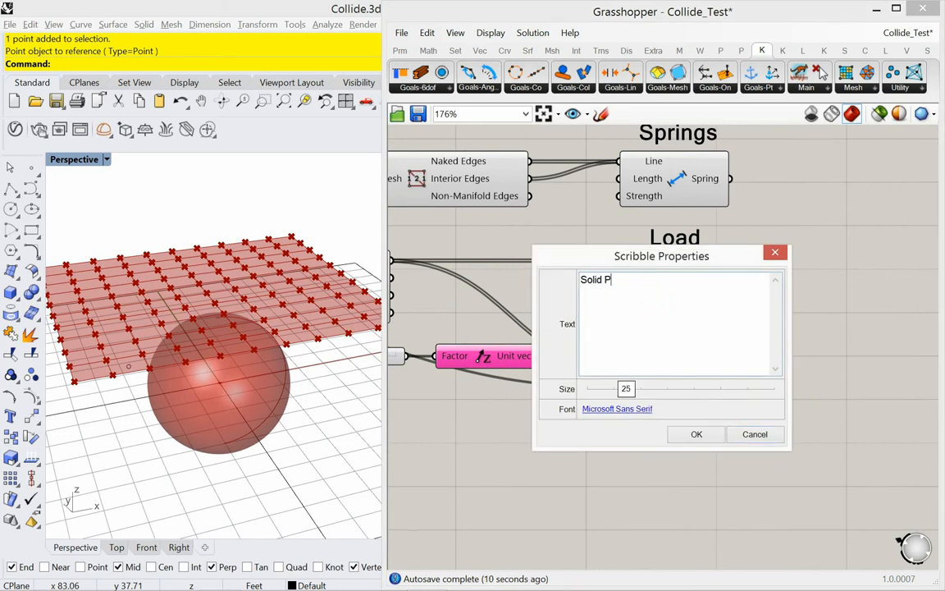
{"action": "type", "text": "oint Colide"}
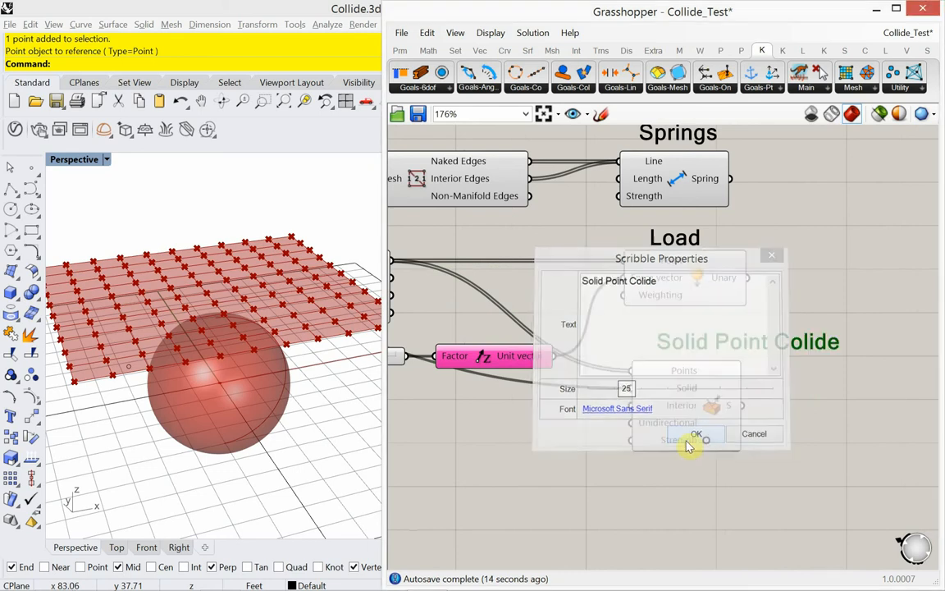
{"action": "left_click", "coordinate": [696, 433]}
{"action": "type", "text": "show"}
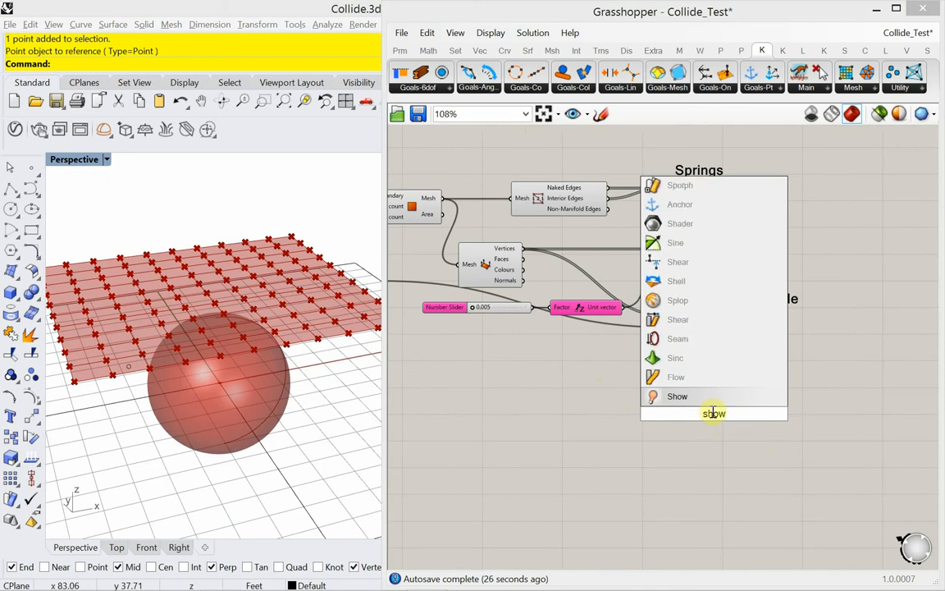
Step: Add a Kangaroo Show component and label it with a 'Show' scribble
{"action": "left_click", "coordinate": [714, 414]}
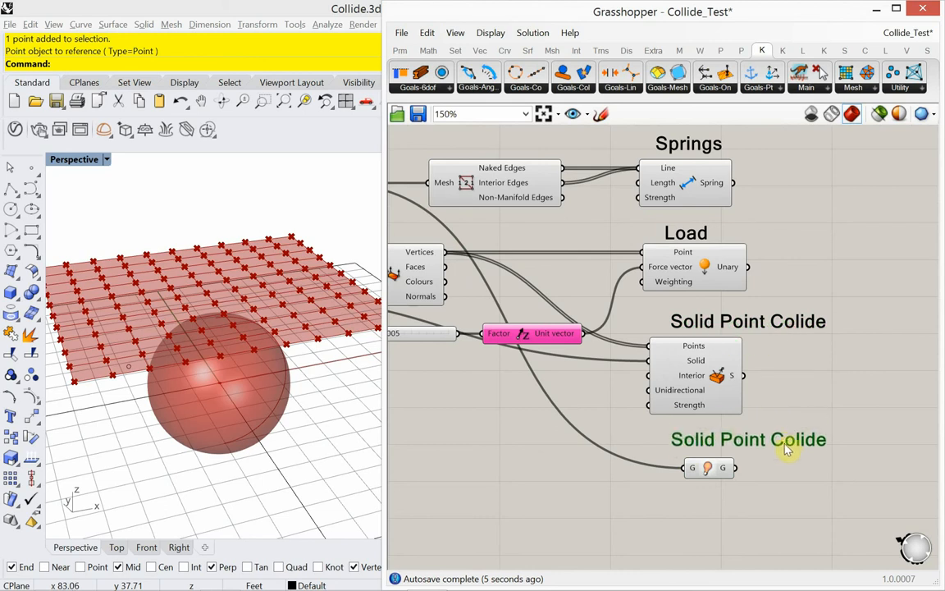
{"action": "double_click", "coordinate": [749, 439]}
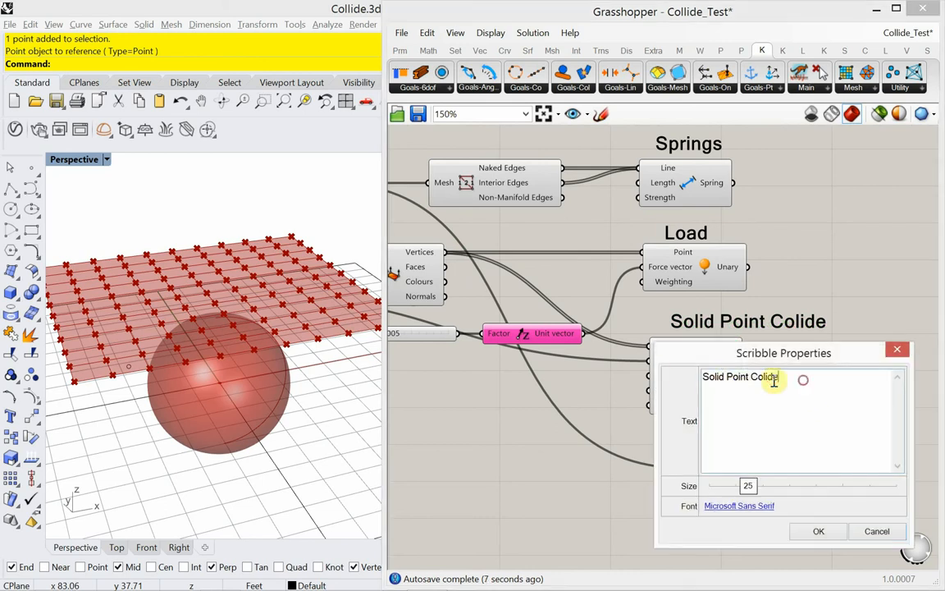
{"action": "type", "text": "Show"}
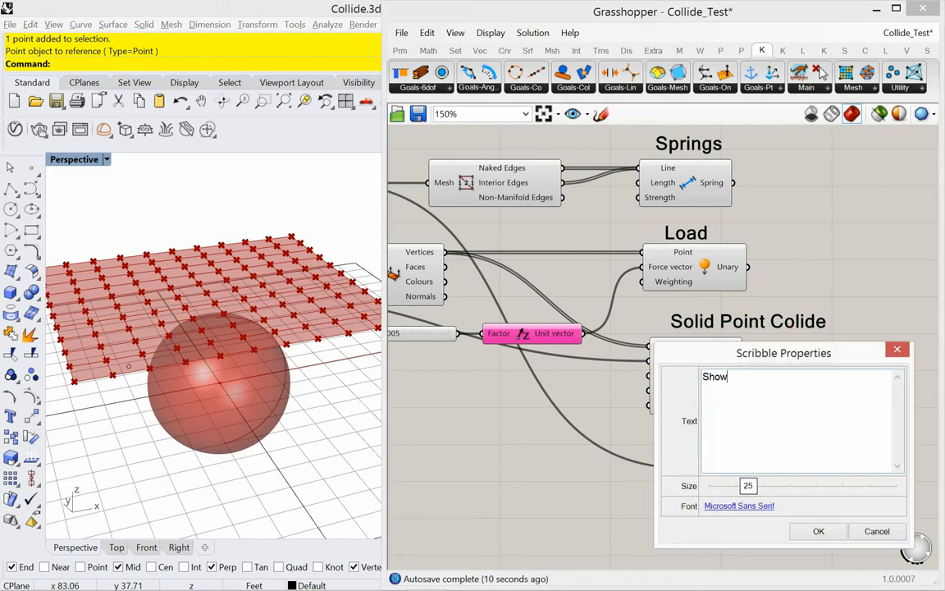
{"action": "left_click", "coordinate": [819, 532]}
{"action": "type", "text": "merg"}
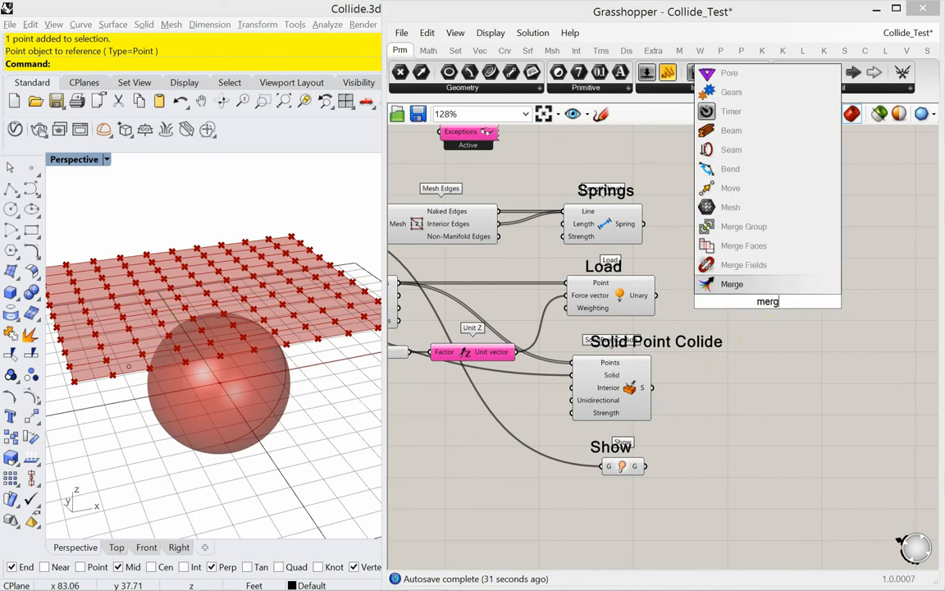
Step: Merge the goals and feed the Merge result into a new BouncySolver's GoalObjects
{"action": "left_click", "coordinate": [732, 282]}
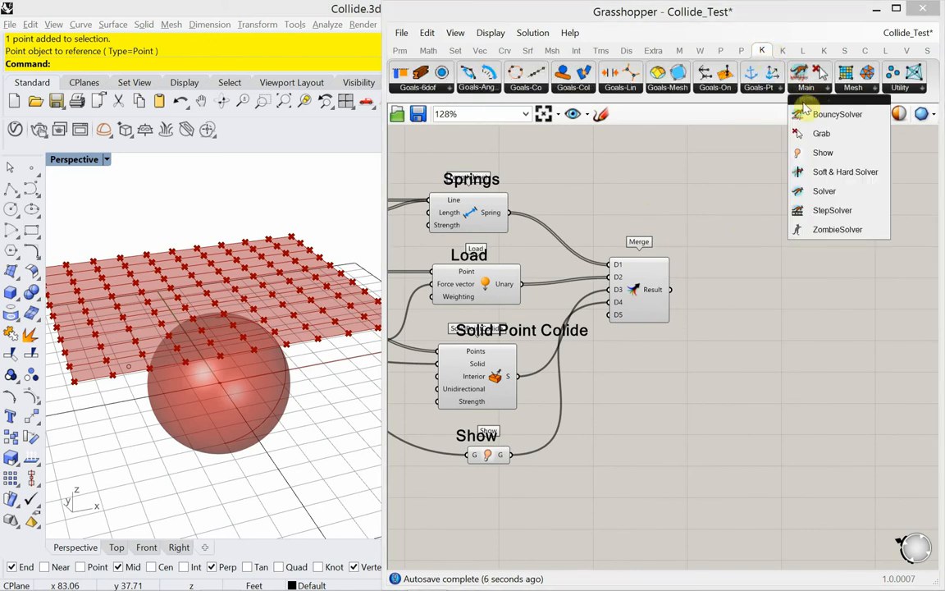
{"action": "left_click", "coordinate": [844, 115]}
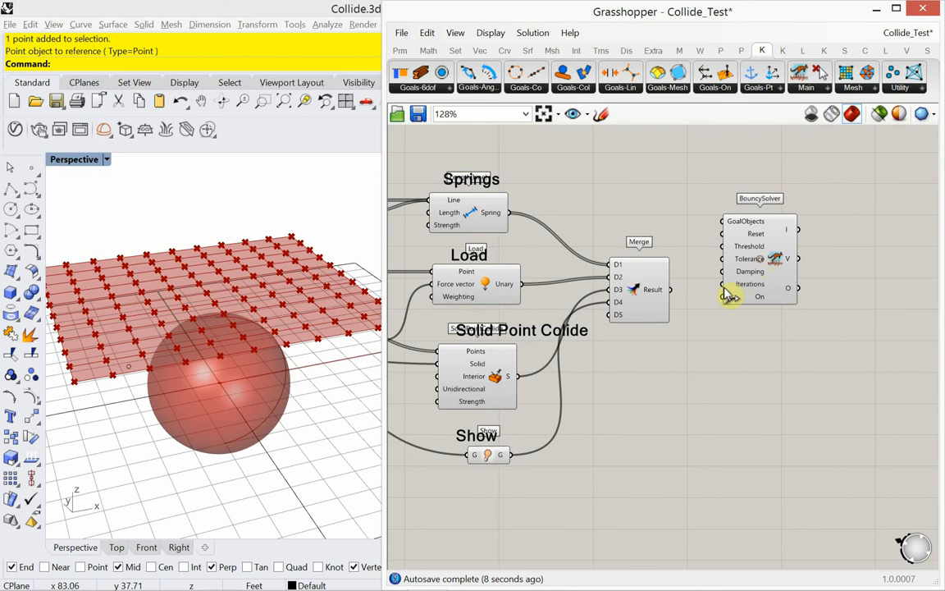
{"action": "left_click", "coordinate": [758, 296]}
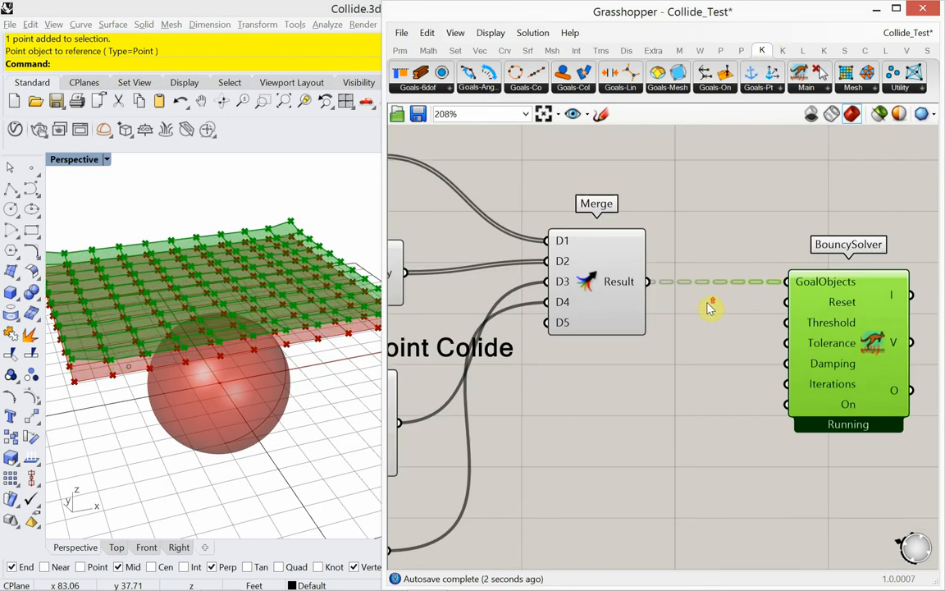
Step: Add a Button component and wire it to the solver's Reset input
{"action": "type", "text": "button"}
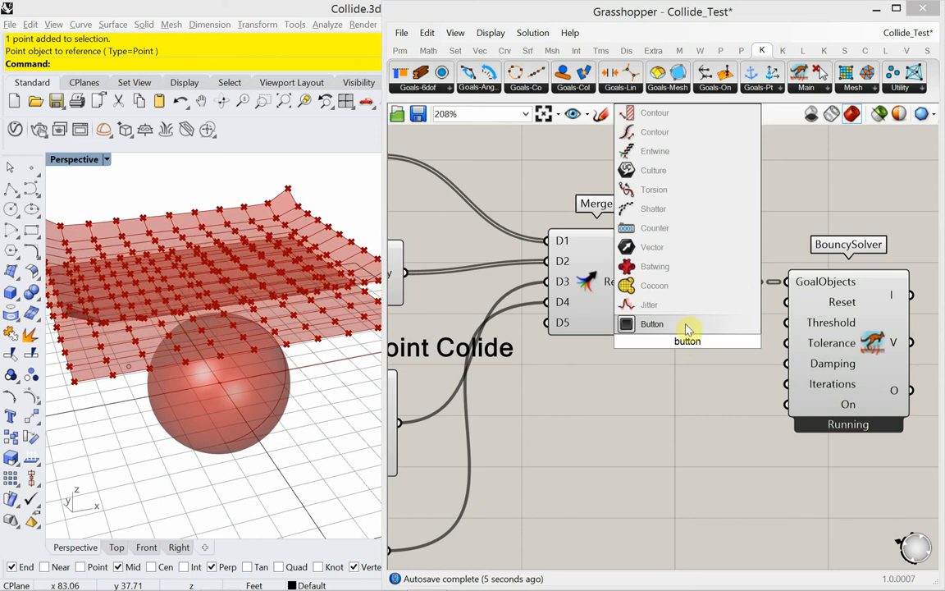
{"action": "left_click", "coordinate": [651, 323]}
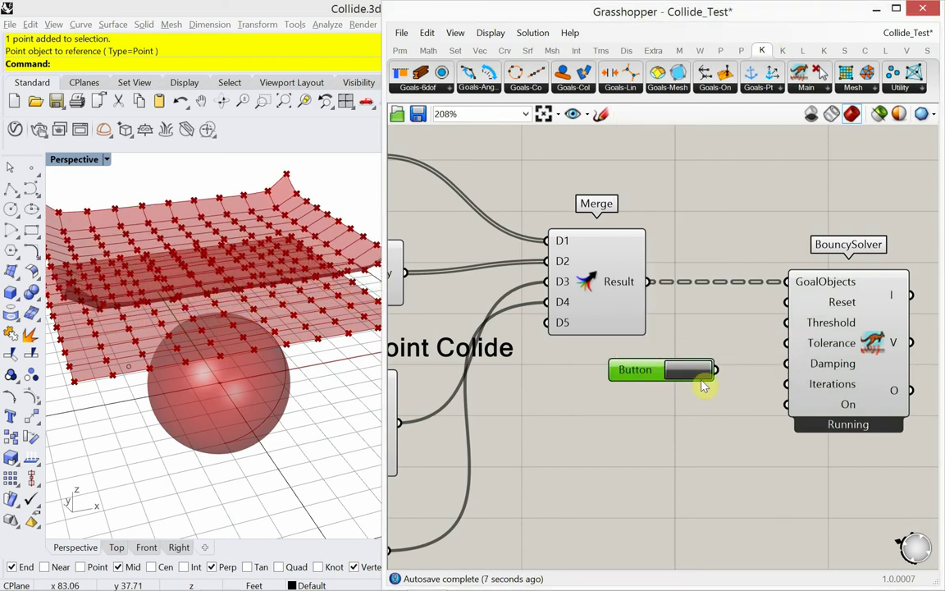
{"action": "left_click", "coordinate": [688, 371]}
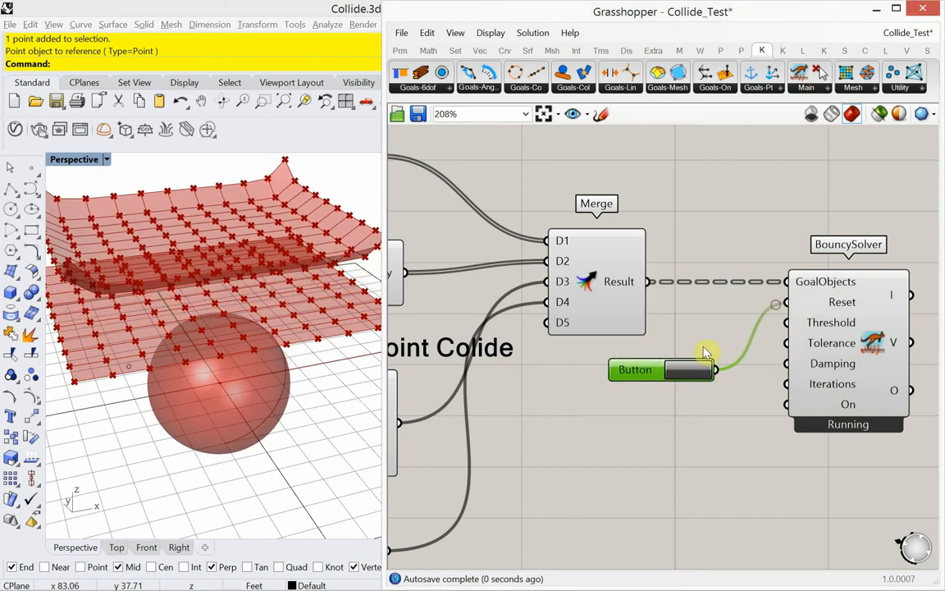
{"action": "left_click", "coordinate": [683, 371]}
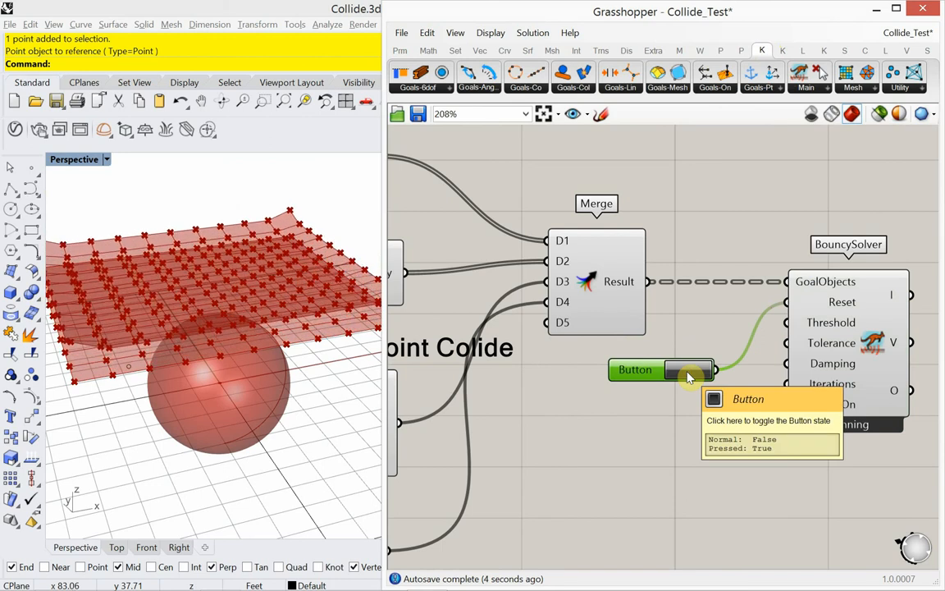
Step: Reset the solver, then insert a Negative component between the 0.005 load slider and Unit Z
{"action": "left_click", "coordinate": [683, 371]}
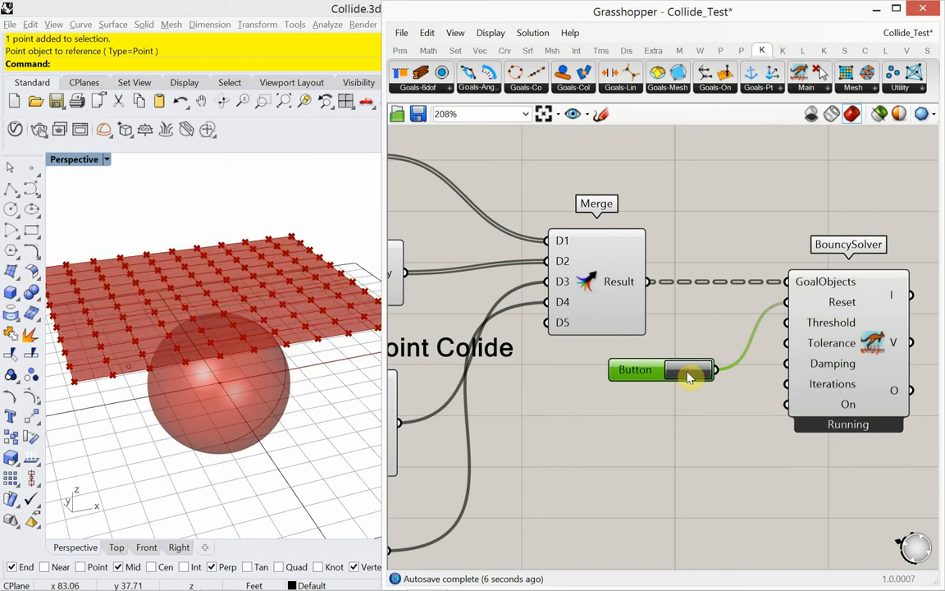
{"action": "left_click", "coordinate": [686, 371]}
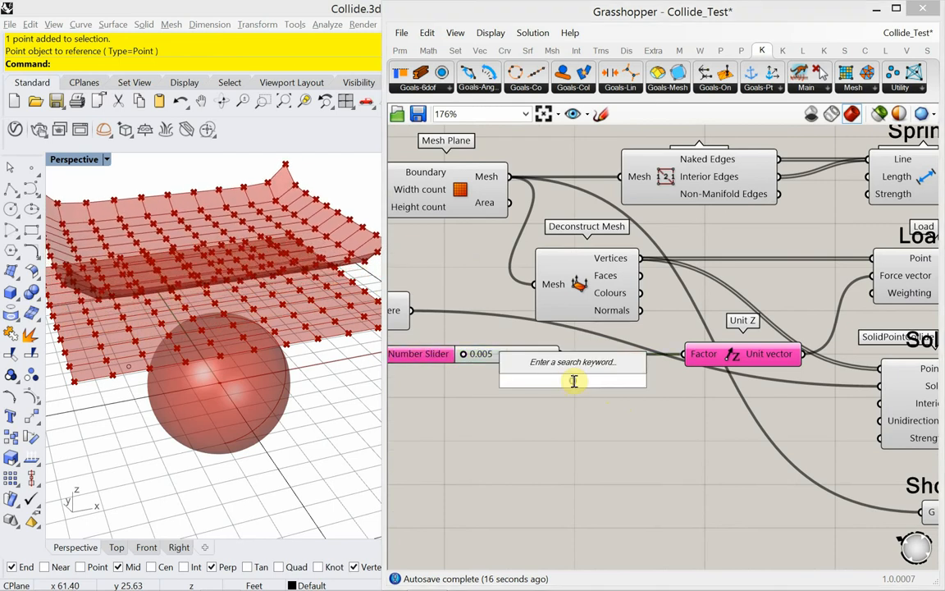
{"action": "type", "text": "negat"}
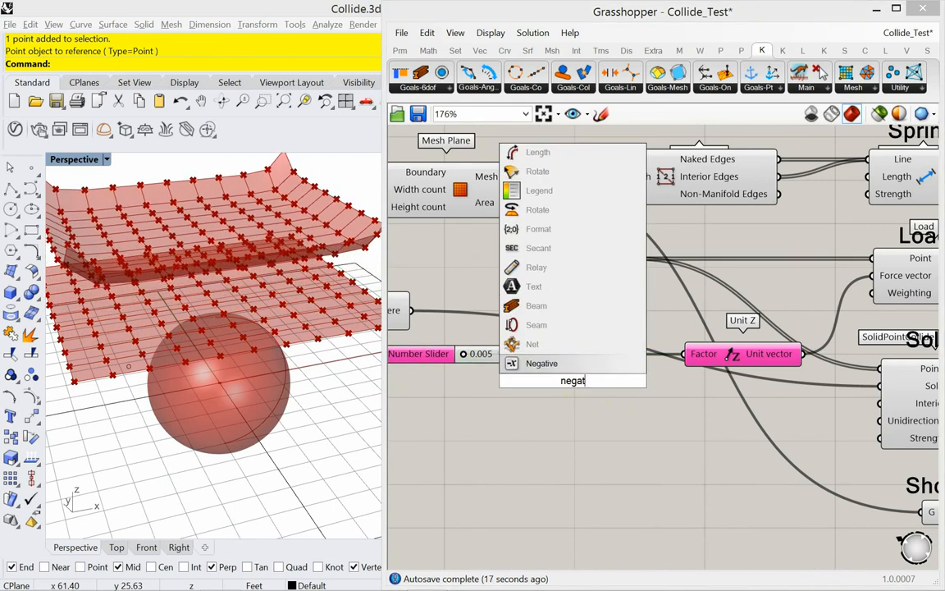
{"action": "left_click", "coordinate": [541, 365]}
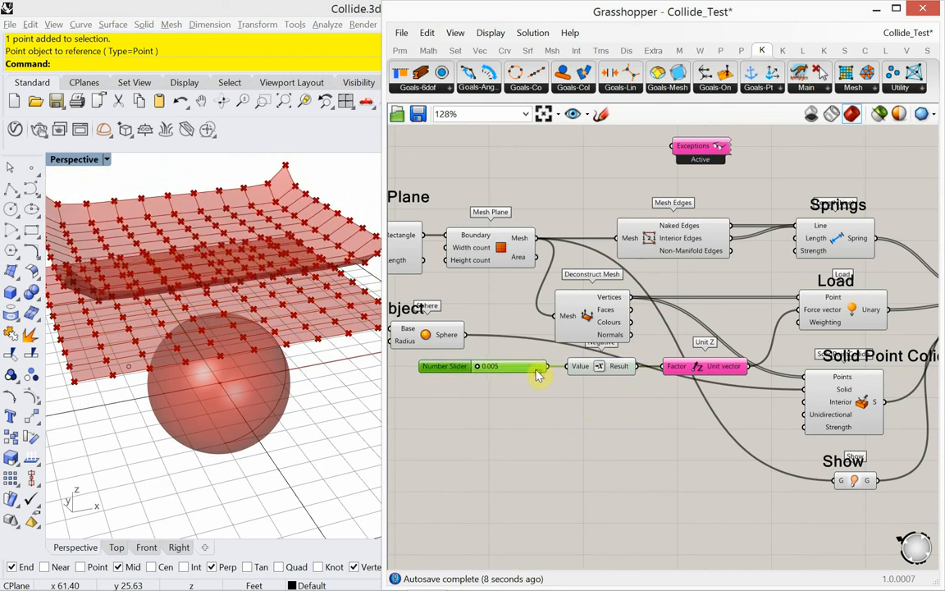
{"action": "scroll", "scroll_direction": "down", "scroll_amount": 3}
{"action": "type", "text": "list i"}
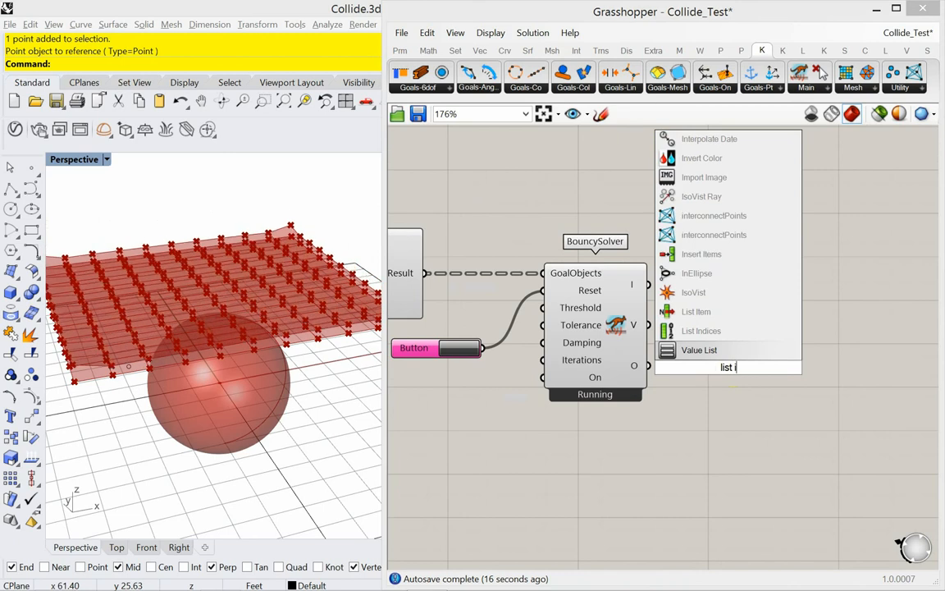
Step: Route the solver's O output through List Item into a Custom Preview showing the pink cloth
{"action": "type", "text": "tem"}
{"action": "type", "text": "custom"}
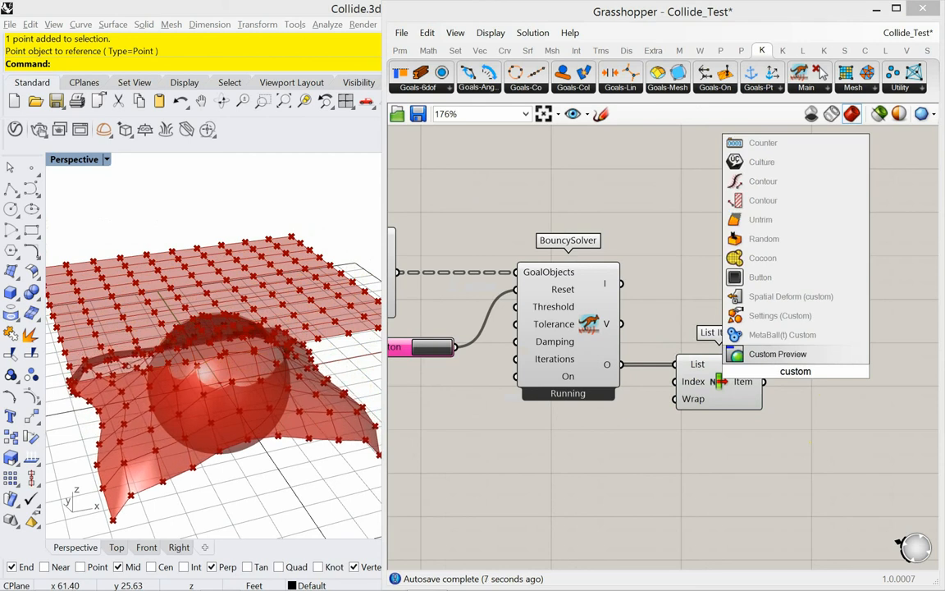
{"action": "left_click", "coordinate": [778, 354]}
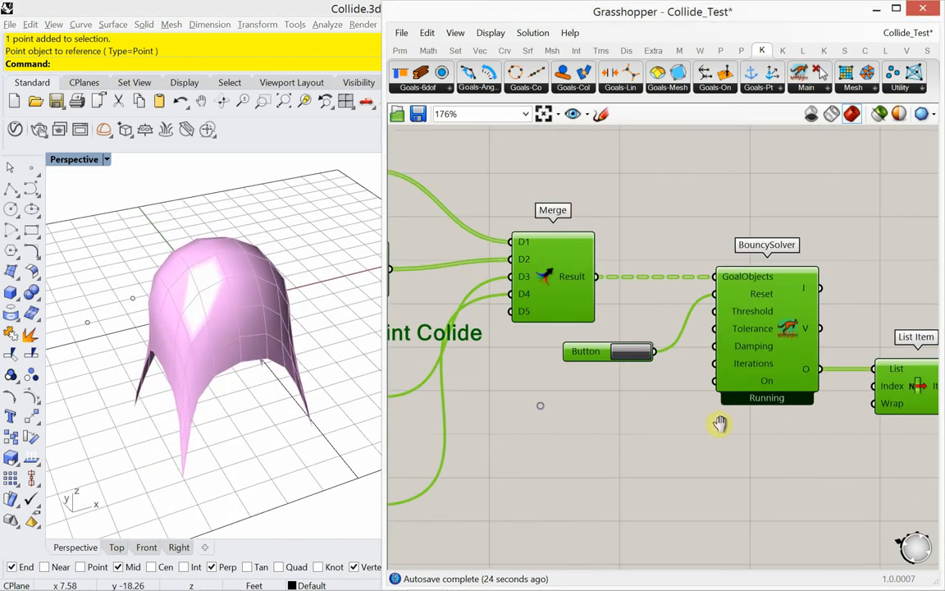
Step: Drag the load slider through about 0.096 down to 0.043, then restart the solver to re-drape the cloth
{"action": "scroll", "scroll_direction": "down", "scroll_amount": 3}
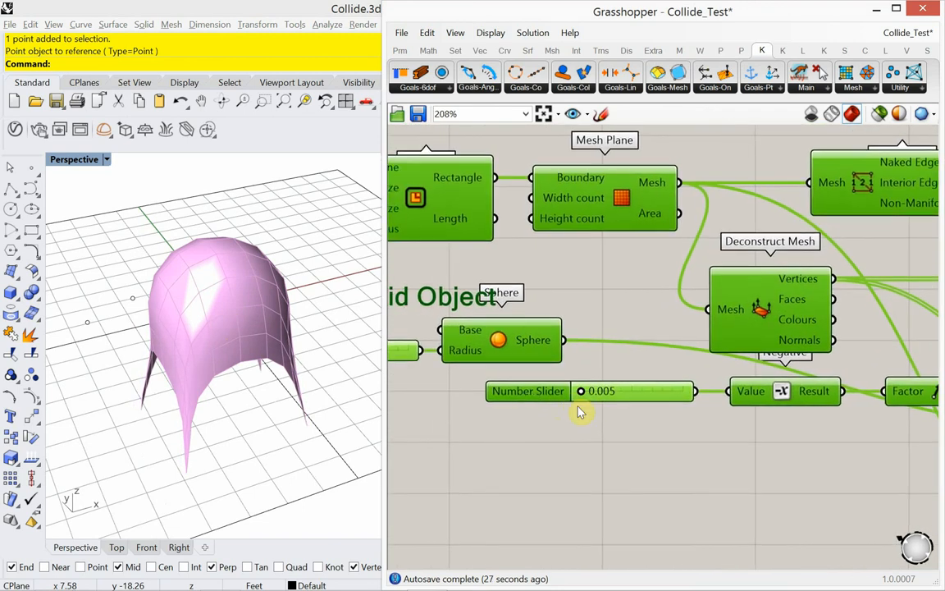
{"action": "scroll", "scroll_direction": "up", "scroll_amount": 3}
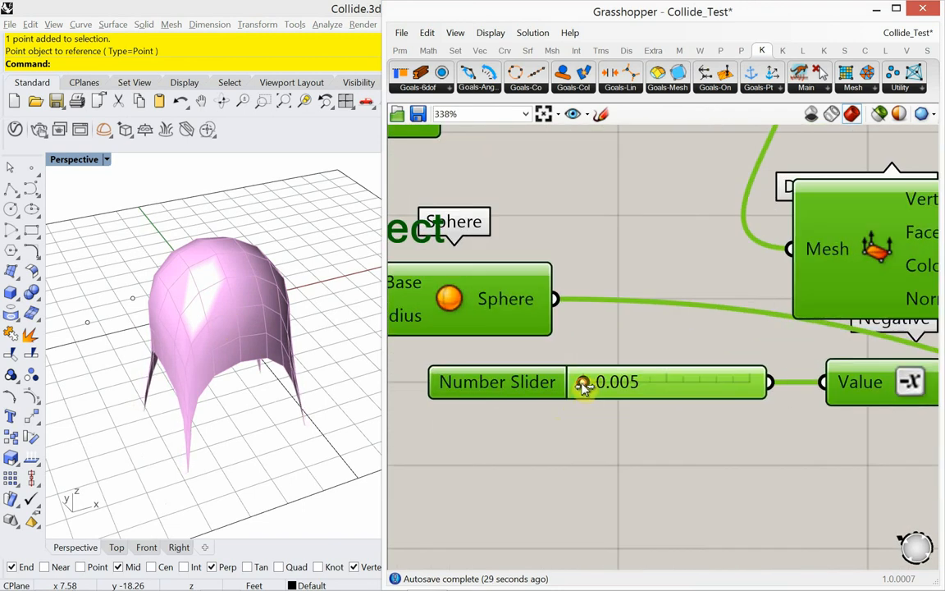
{"action": "left_click_drag", "start_coordinate": [584, 381], "coordinate": [589, 380]}
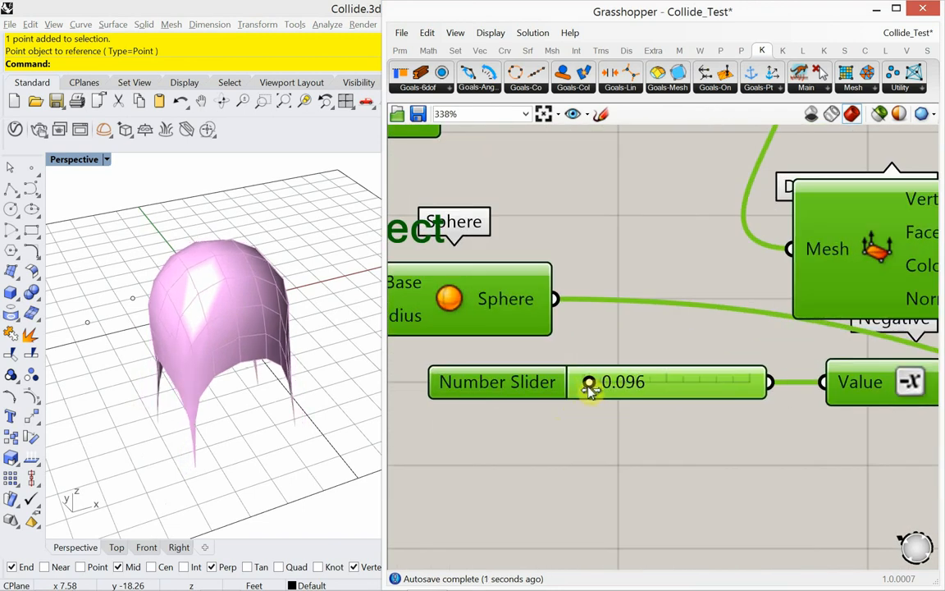
{"action": "left_click_drag", "start_coordinate": [589, 381], "coordinate": [607, 381]}
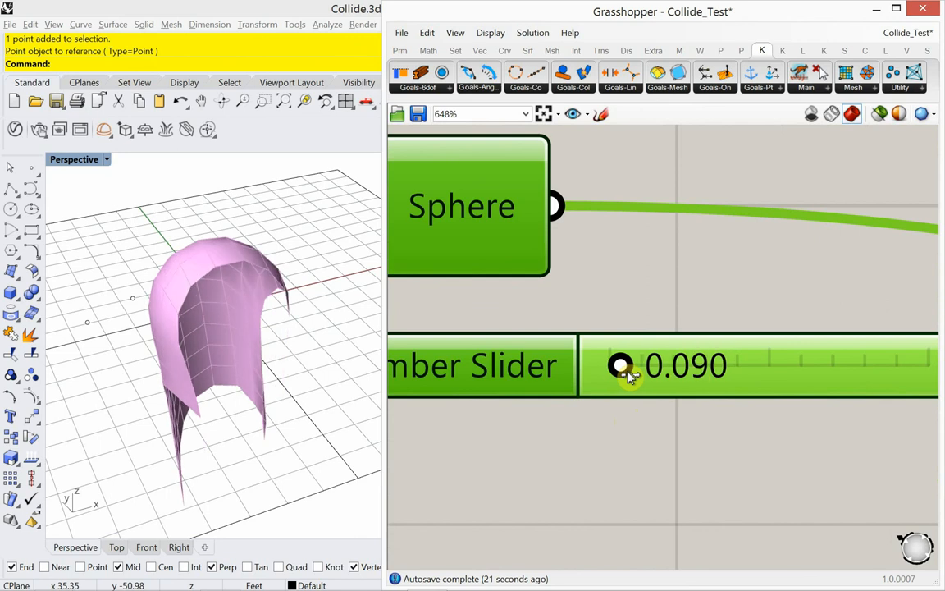
{"action": "left_click_drag", "start_coordinate": [624, 364], "coordinate": [616, 364]}
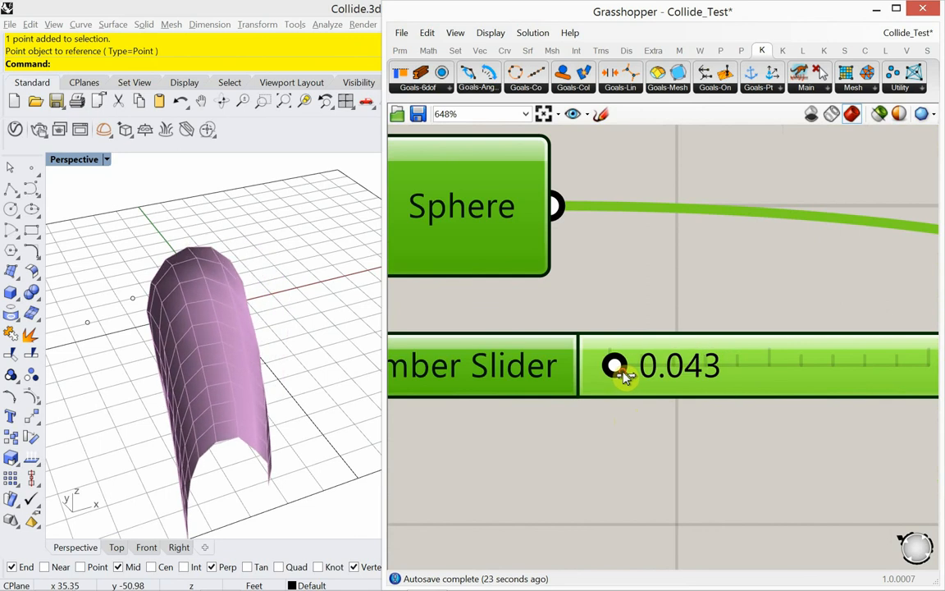
{"action": "scroll", "scroll_direction": "down", "scroll_amount": 3}
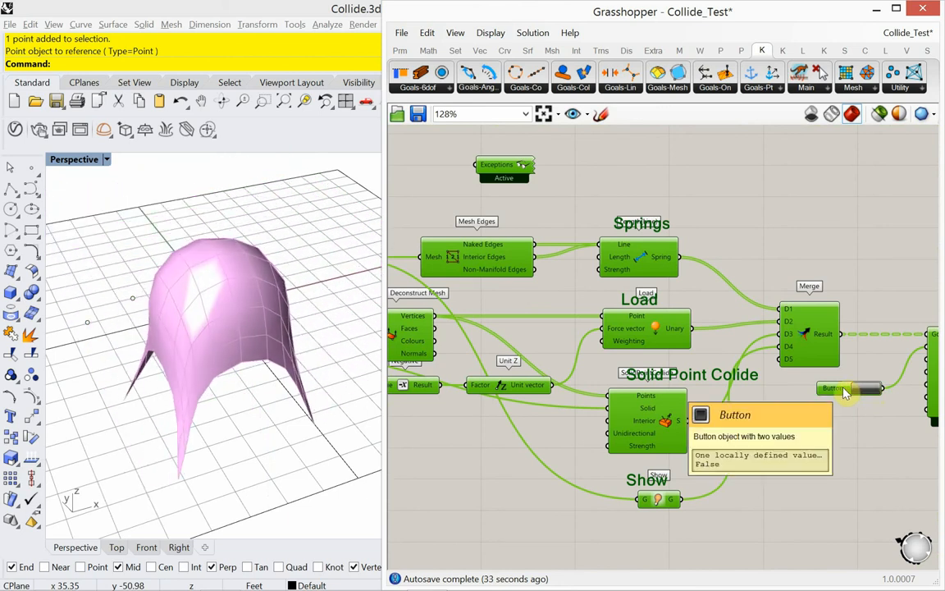
{"action": "left_click", "coordinate": [836, 388]}
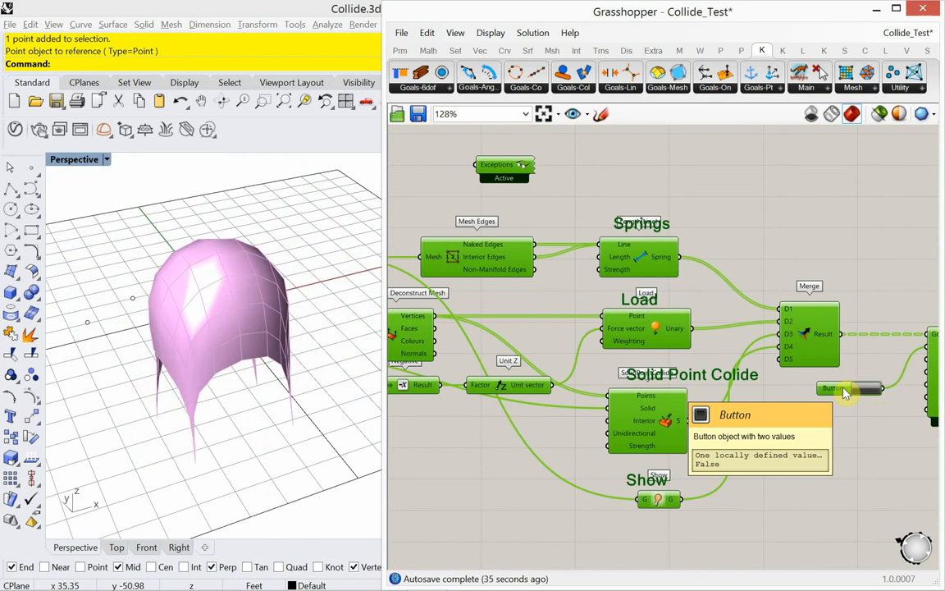
{"action": "mouse_move", "coordinate": [187, 325]}
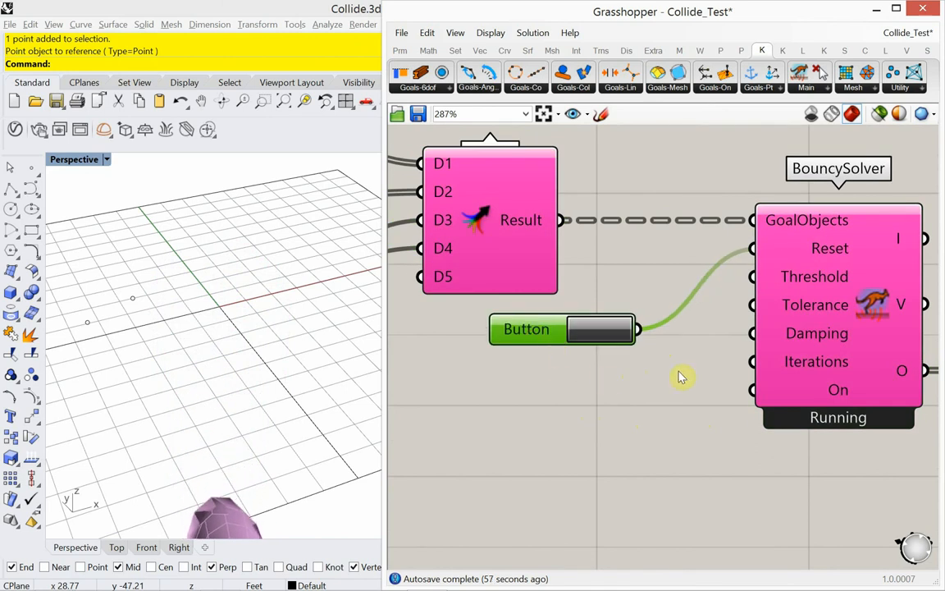
{"action": "mouse_move", "coordinate": [782, 337]}
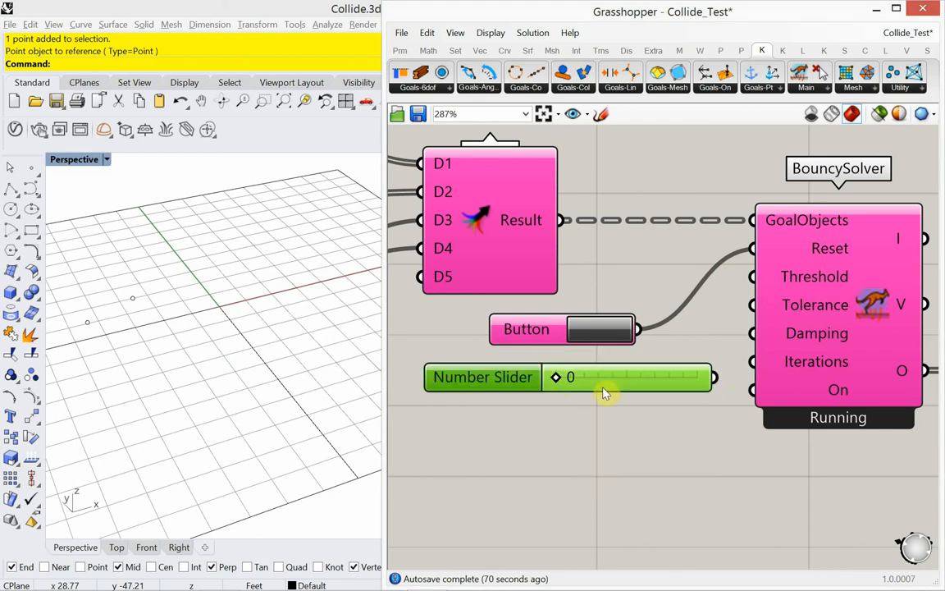
Step: Set up a new Number Slider, wire it to the solver's Damping input and restart
{"action": "double_click", "coordinate": [604, 393]}
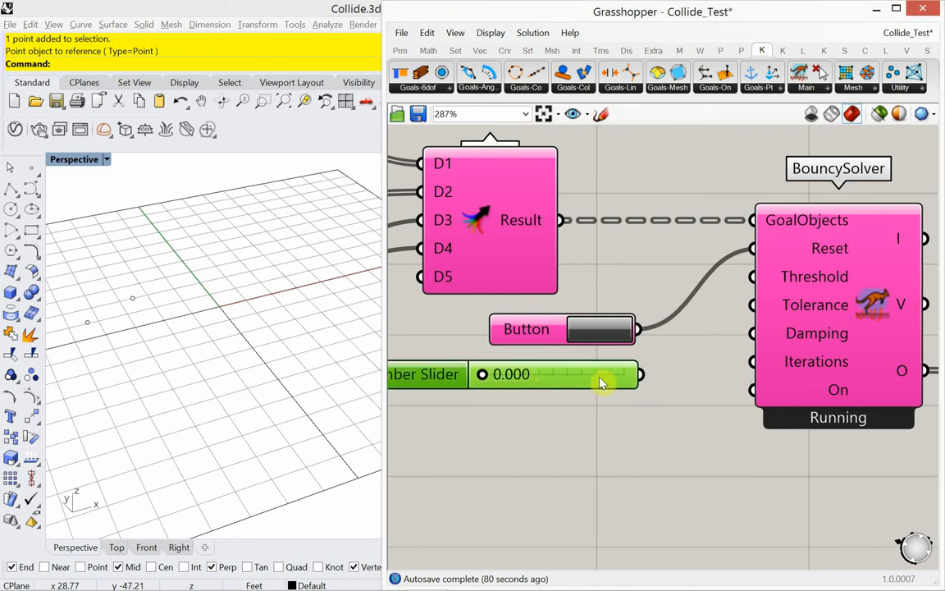
{"action": "left_click", "coordinate": [596, 328]}
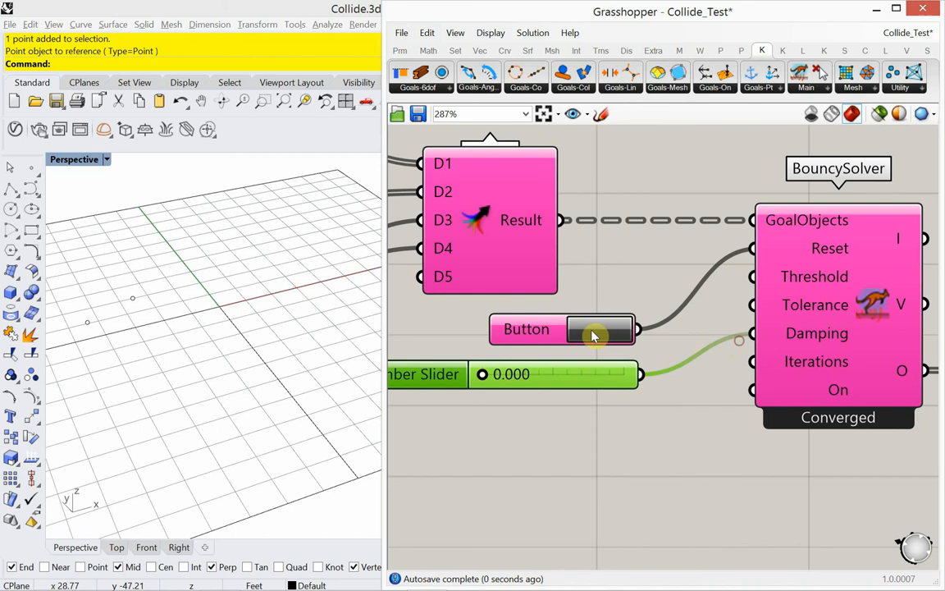
{"action": "left_click", "coordinate": [599, 328]}
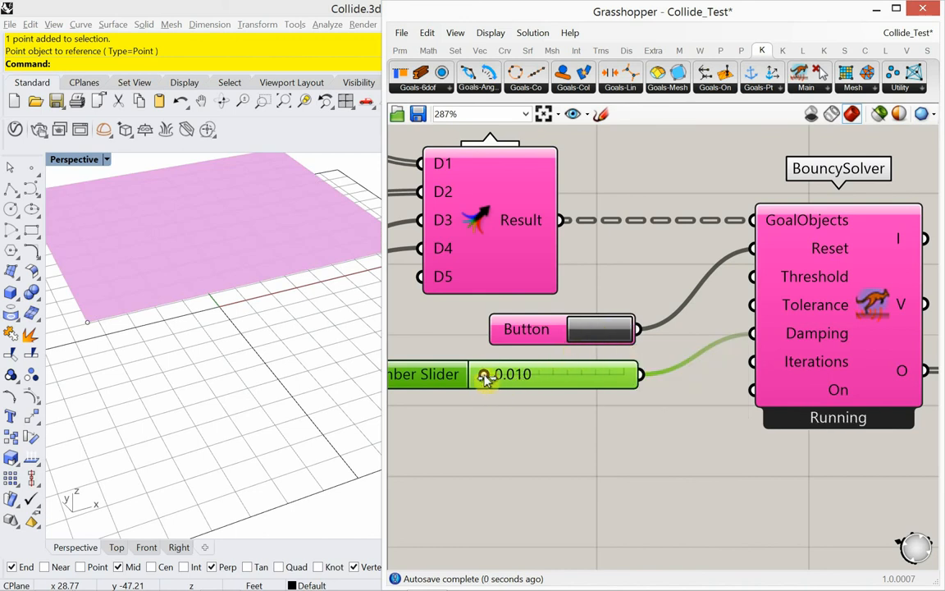
Step: Raise damping in stages from about 0.052 up to 0.881, restarting the simulation along the way
{"action": "left_click_drag", "start_coordinate": [489, 374], "coordinate": [571, 374]}
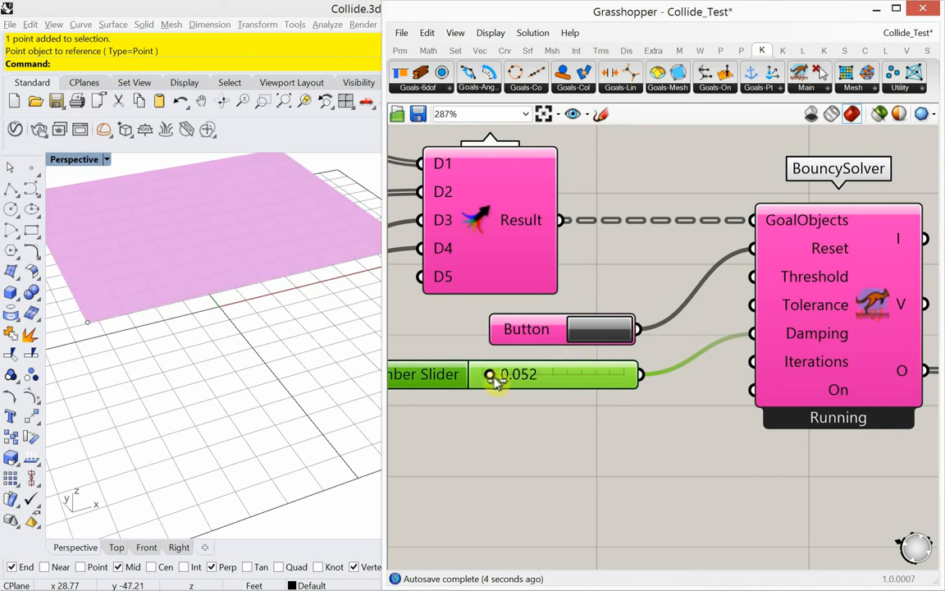
{"action": "left_click_drag", "start_coordinate": [492, 374], "coordinate": [512, 374]}
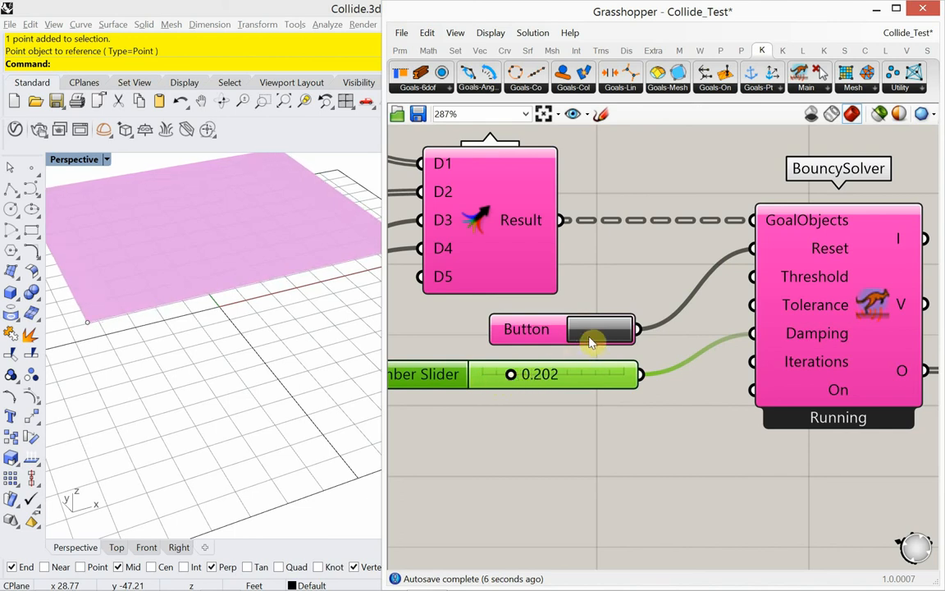
{"action": "left_click_drag", "start_coordinate": [512, 374], "coordinate": [535, 375]}
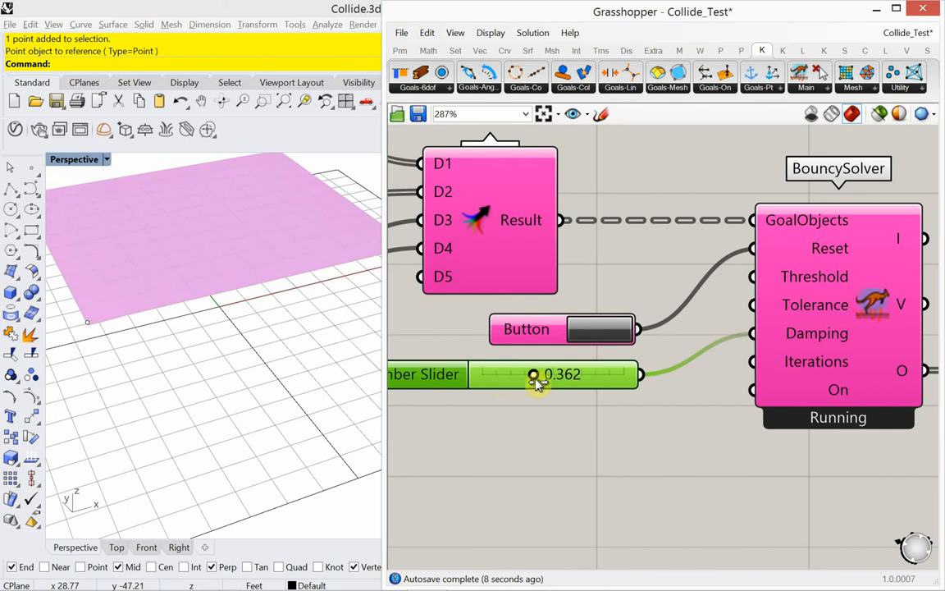
{"action": "left_click", "coordinate": [600, 329]}
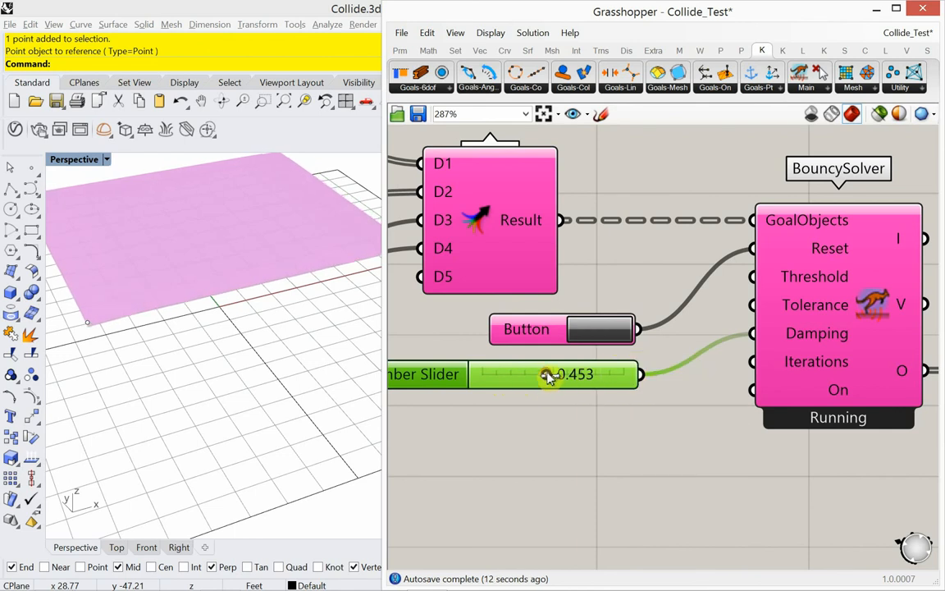
{"action": "left_click_drag", "start_coordinate": [544, 374], "coordinate": [601, 375]}
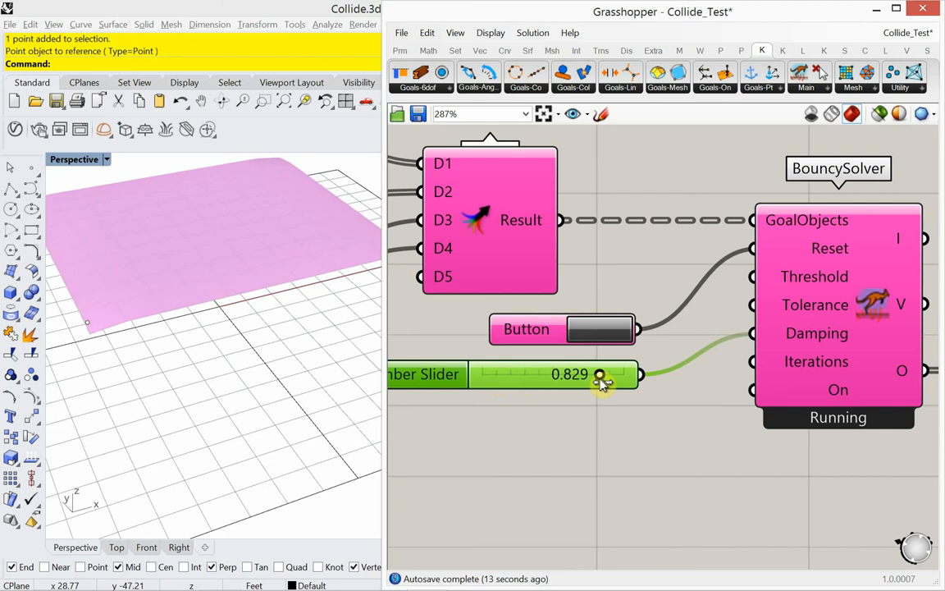
{"action": "left_click_drag", "start_coordinate": [600, 374], "coordinate": [609, 374]}
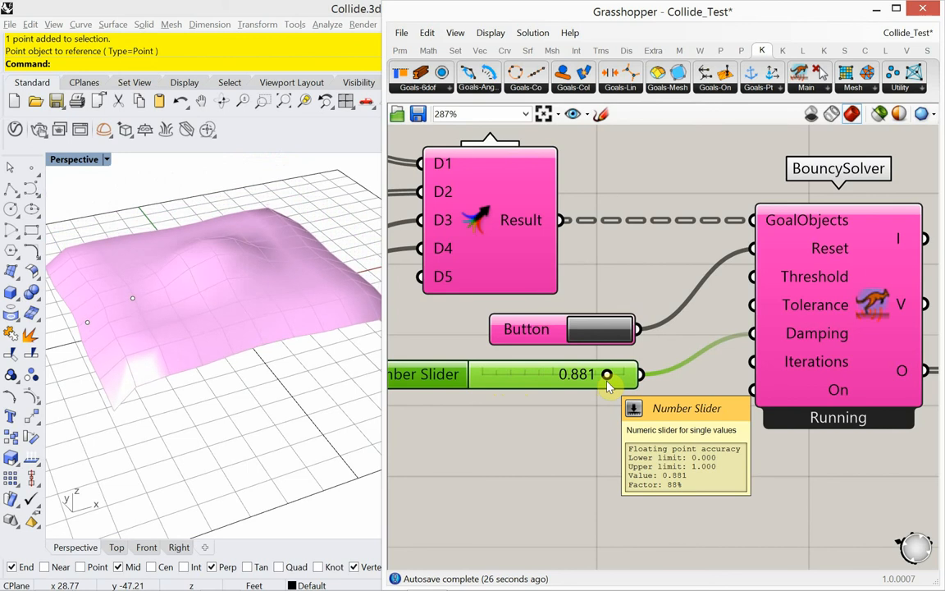
{"action": "mouse_move", "coordinate": [801, 371]}
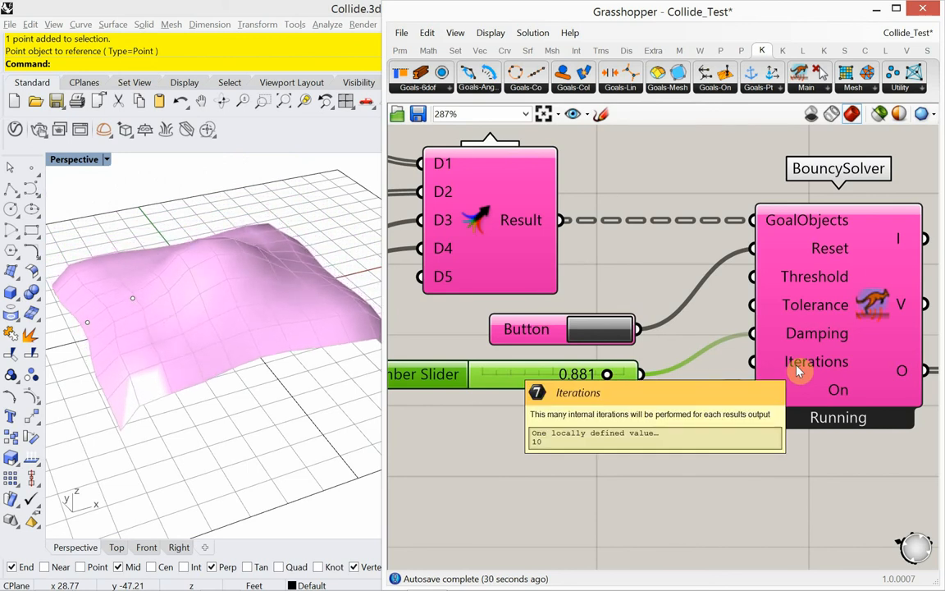
{"action": "mouse_move", "coordinate": [568, 449]}
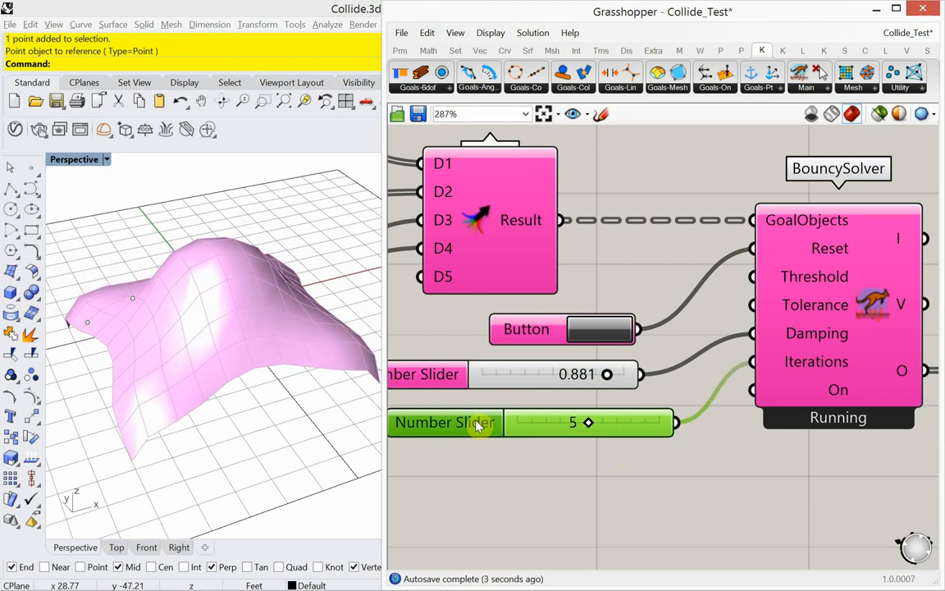
{"action": "mouse_move", "coordinate": [481, 427]}
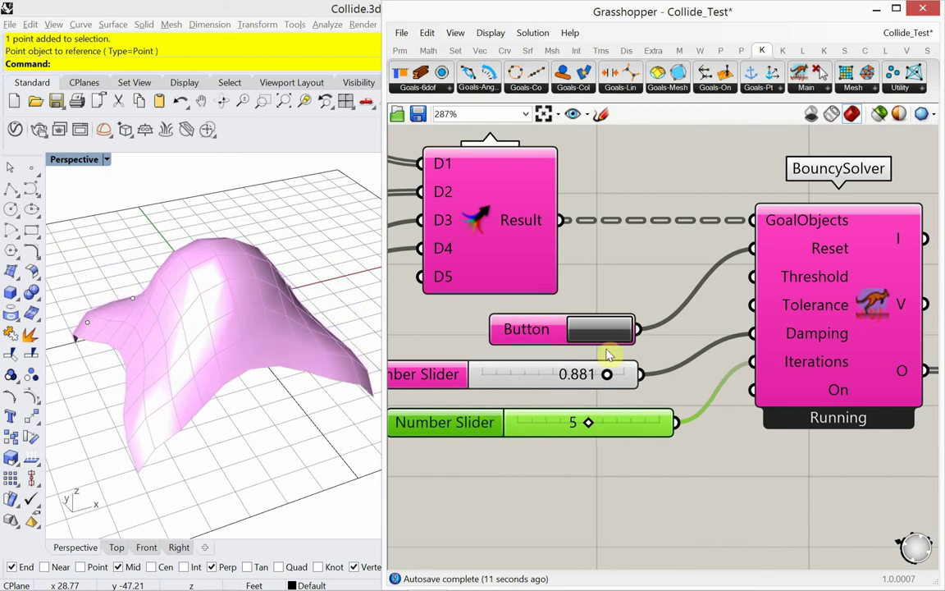
{"action": "mouse_move", "coordinate": [581, 423]}
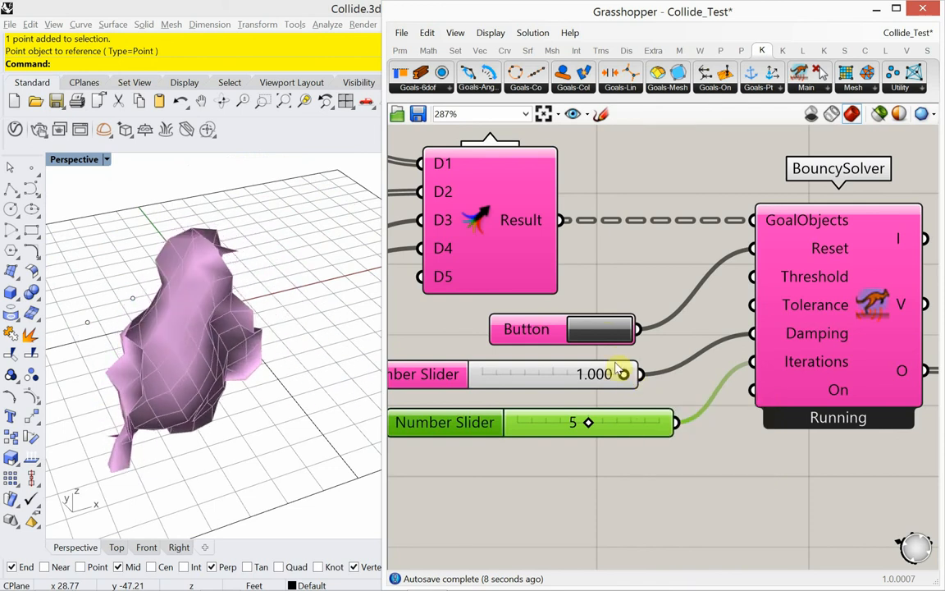
Step: Drag the damping slider up near its maximum, settling at 0.948
{"action": "left_click_drag", "start_coordinate": [627, 374], "coordinate": [611, 375]}
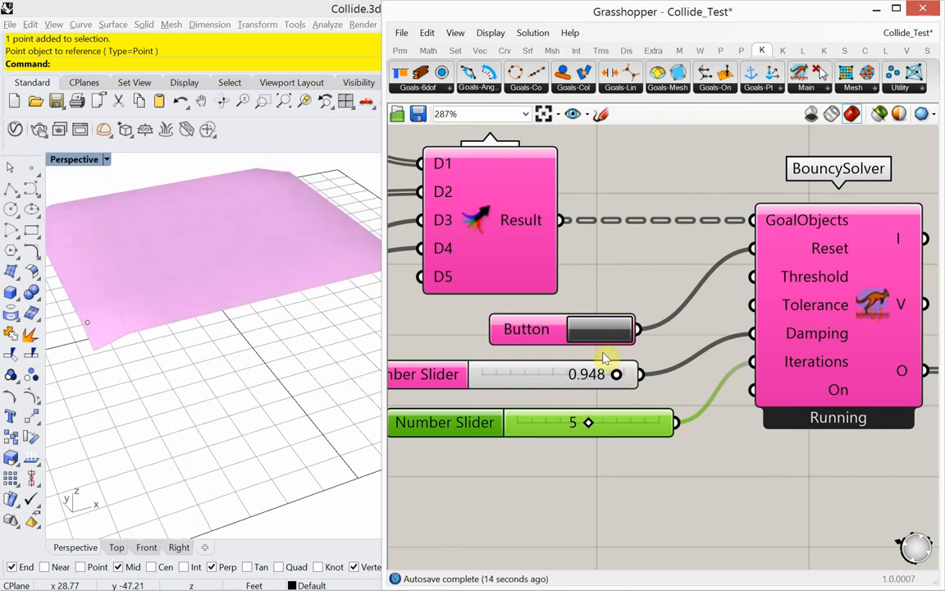
Step: Add a Kangaroo Floor goal with a Strength slider and connect it into the solver's Merge
{"action": "scroll", "scroll_direction": "down", "scroll_amount": 3}
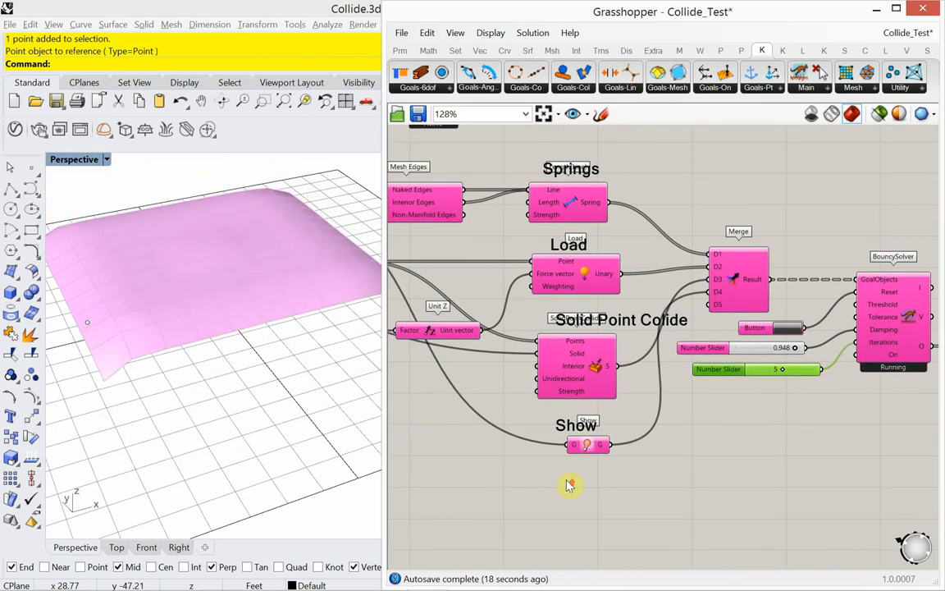
{"action": "double_click", "coordinate": [567, 486]}
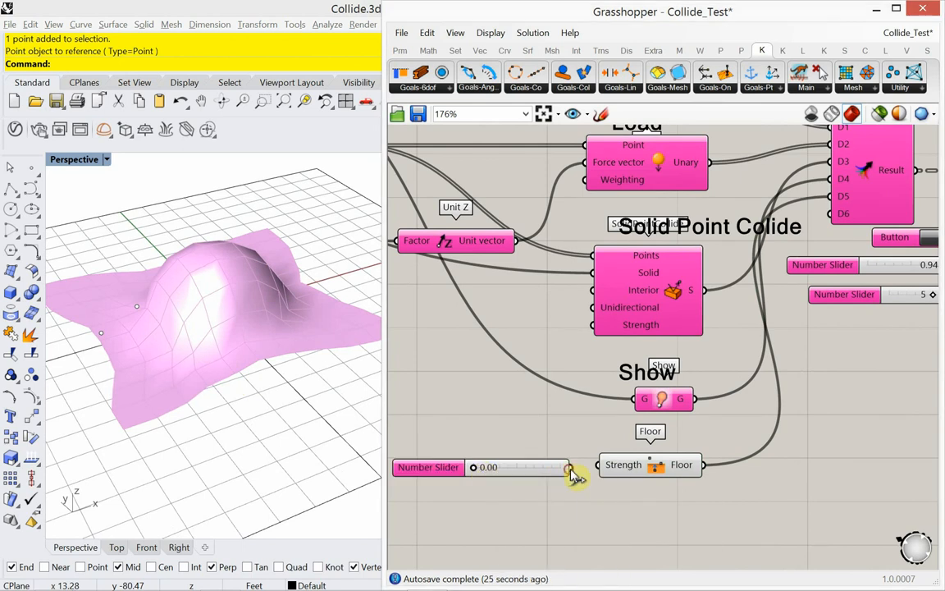
Step: Try several floor-strength values, down to zero and back, settling on a low strength
{"action": "left_click_drag", "start_coordinate": [571, 466], "coordinate": [531, 466]}
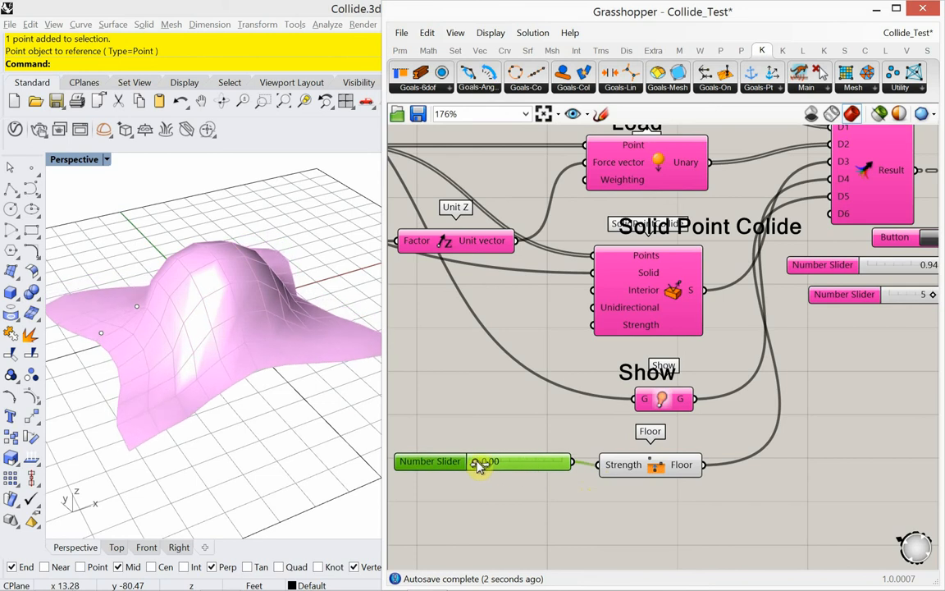
{"action": "left_click_drag", "start_coordinate": [479, 461], "coordinate": [491, 461]}
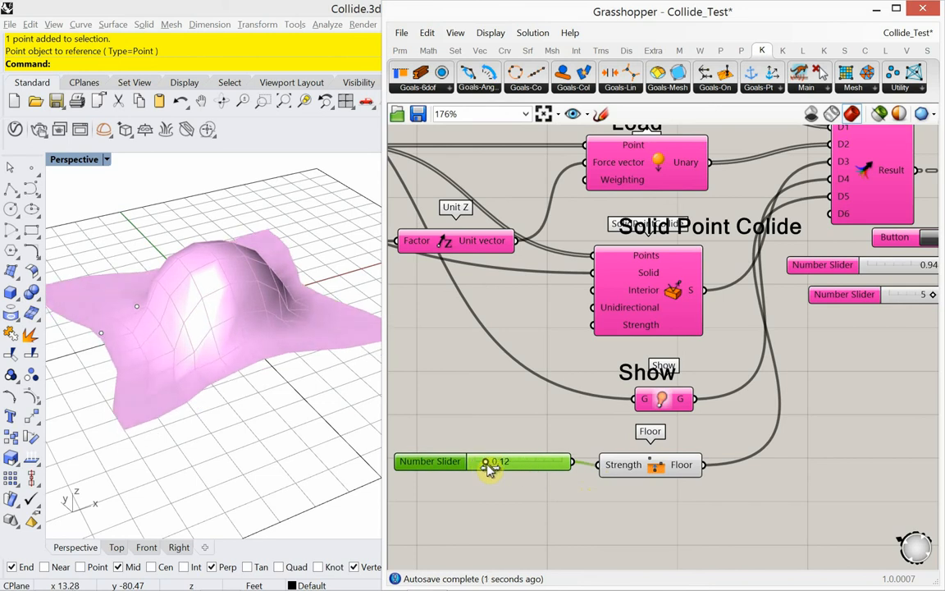
{"action": "left_click_drag", "start_coordinate": [489, 461], "coordinate": [476, 461]}
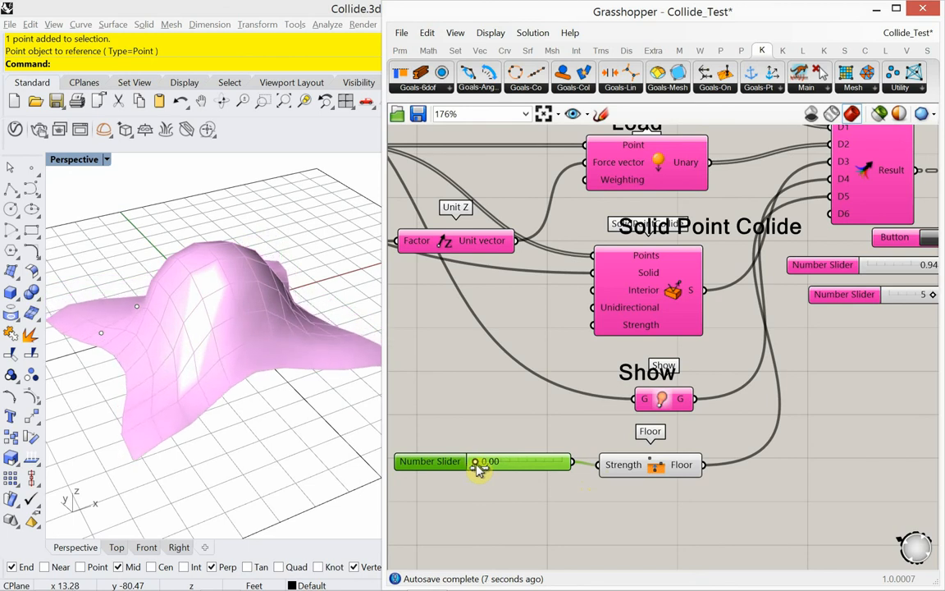
{"action": "left_click_drag", "start_coordinate": [480, 460], "coordinate": [484, 460]}
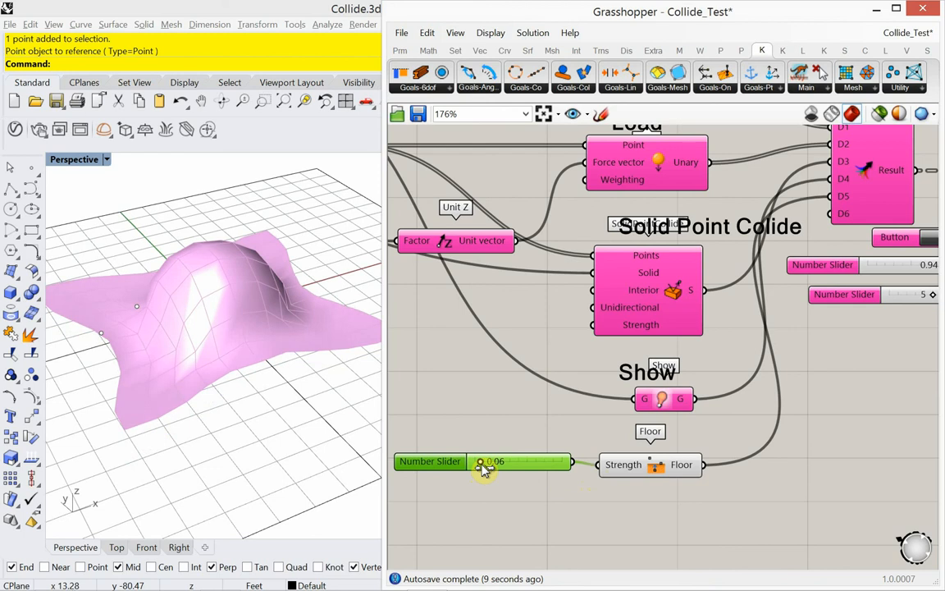
{"action": "left_click_drag", "start_coordinate": [479, 466], "coordinate": [491, 467]}
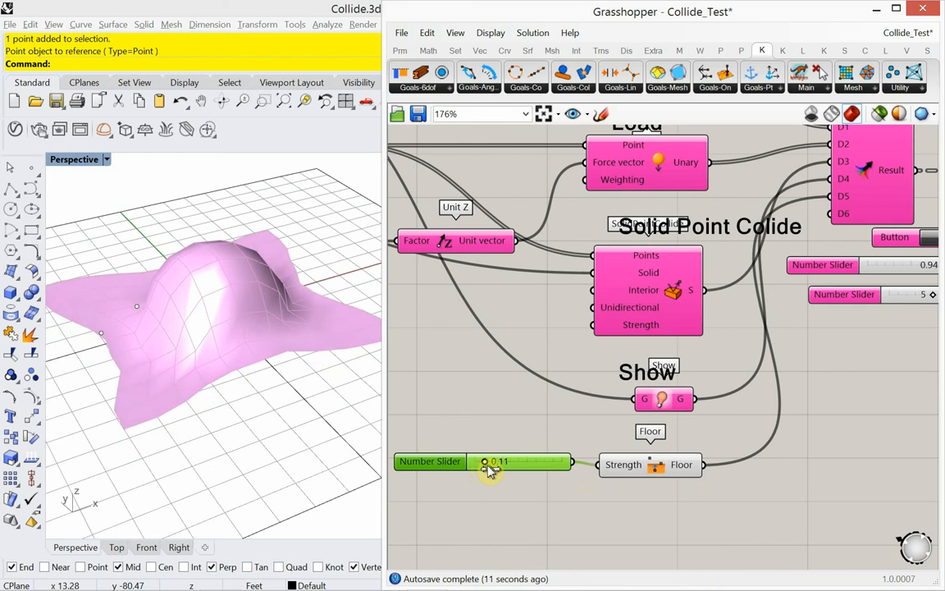
{"action": "left_click_drag", "start_coordinate": [484, 461], "coordinate": [501, 462]}
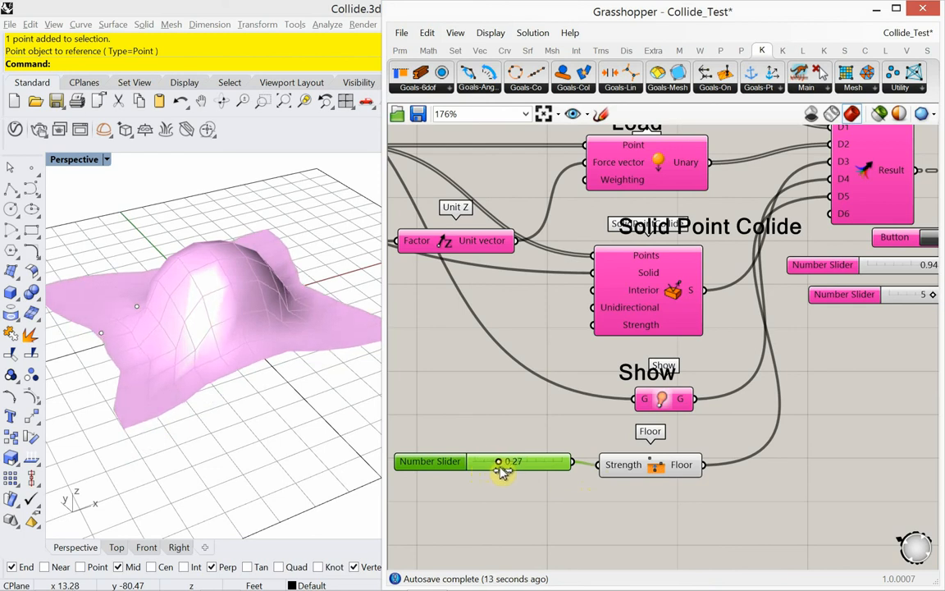
{"action": "left_click_drag", "start_coordinate": [499, 461], "coordinate": [476, 461]}
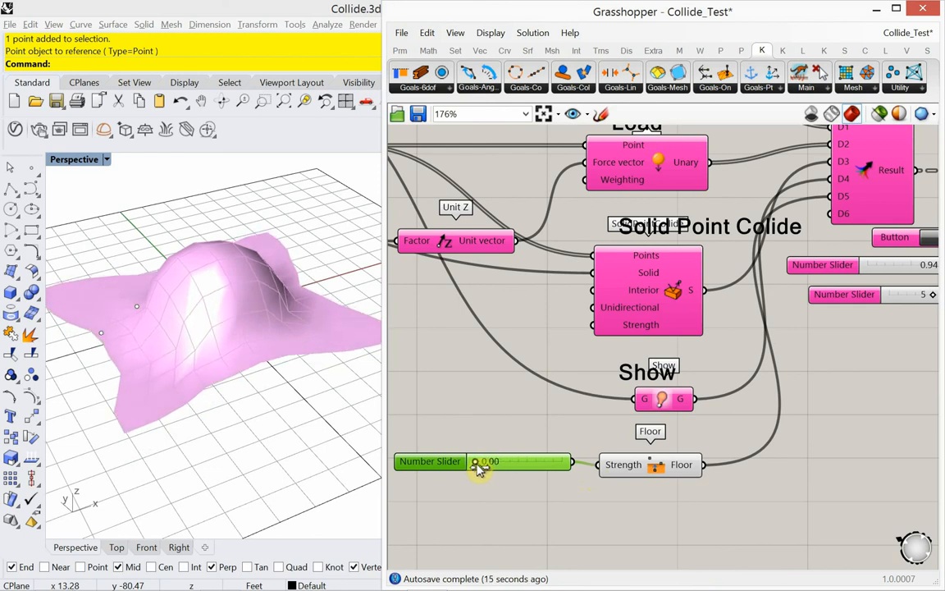
{"action": "left_click_drag", "start_coordinate": [478, 459], "coordinate": [483, 460]}
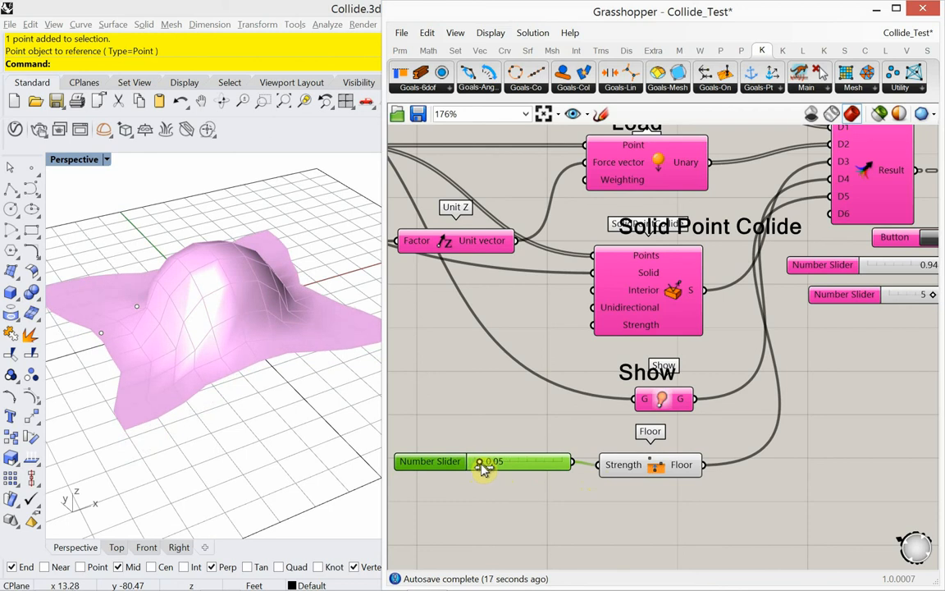
{"action": "scroll", "scroll_direction": "down", "scroll_amount": 3}
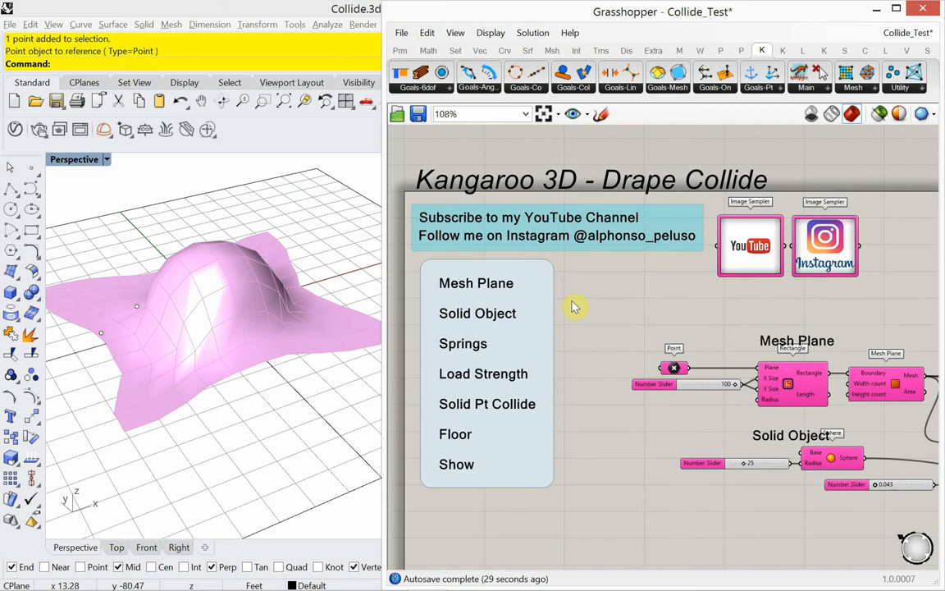
Step: Scroll the canvas to the 'Kangaroo 3D - Drape Collide' title panel listing sections from Mesh Plane to Show
{"action": "scroll", "scroll_direction": "down", "scroll_amount": 3}
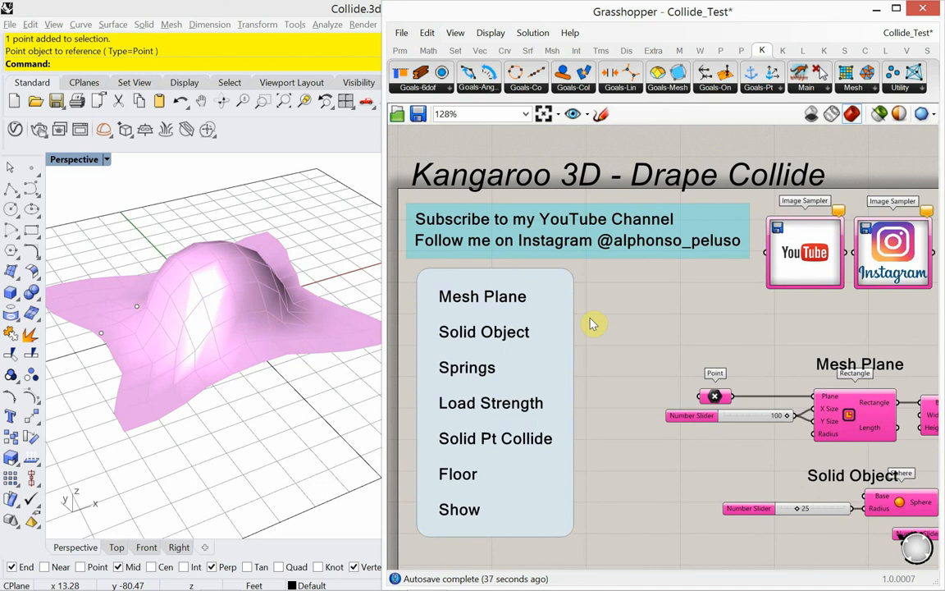
{"action": "mouse_move", "coordinate": [785, 279]}
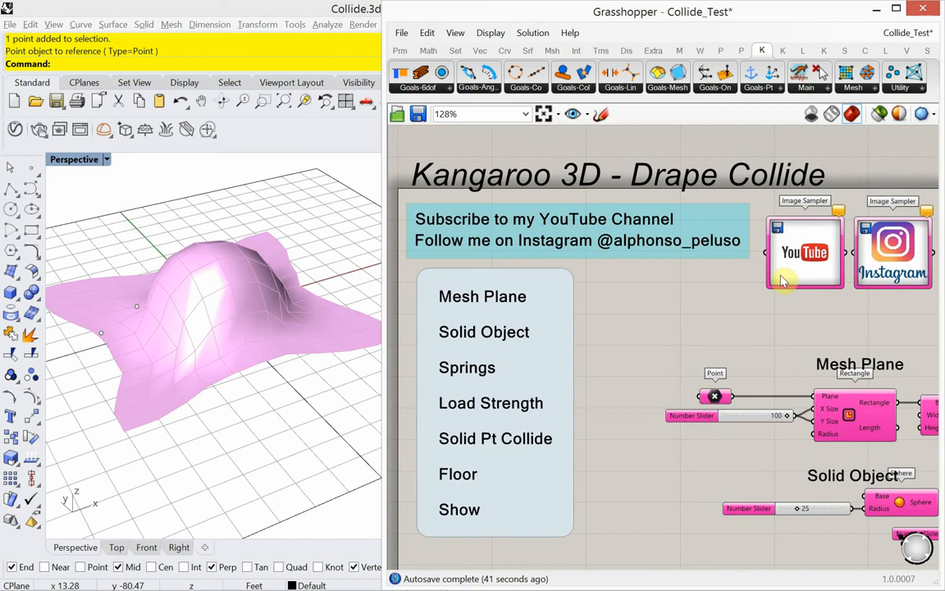